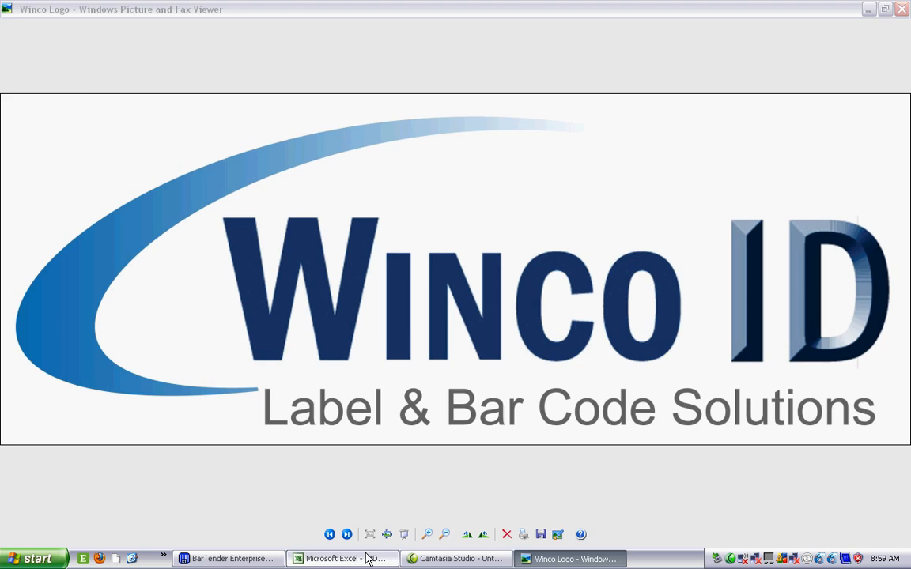
- Switch to the UIDSHEET workbook with CAGE, PART, SERIAL and NSN data
{"action": "left_click", "coordinate": [341, 559]}
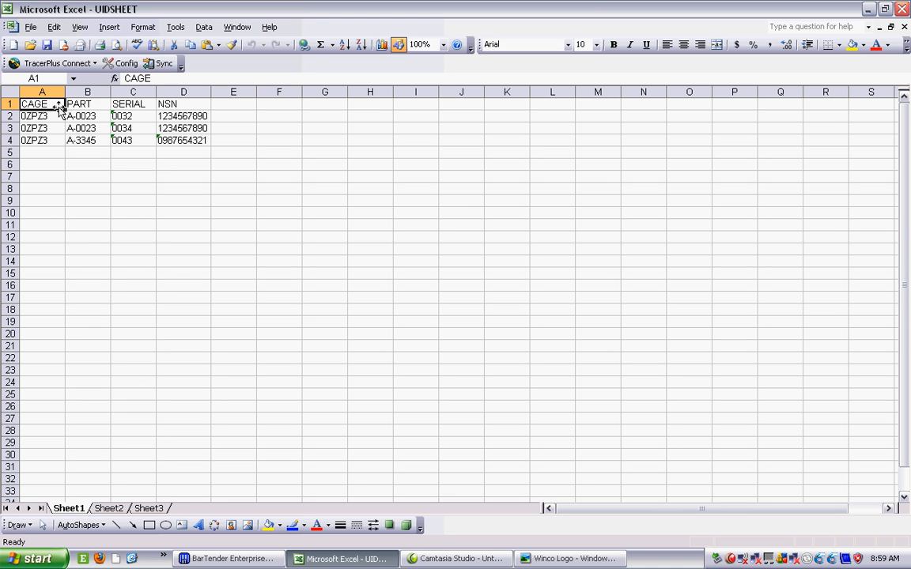
{"action": "mouse_move", "coordinate": [82, 104]}
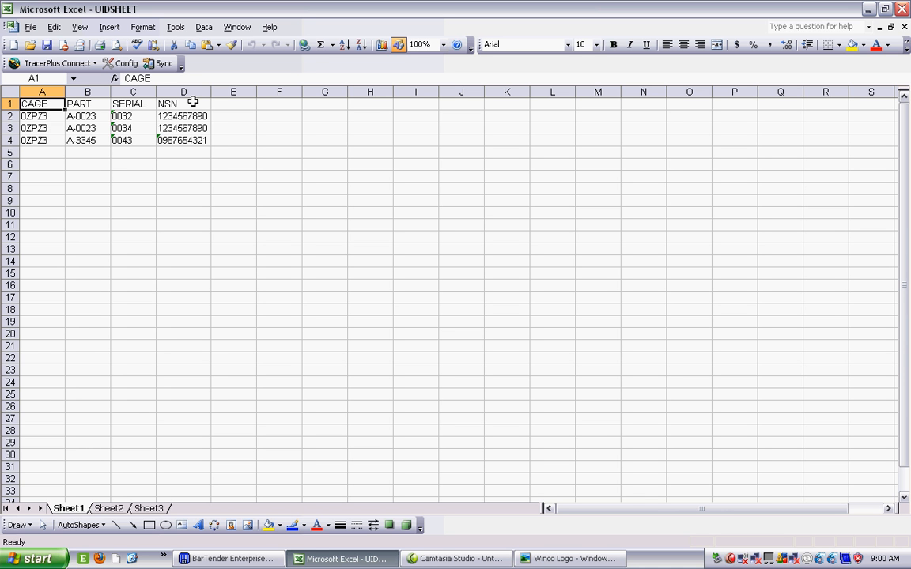
{"action": "mouse_move", "coordinate": [101, 166]}
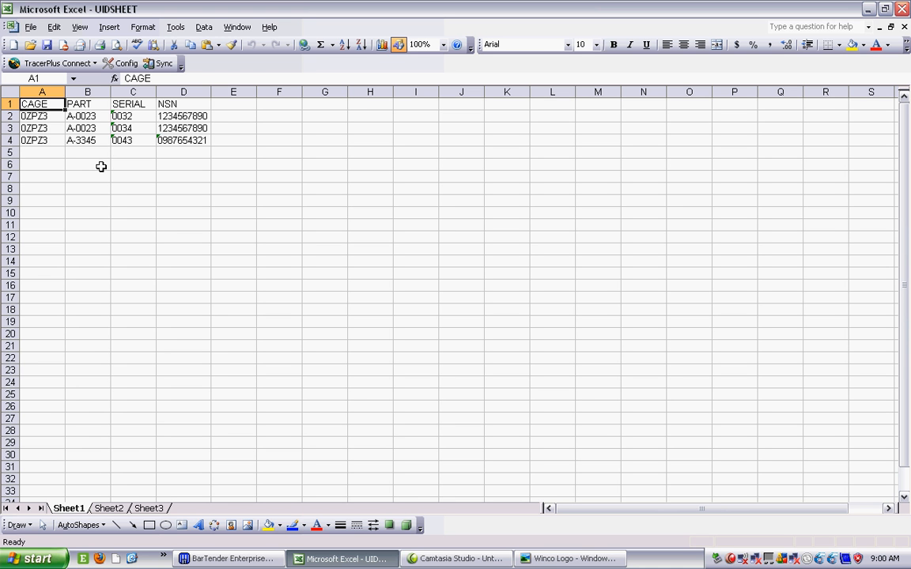
{"action": "mouse_move", "coordinate": [101, 158]}
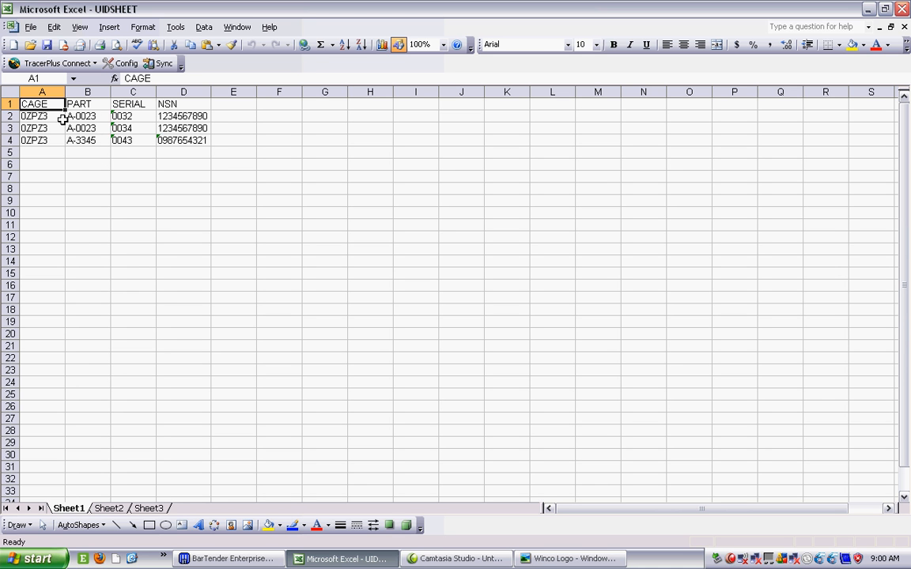
{"action": "mouse_move", "coordinate": [99, 141]}
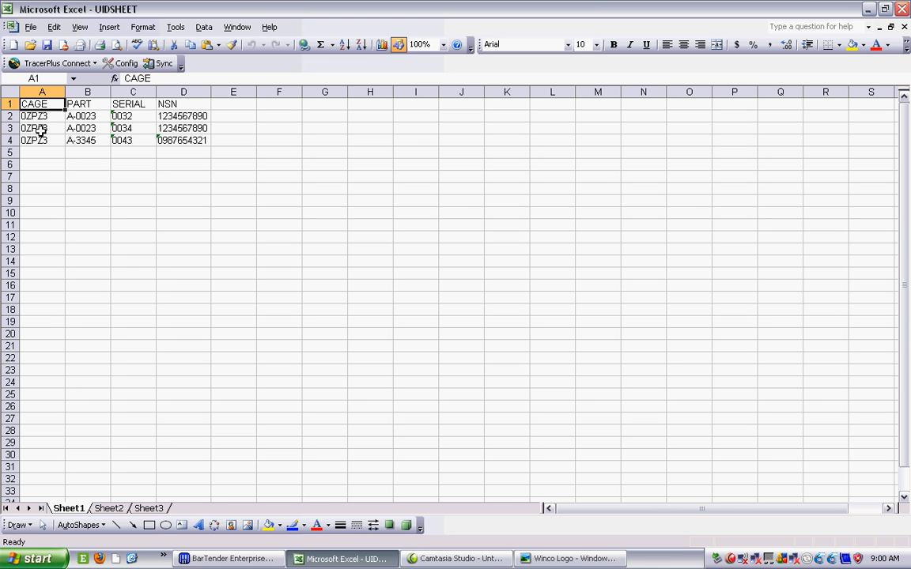
{"action": "mouse_move", "coordinate": [133, 128]}
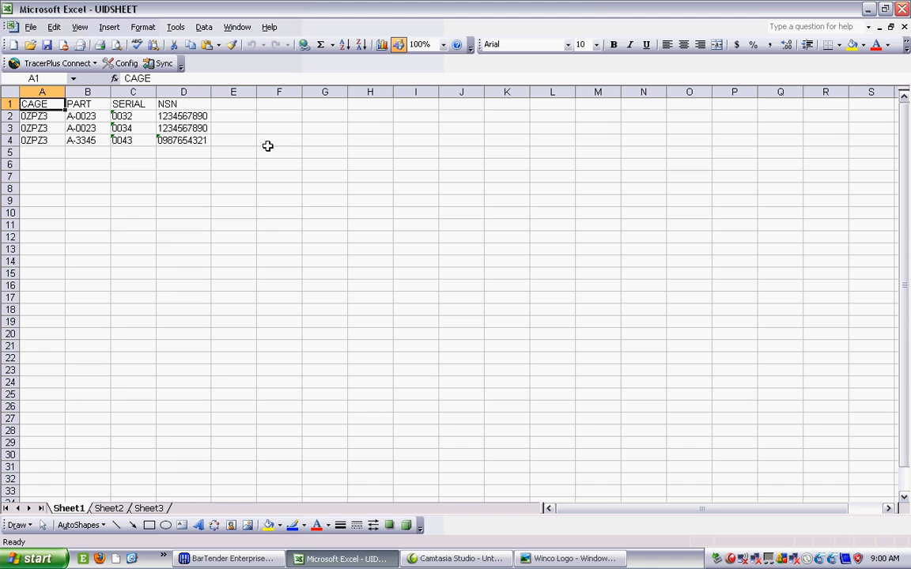
{"action": "mouse_move", "coordinate": [899, 47]}
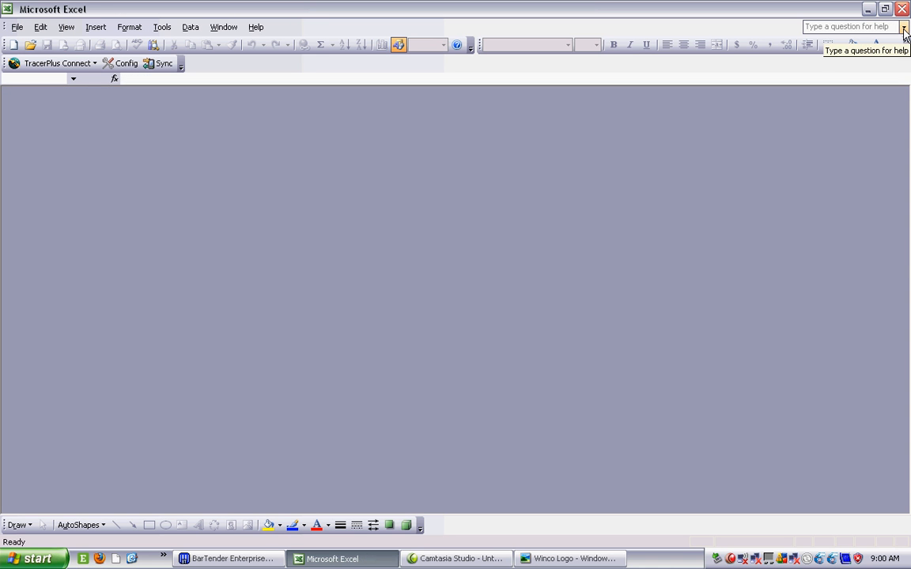
{"action": "mouse_move", "coordinate": [794, 135]}
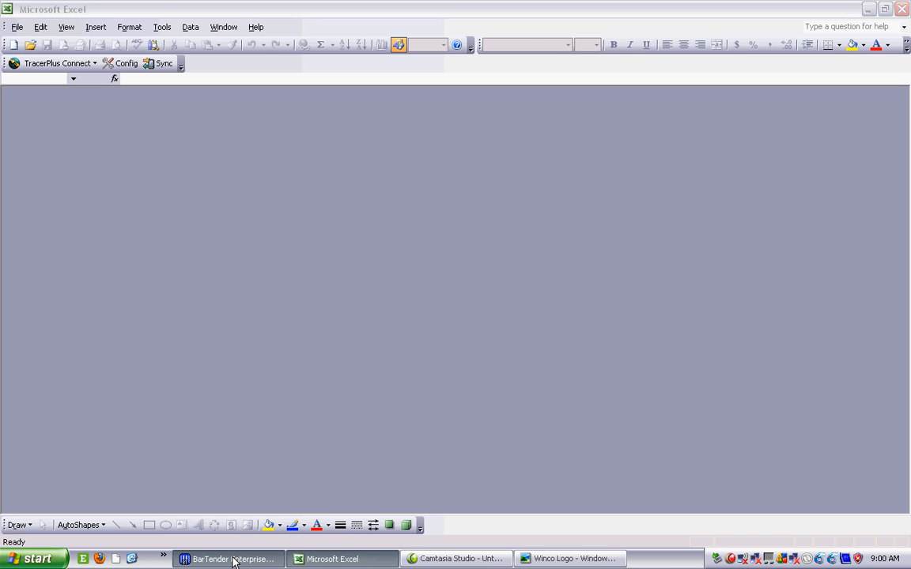
- Bring BarTender back to the front after closing the workbook
{"action": "left_click", "coordinate": [229, 560]}
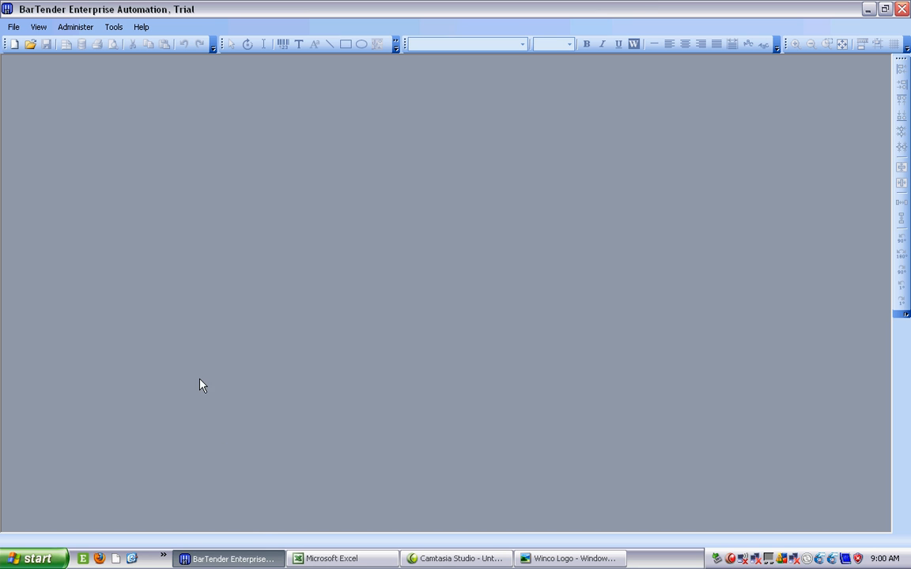
{"action": "mouse_move", "coordinate": [14, 44]}
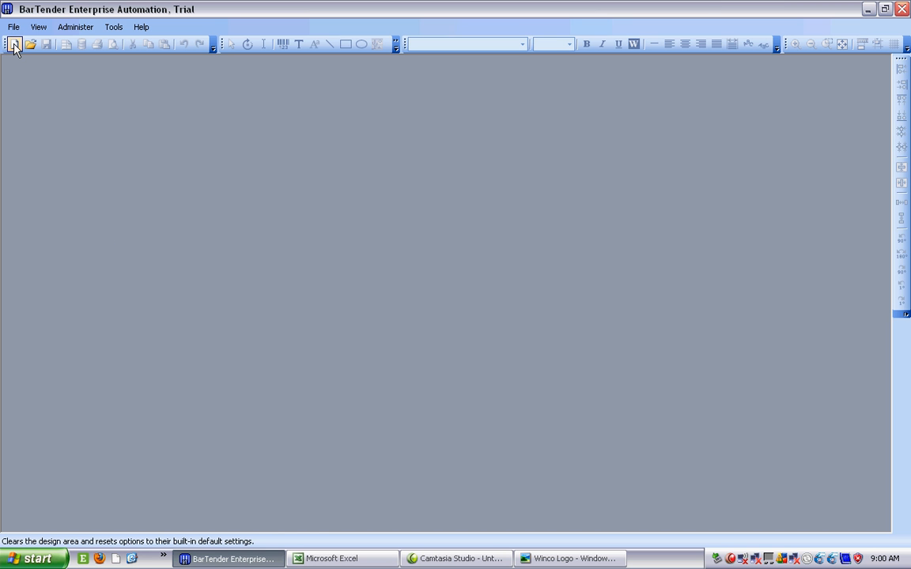
- Start a new blank label format and choose the Datamax M-4308 Mark II printer
{"action": "left_click", "coordinate": [14, 44]}
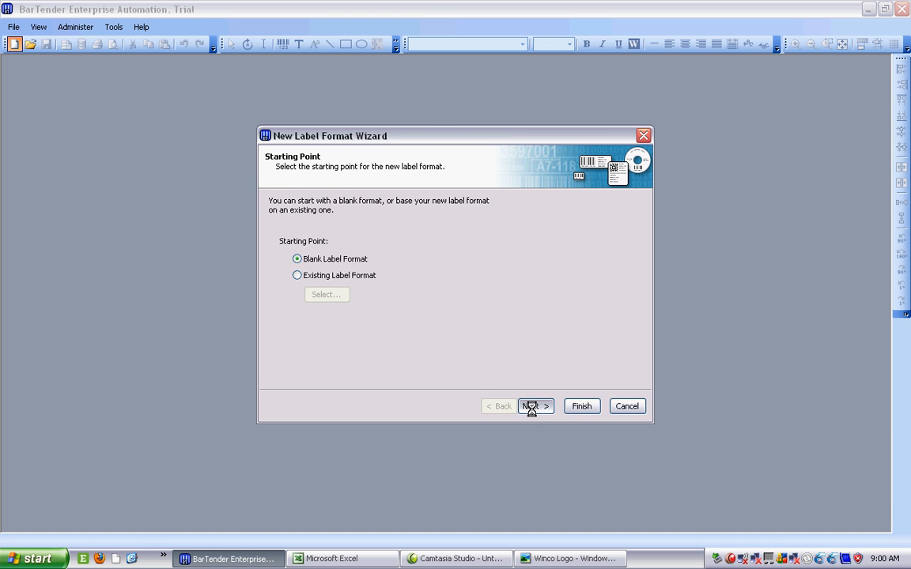
{"action": "left_click", "coordinate": [535, 405]}
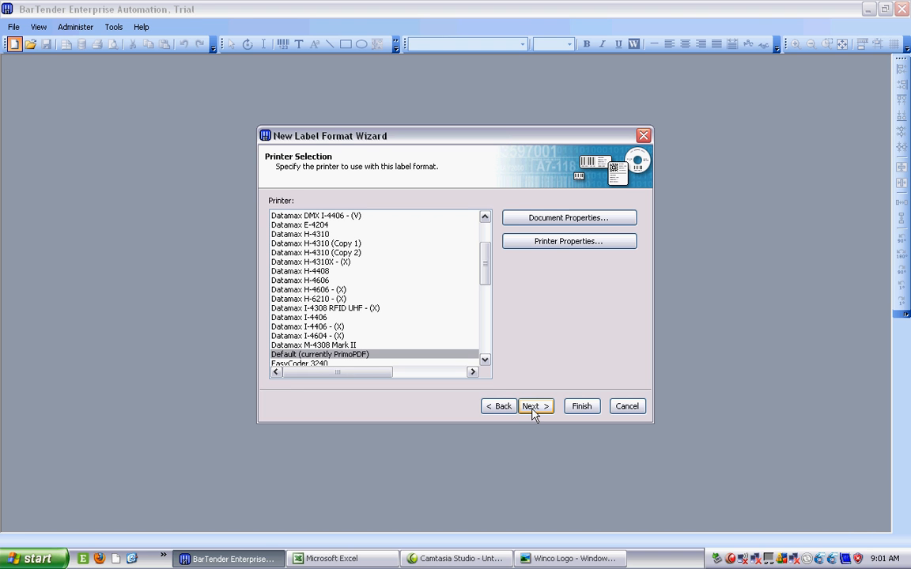
{"action": "mouse_move", "coordinate": [399, 354]}
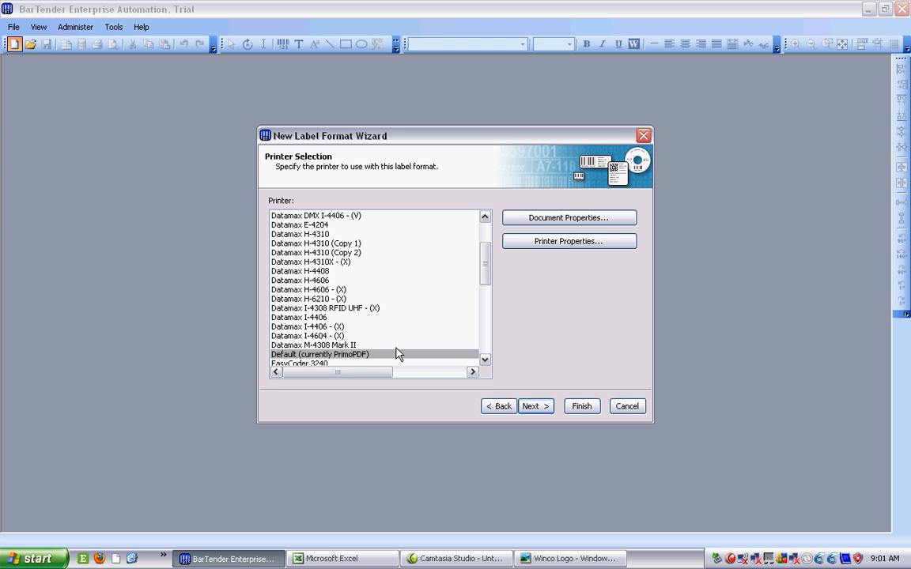
{"action": "left_click", "coordinate": [313, 345]}
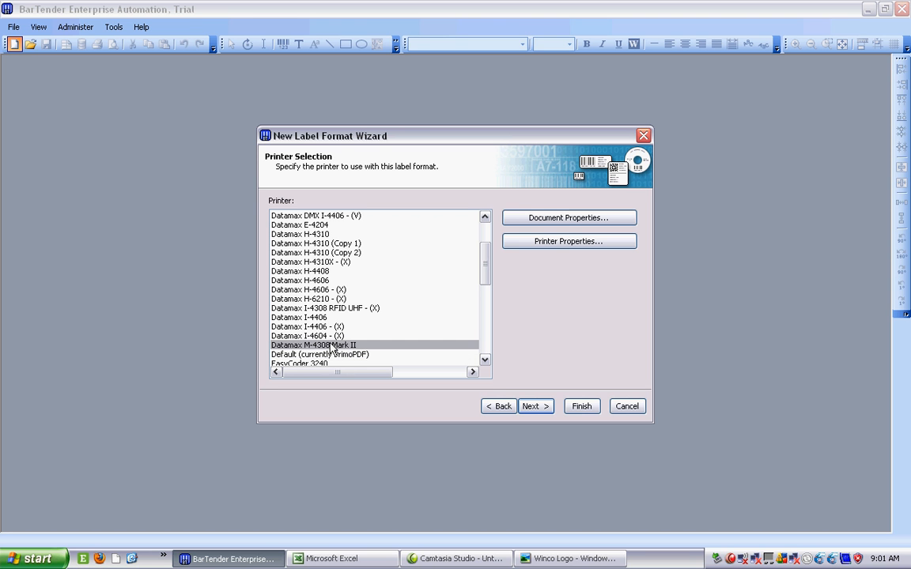
{"action": "mouse_move", "coordinate": [536, 367]}
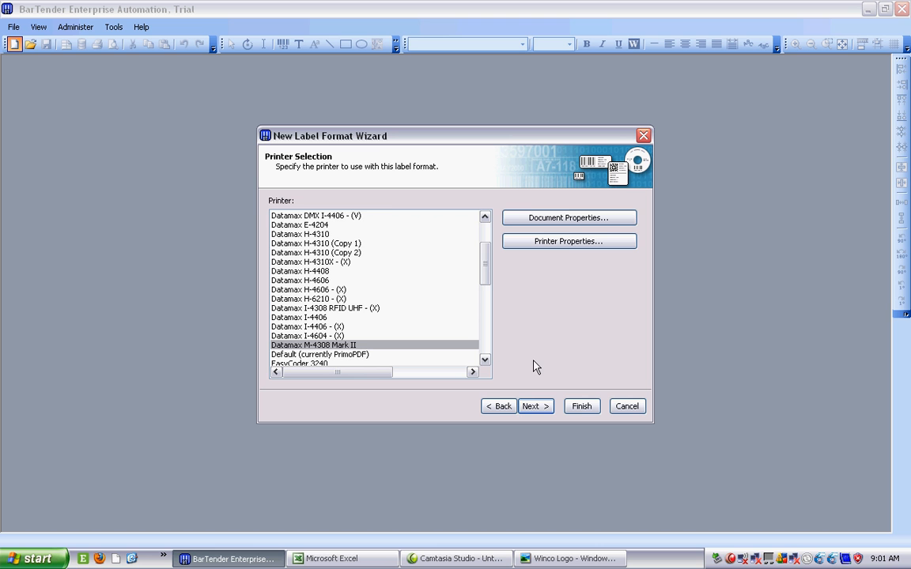
{"action": "mouse_move", "coordinate": [535, 405]}
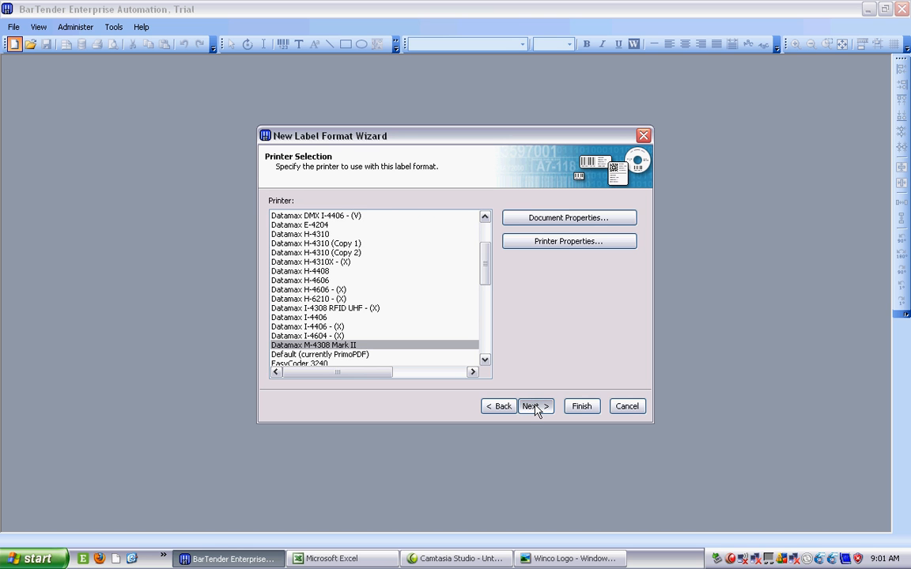
- Keep custom stock, single labels per row and 0.050 in side edges in the wizard
{"action": "left_click", "coordinate": [534, 405]}
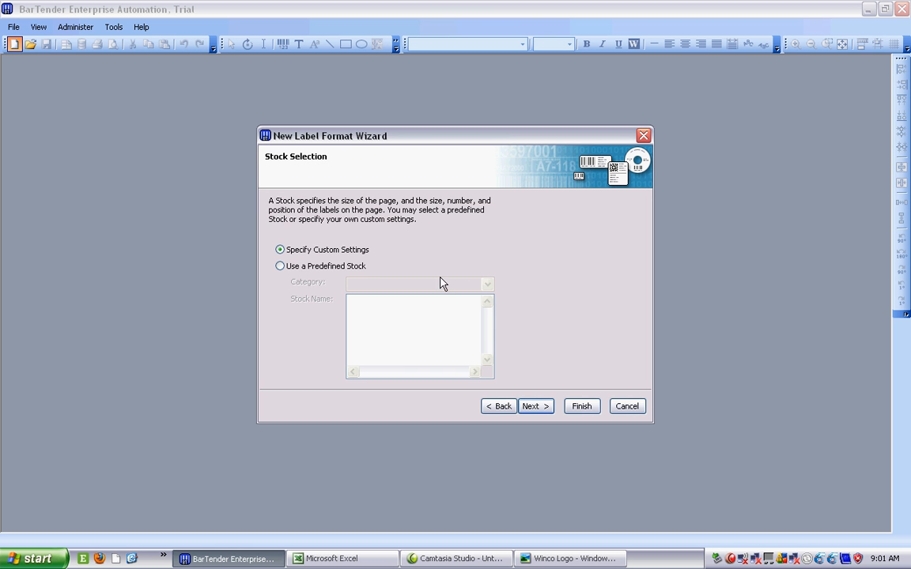
{"action": "left_click", "coordinate": [531, 405]}
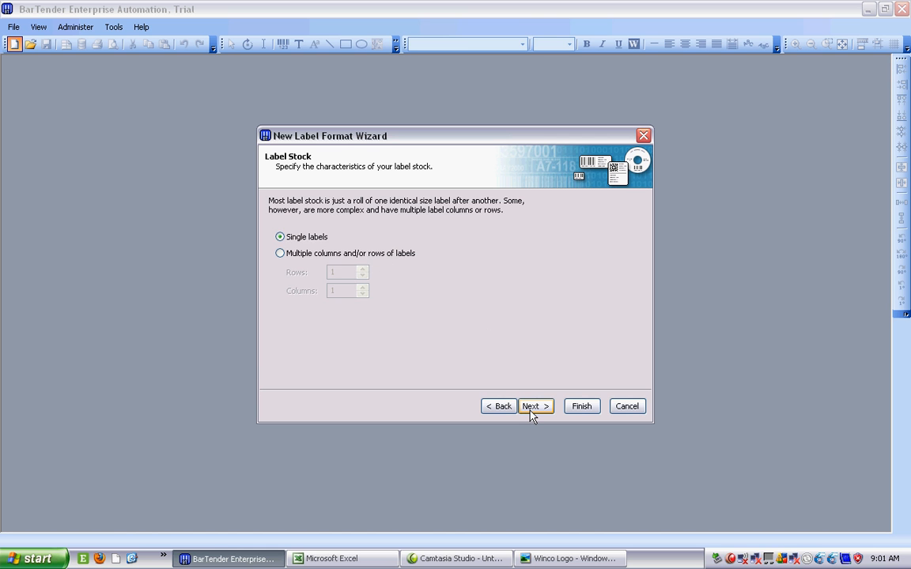
{"action": "left_click", "coordinate": [534, 404]}
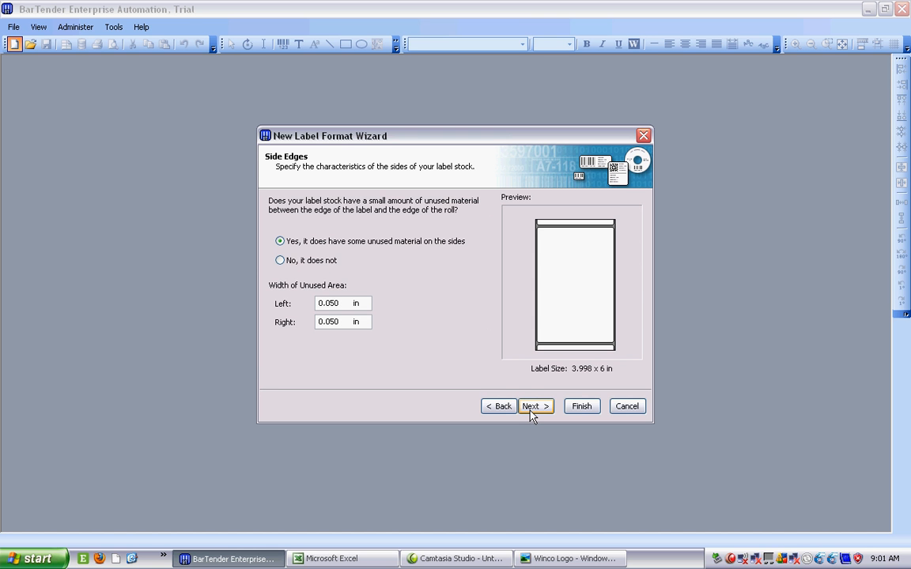
{"action": "mouse_move", "coordinate": [449, 332]}
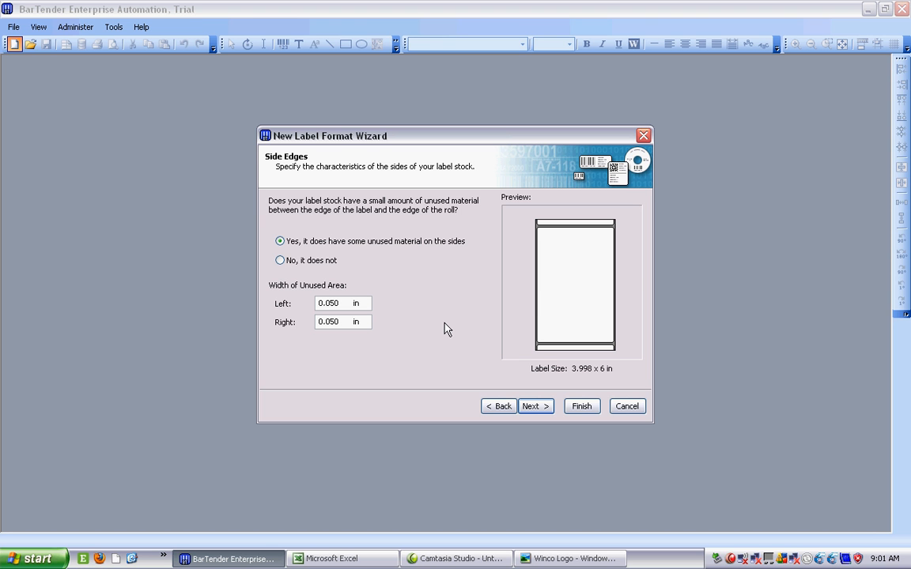
{"action": "mouse_move", "coordinate": [535, 308]}
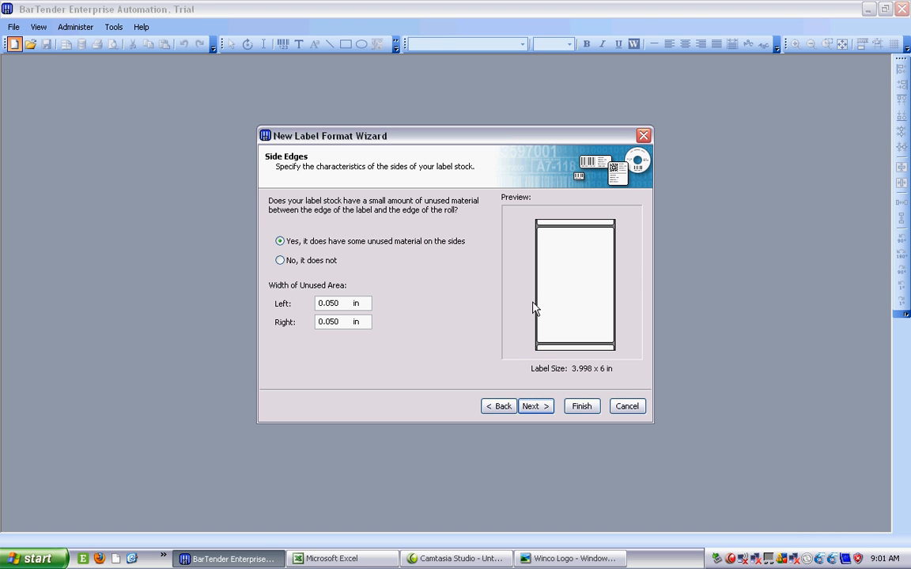
{"action": "mouse_move", "coordinate": [434, 322]}
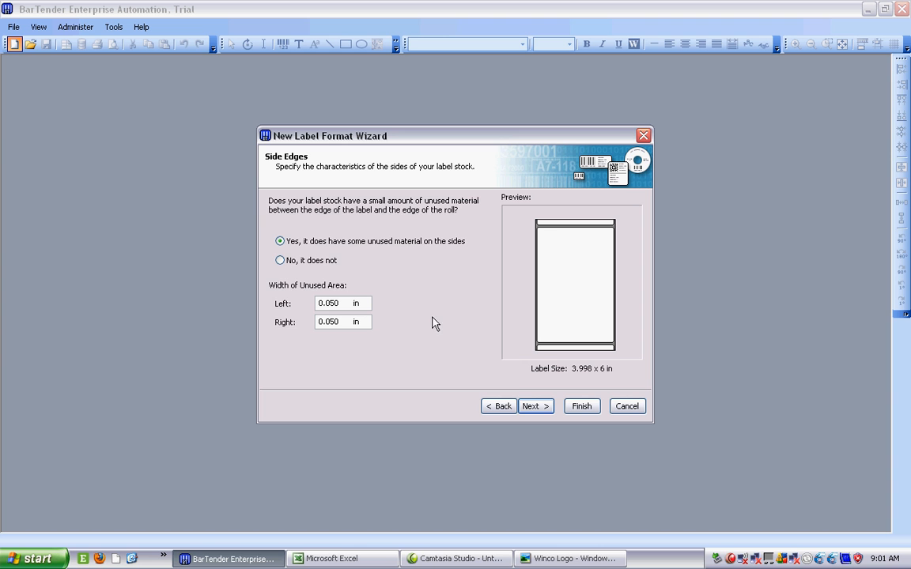
{"action": "left_click", "coordinate": [534, 405]}
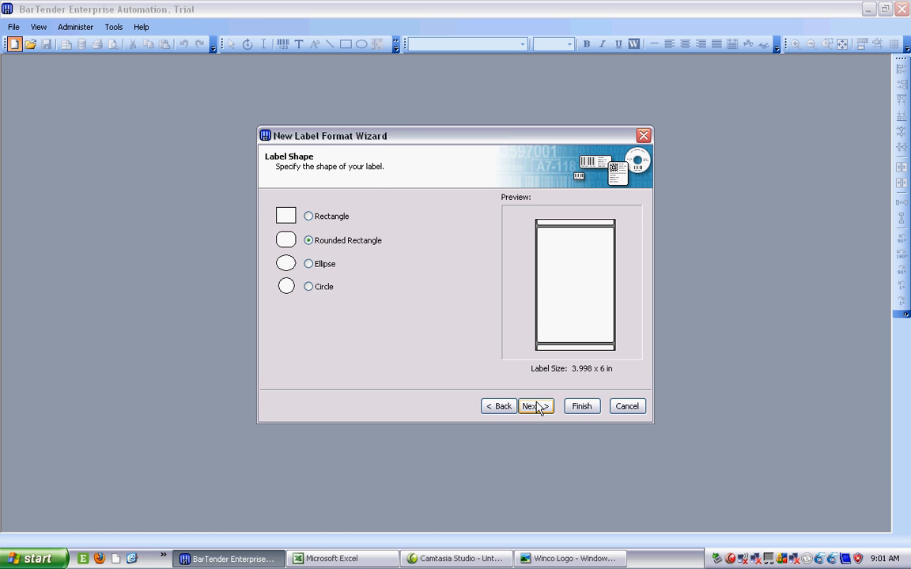
{"action": "mouse_move", "coordinate": [424, 290]}
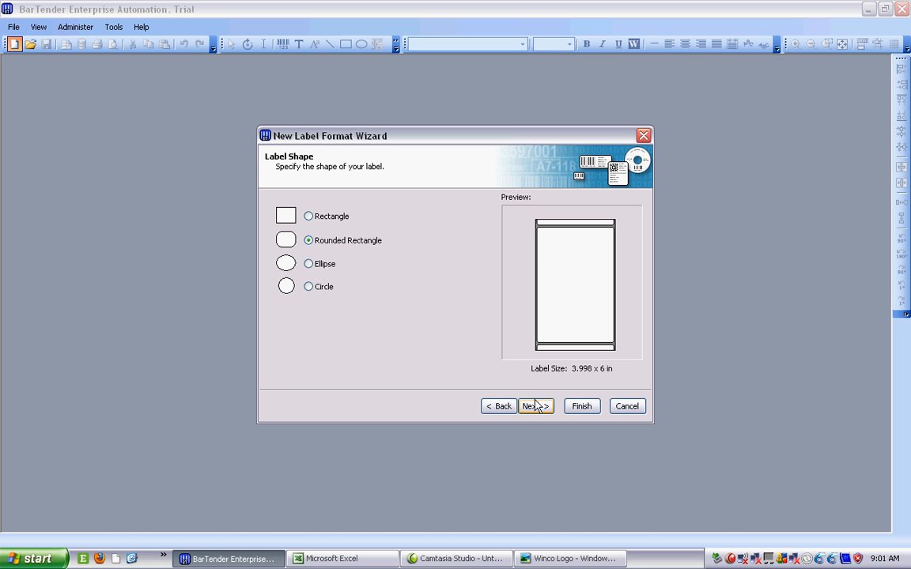
- Keep the rounded rectangle shape and set the label size to 1.1 × 0.5 in
{"action": "left_click", "coordinate": [535, 405]}
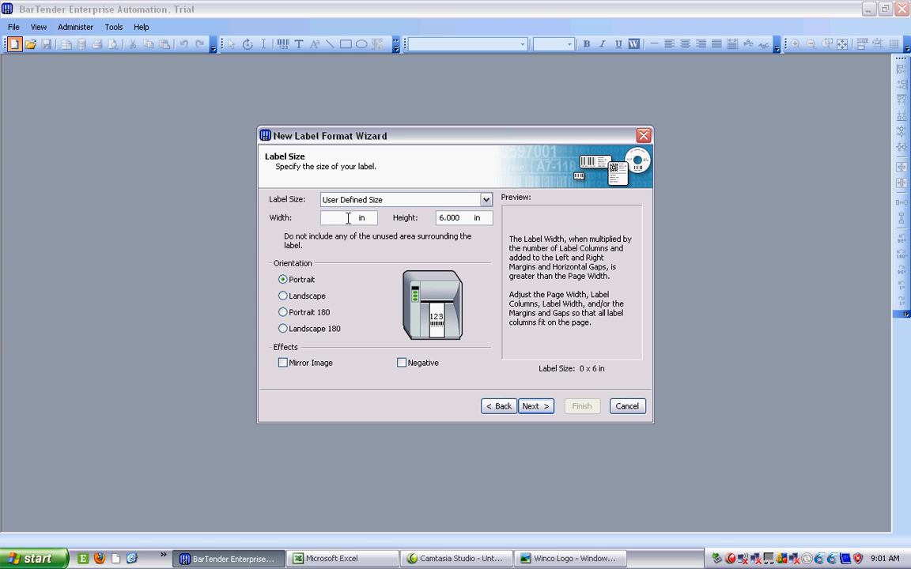
{"action": "type", "text": "1.100"}
{"action": "type", "text": ".5"}
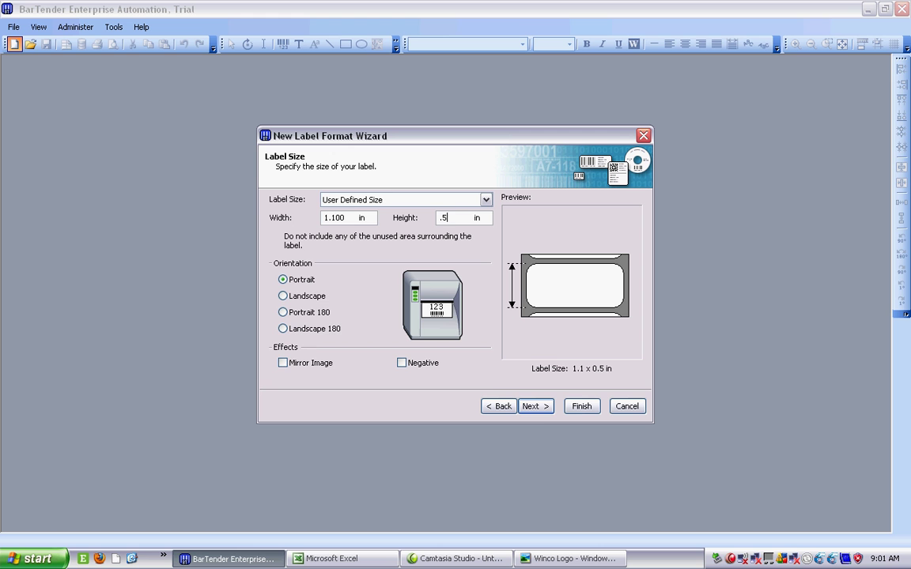
{"action": "left_click", "coordinate": [534, 405]}
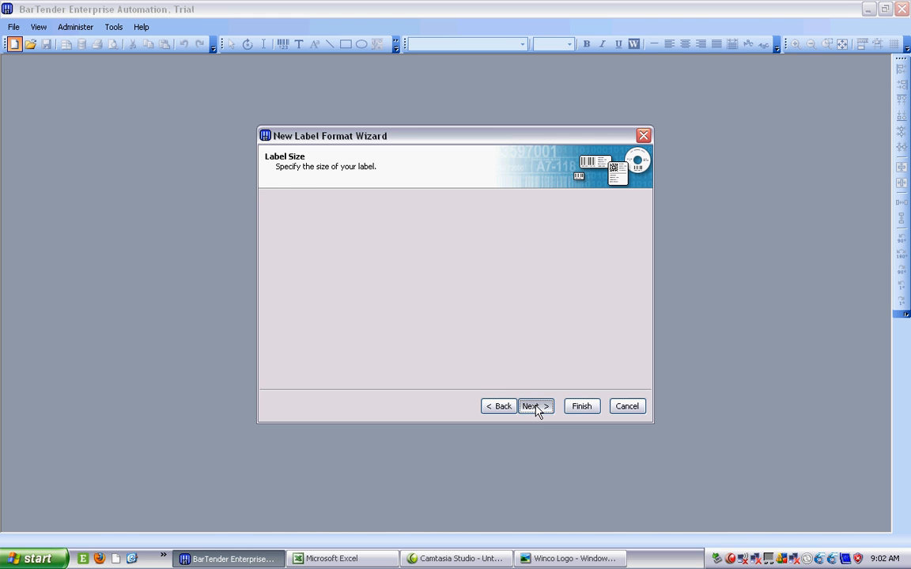
{"action": "left_click", "coordinate": [534, 405]}
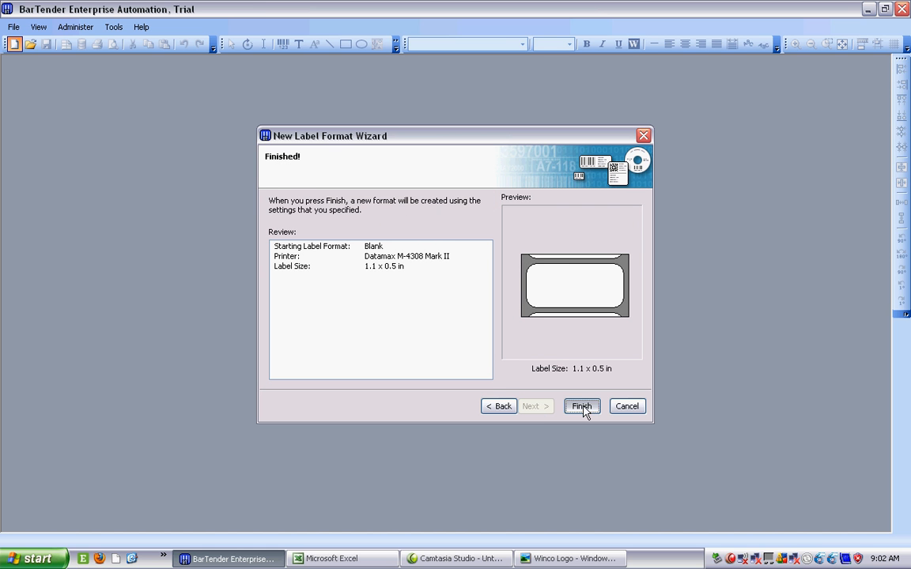
{"action": "left_click", "coordinate": [582, 404]}
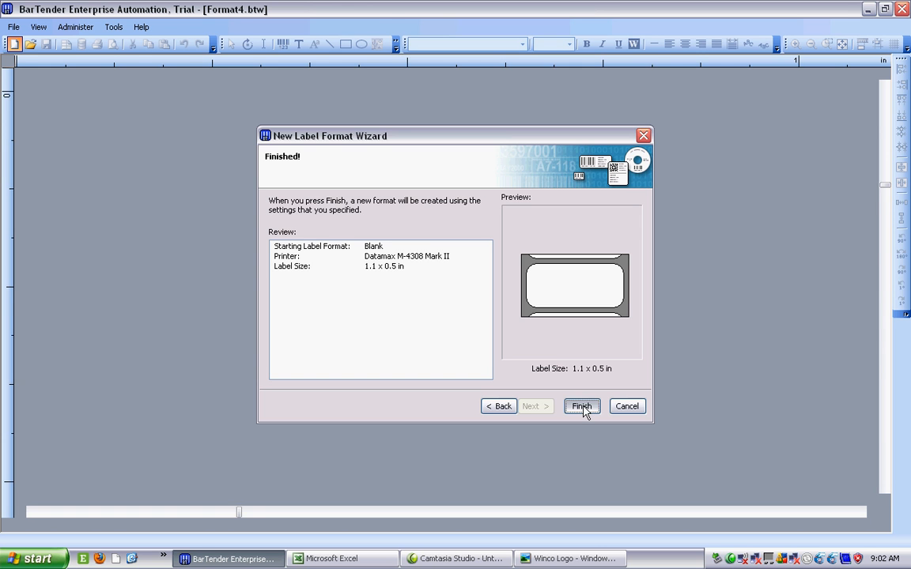
- Finish the wizard, creating blank Format4 for design
{"action": "left_click", "coordinate": [582, 405]}
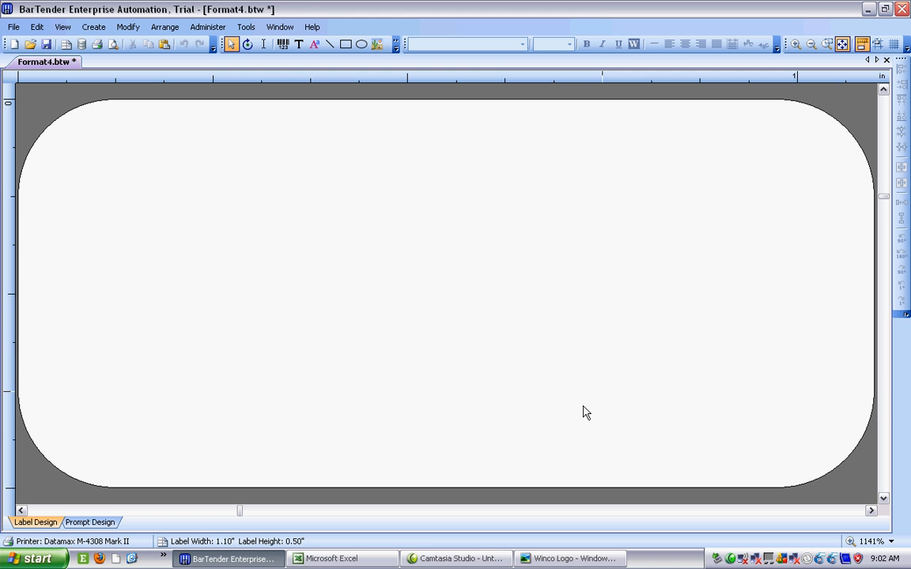
{"action": "mouse_move", "coordinate": [474, 288]}
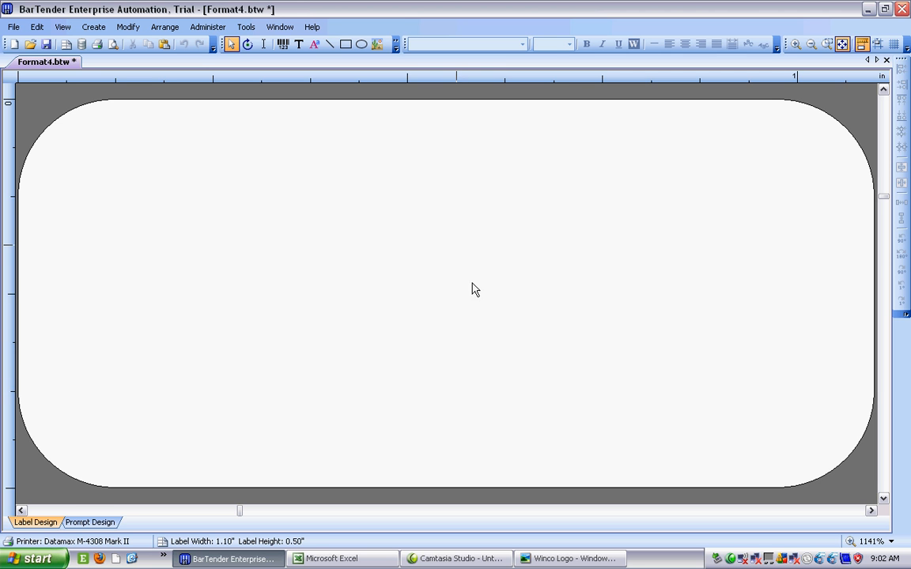
{"action": "mouse_move", "coordinate": [226, 293]}
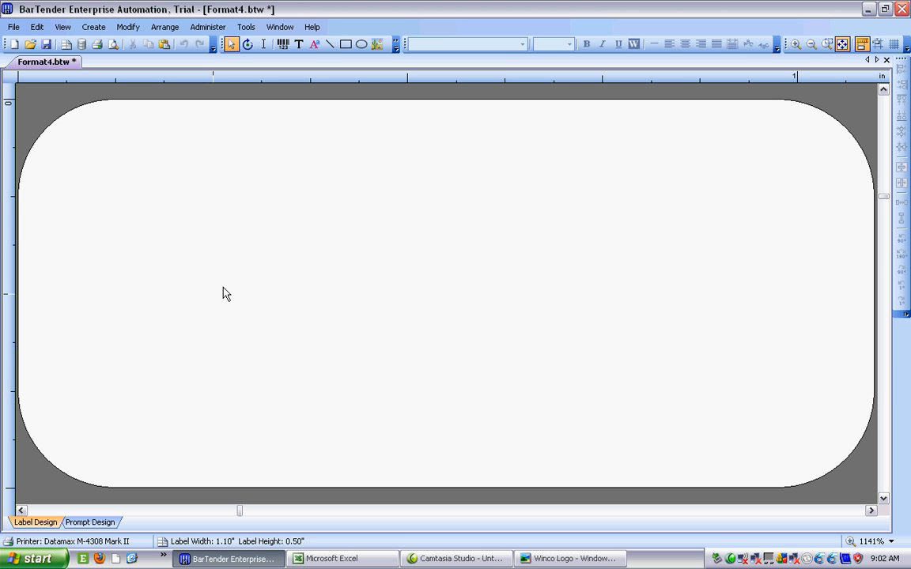
{"action": "mouse_move", "coordinate": [332, 279]}
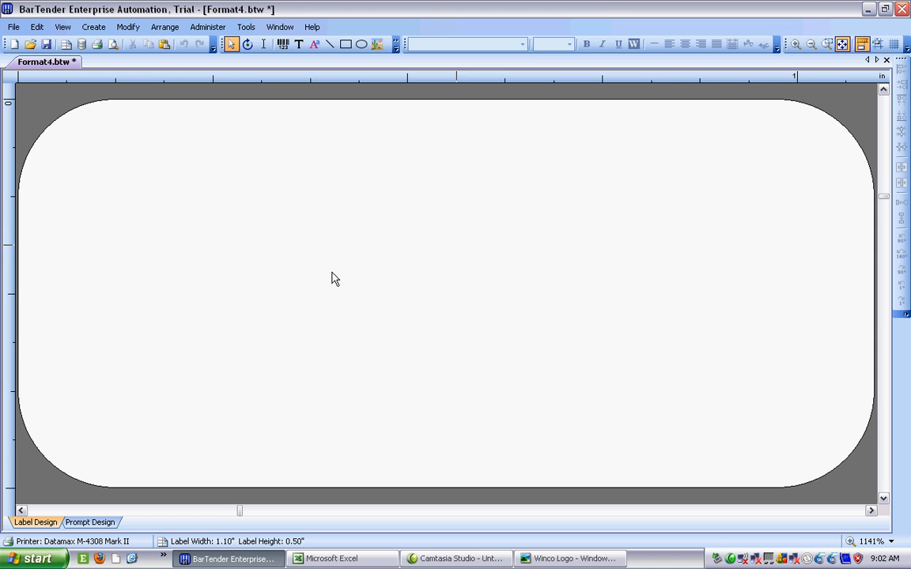
{"action": "mouse_move", "coordinate": [670, 394]}
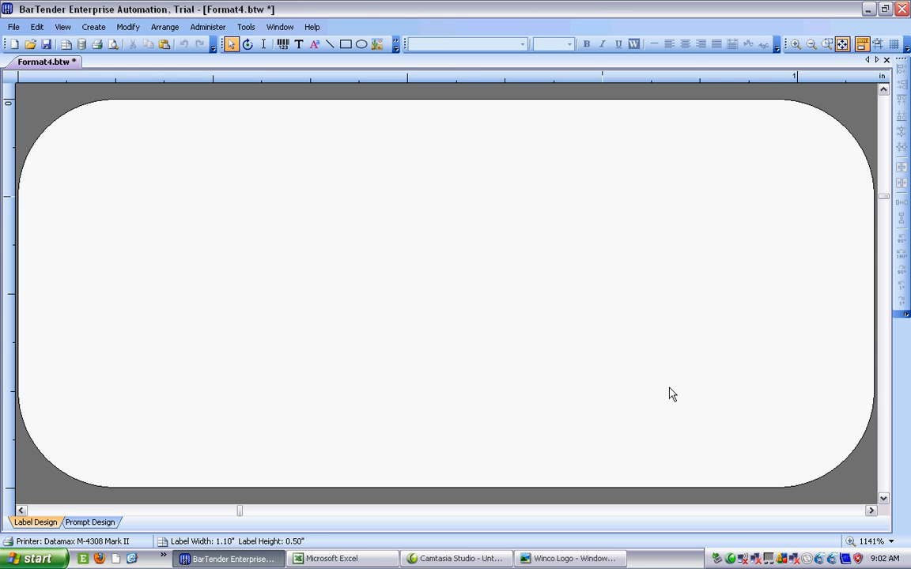
{"action": "mouse_move", "coordinate": [379, 136]}
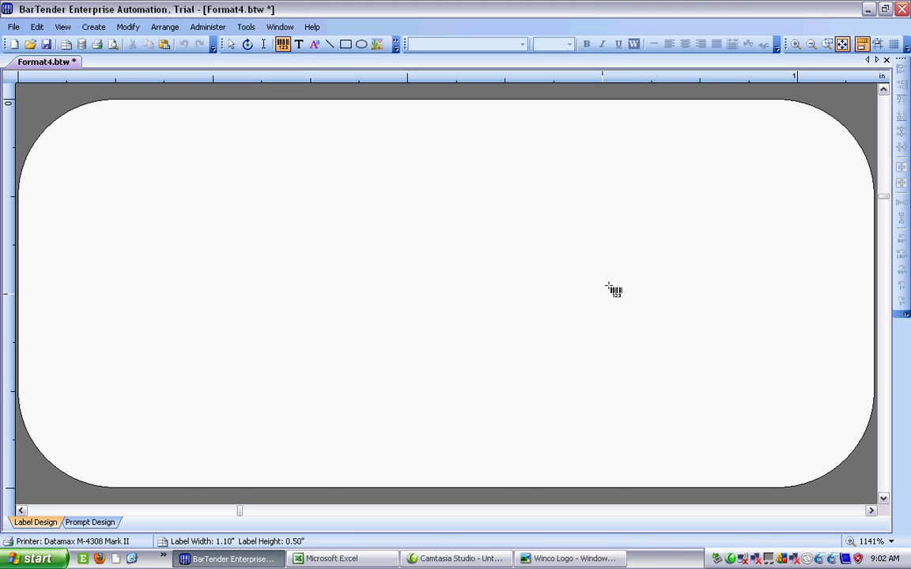
- Place a bar code and make it Data Matrix with a 10.00 mil X dimension
{"action": "left_click", "coordinate": [614, 288]}
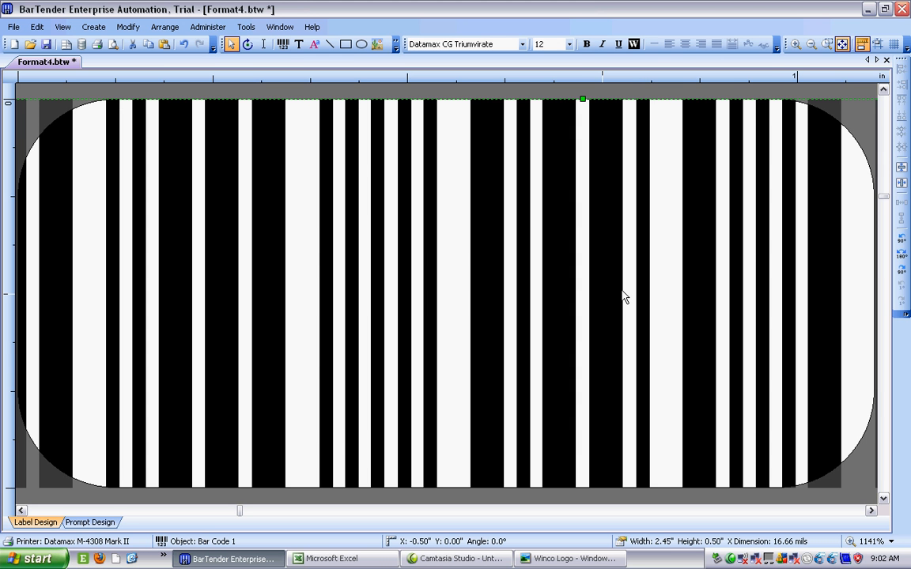
{"action": "mouse_move", "coordinate": [609, 281]}
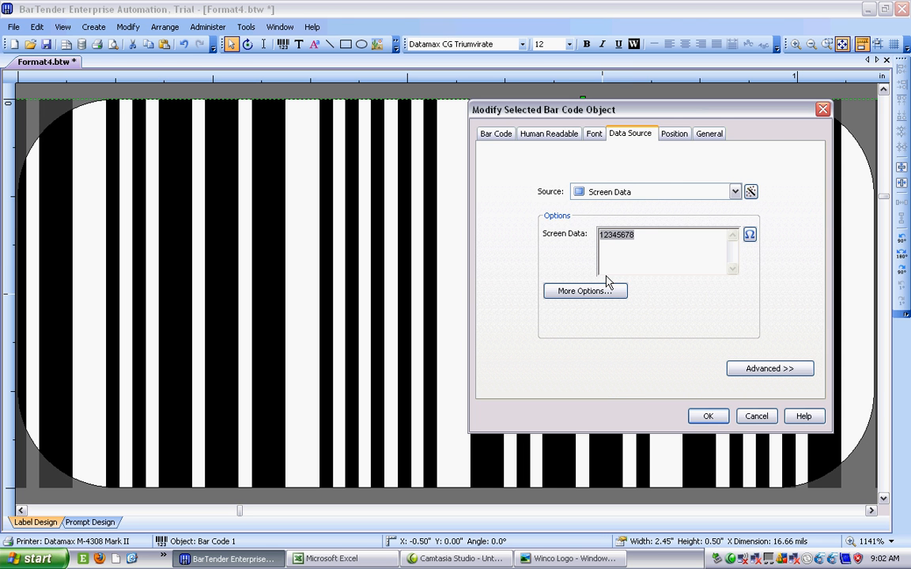
{"action": "left_click", "coordinate": [496, 133]}
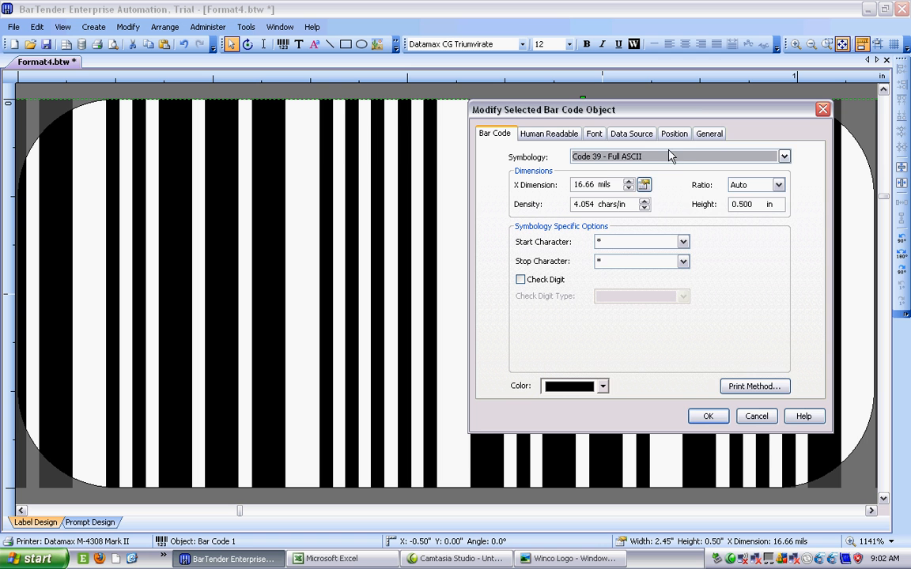
{"action": "left_click", "coordinate": [783, 157]}
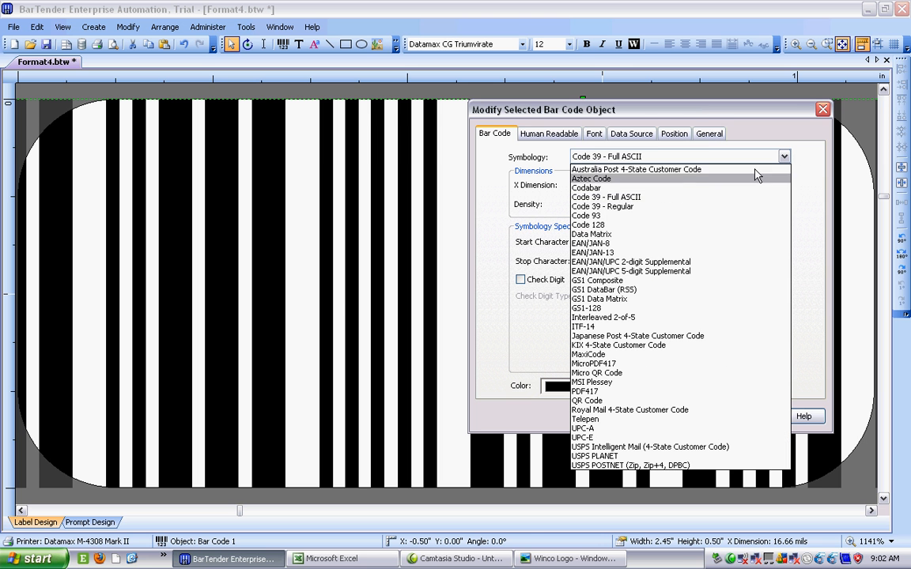
{"action": "mouse_move", "coordinate": [615, 234]}
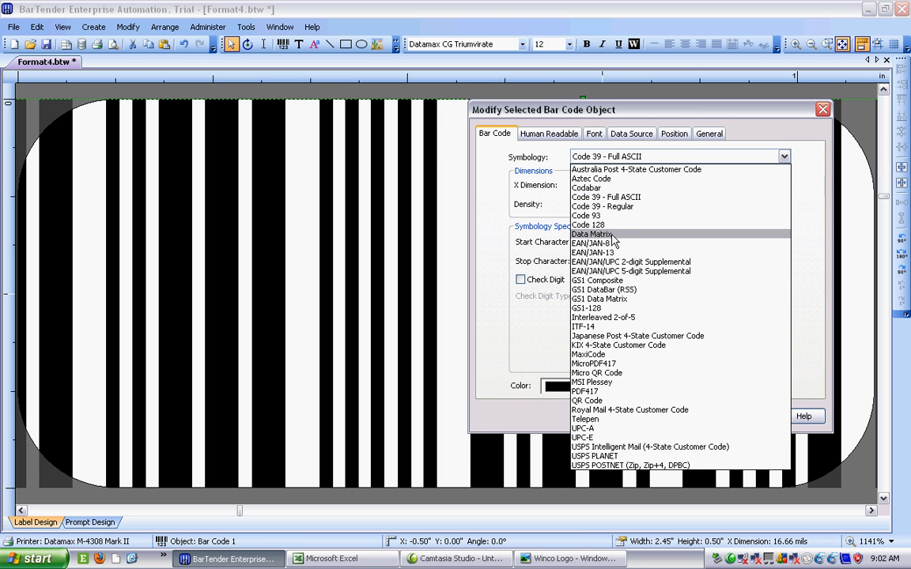
{"action": "left_click", "coordinate": [591, 234]}
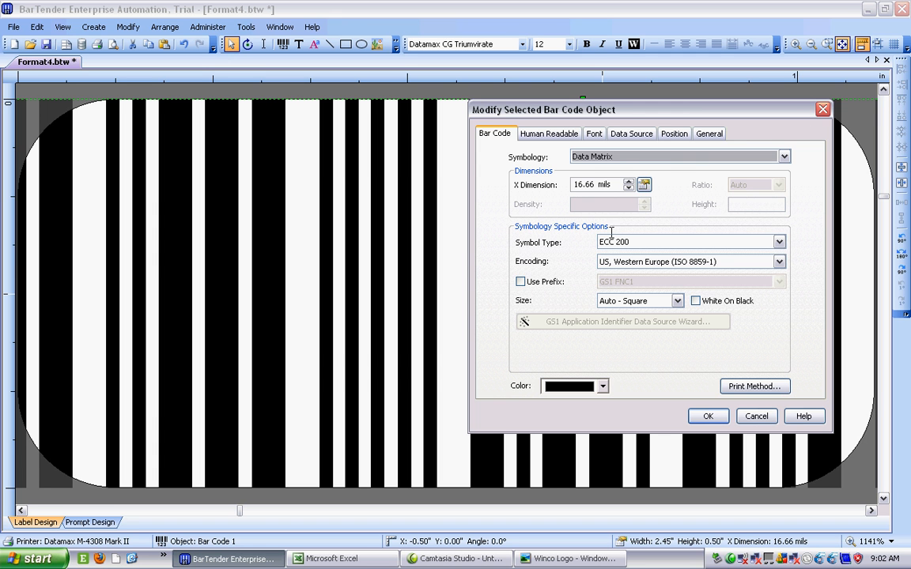
{"action": "left_click", "coordinate": [630, 180]}
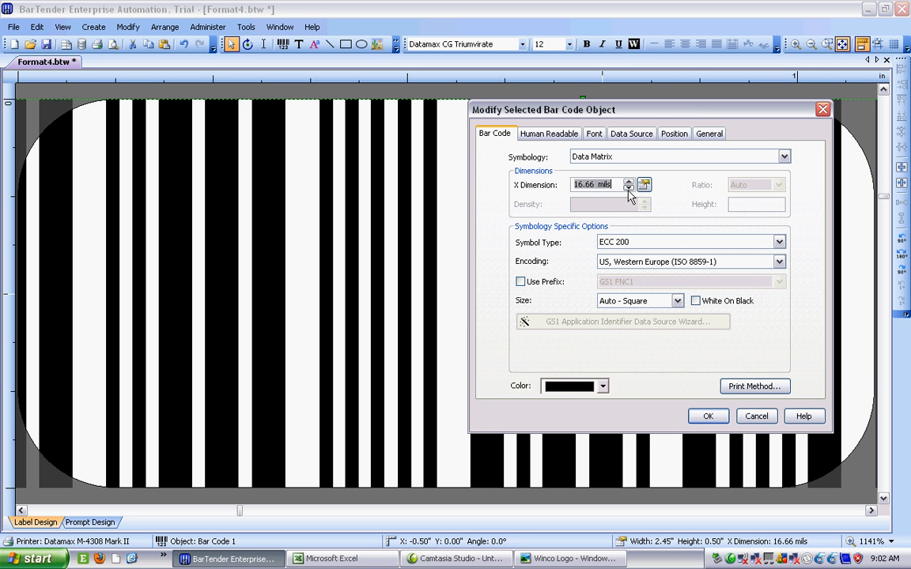
{"action": "left_click", "coordinate": [629, 188]}
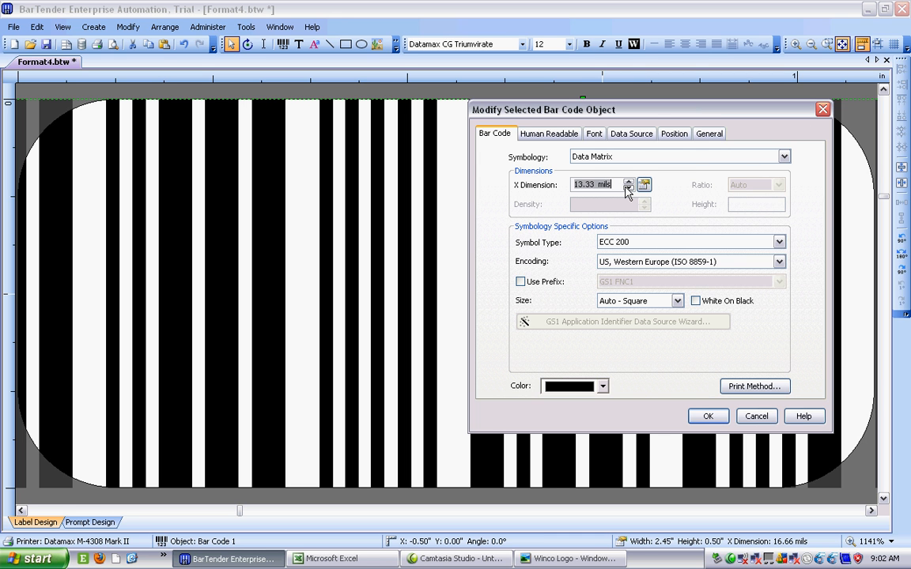
{"action": "left_click", "coordinate": [628, 186]}
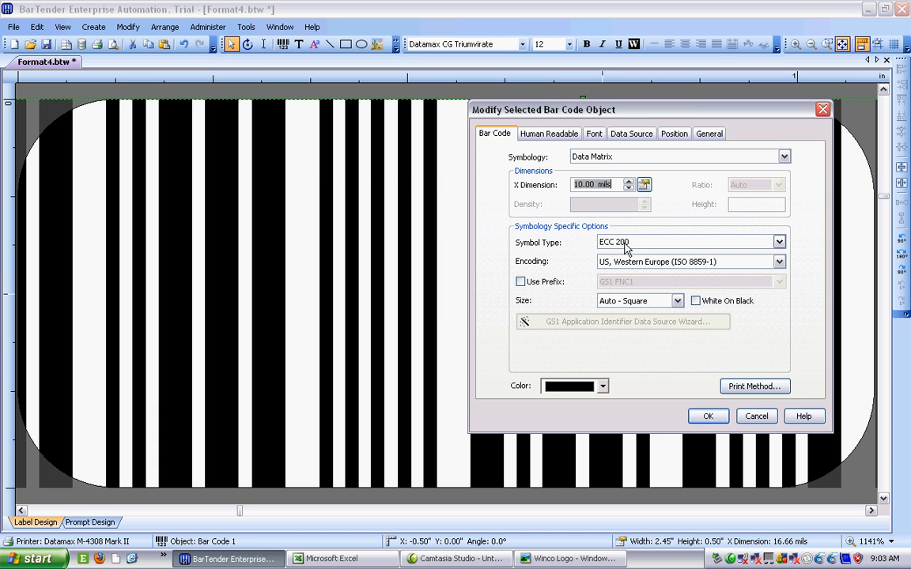
{"action": "mouse_move", "coordinate": [677, 275]}
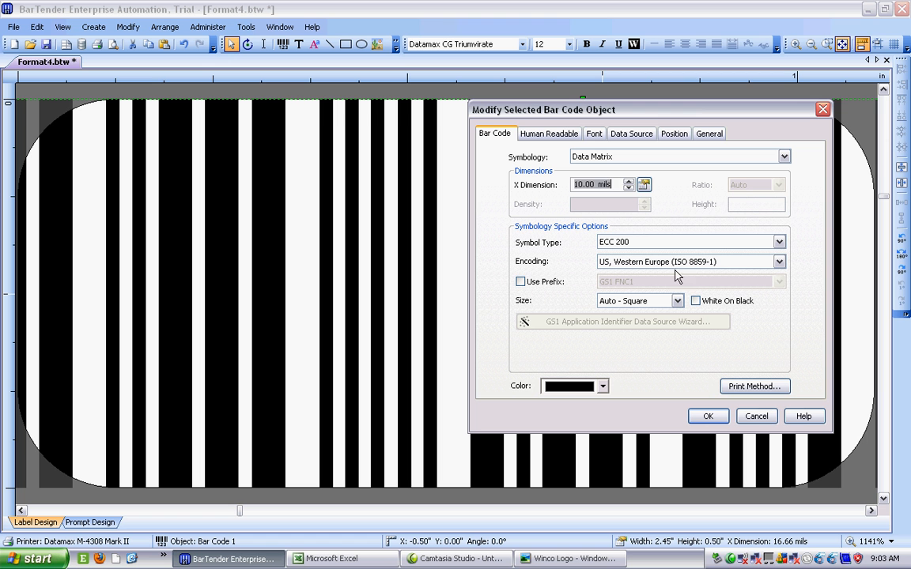
{"action": "mouse_move", "coordinate": [677, 283]}
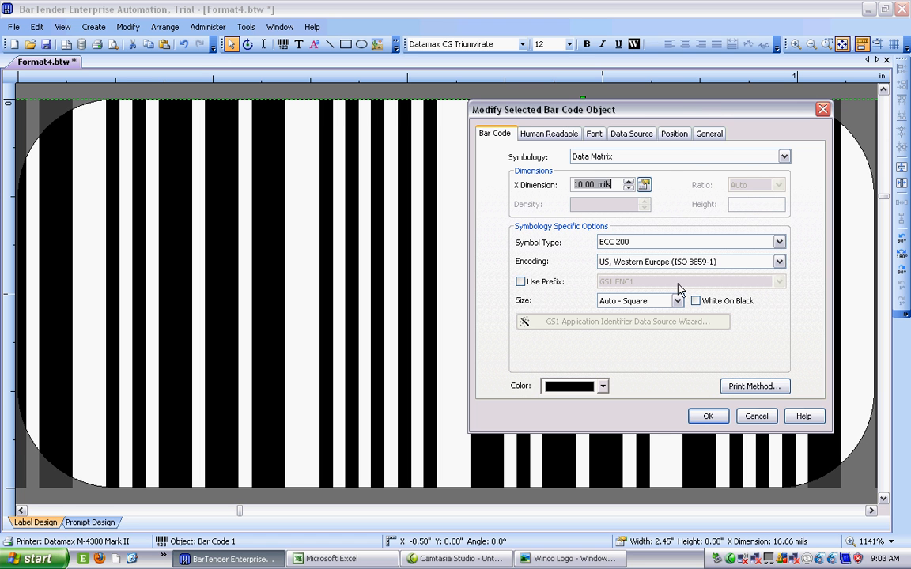
{"action": "mouse_move", "coordinate": [670, 307]}
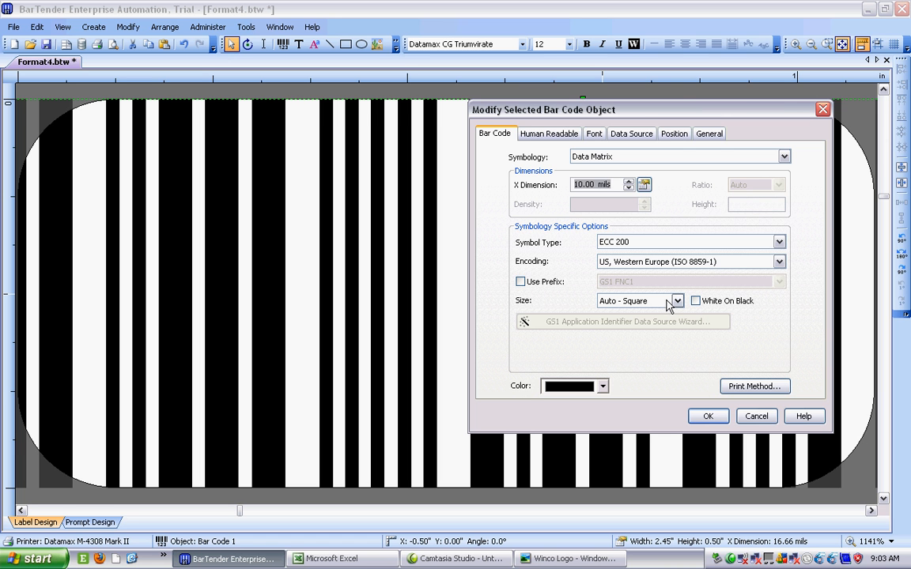
{"action": "left_click", "coordinate": [676, 301]}
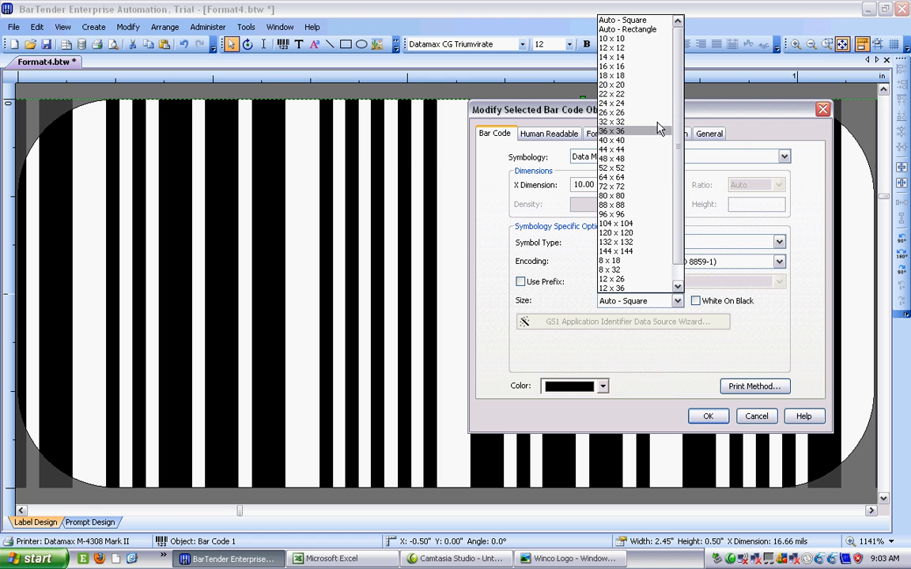
{"action": "mouse_move", "coordinate": [640, 82]}
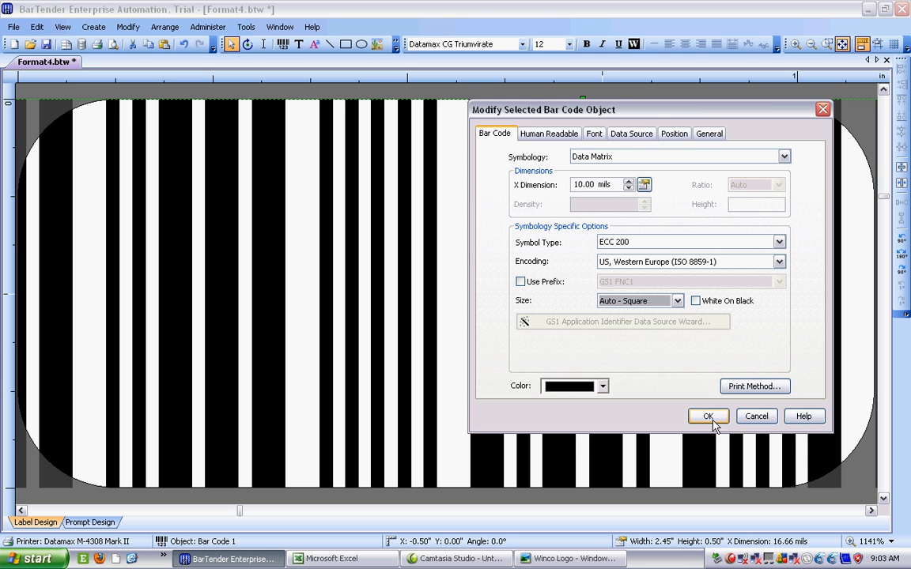
- Apply the Auto-Square Data Matrix and move it to the label's right side at mid-height
{"action": "left_click", "coordinate": [709, 416]}
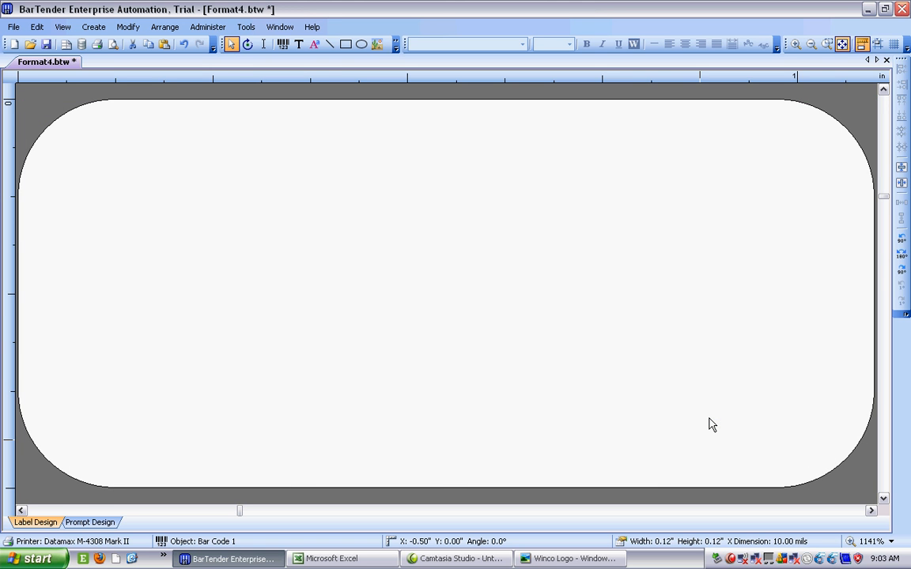
{"action": "mouse_move", "coordinate": [733, 335]}
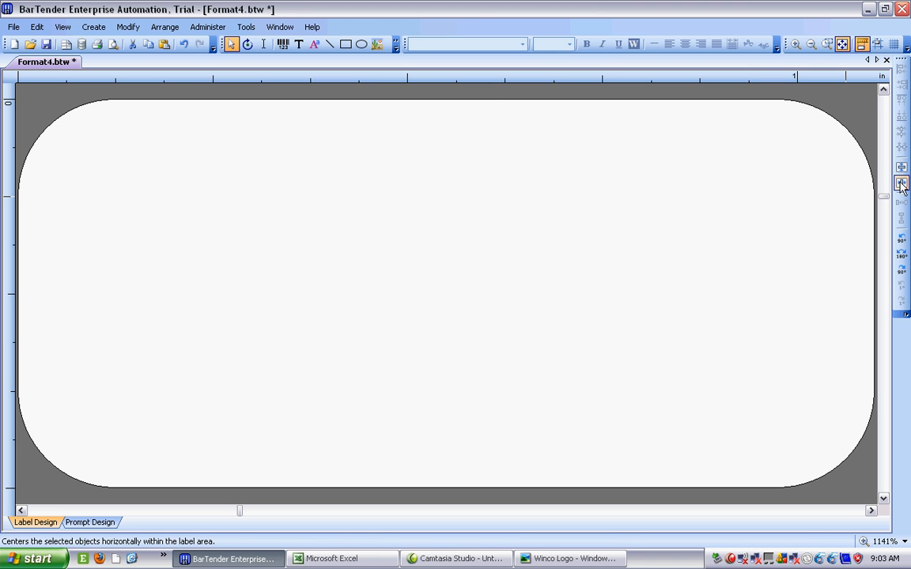
{"action": "left_click", "coordinate": [901, 168]}
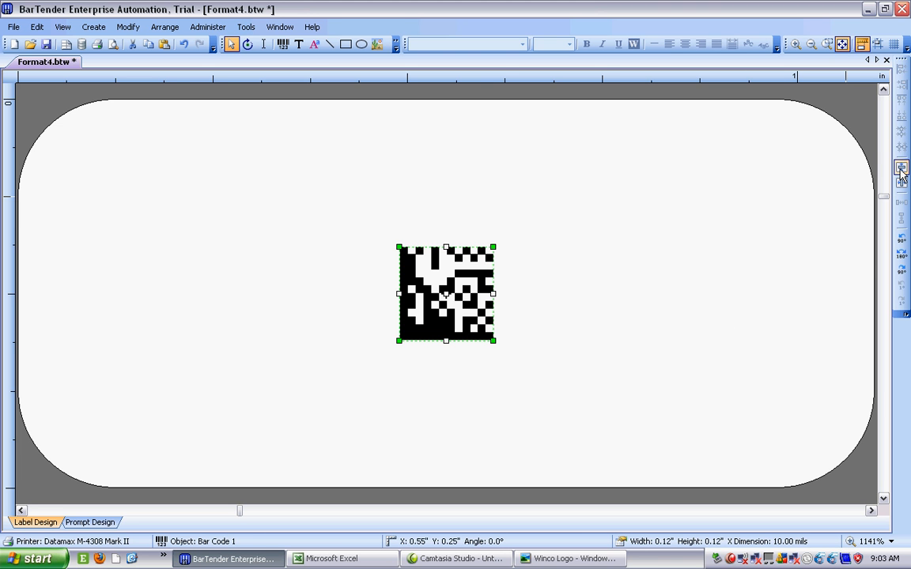
{"action": "left_click_drag", "start_coordinate": [446, 292], "coordinate": [505, 292]}
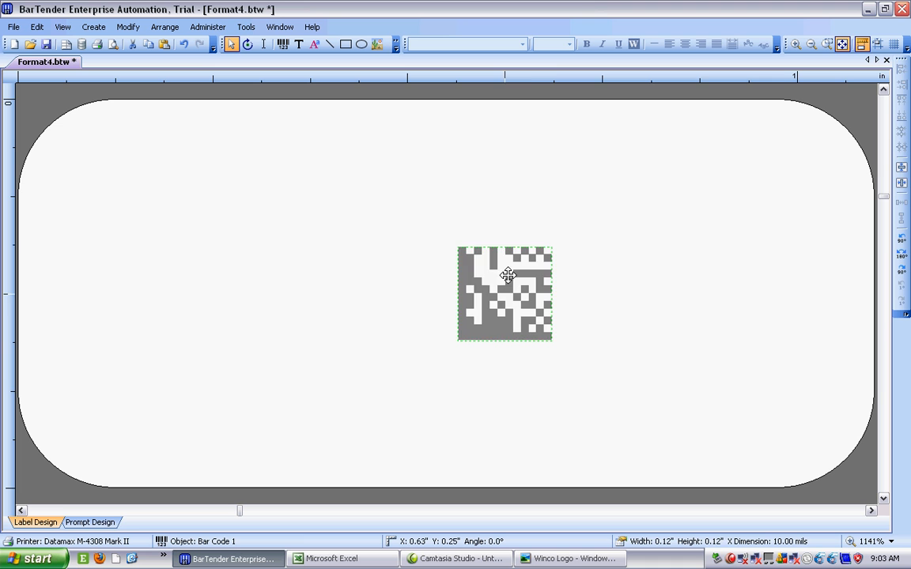
{"action": "left_click_drag", "start_coordinate": [504, 295], "coordinate": [748, 295]}
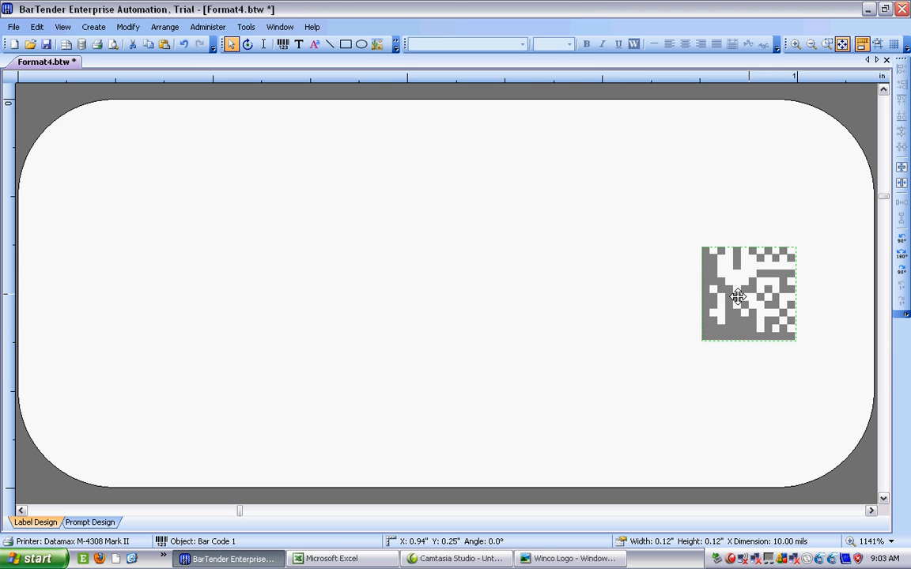
{"action": "left_click", "coordinate": [640, 254]}
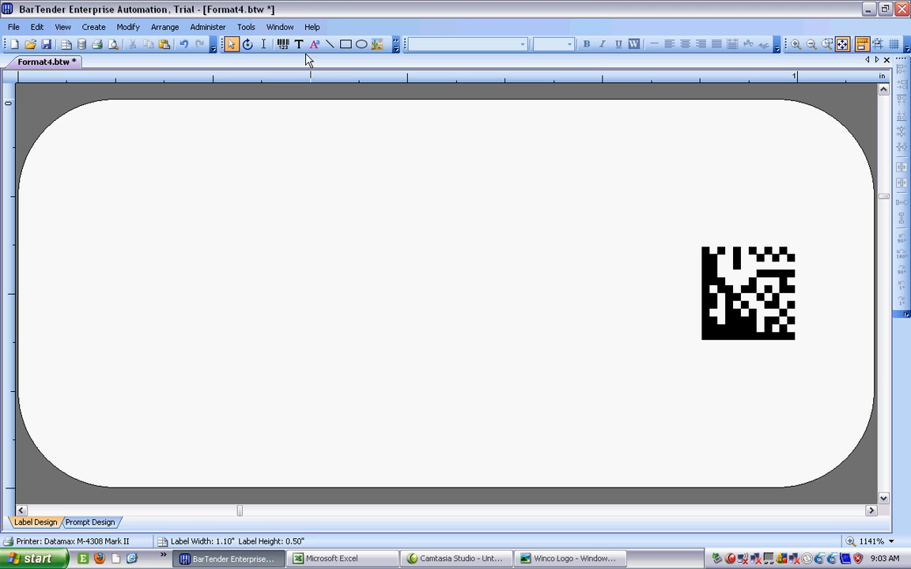
- Add a Sample Text object in Arial 7 pt at the label's top left
{"action": "left_click", "coordinate": [297, 44]}
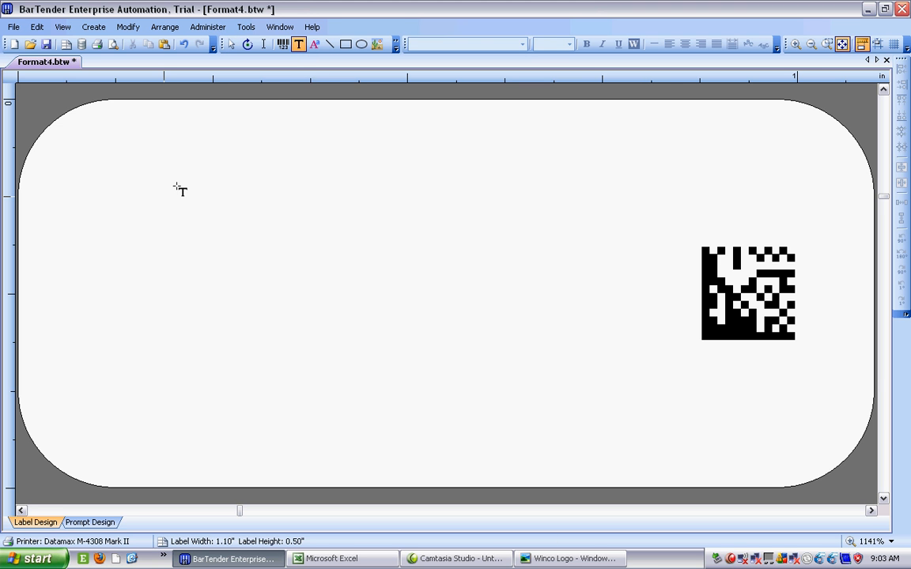
{"action": "mouse_move", "coordinate": [253, 177]}
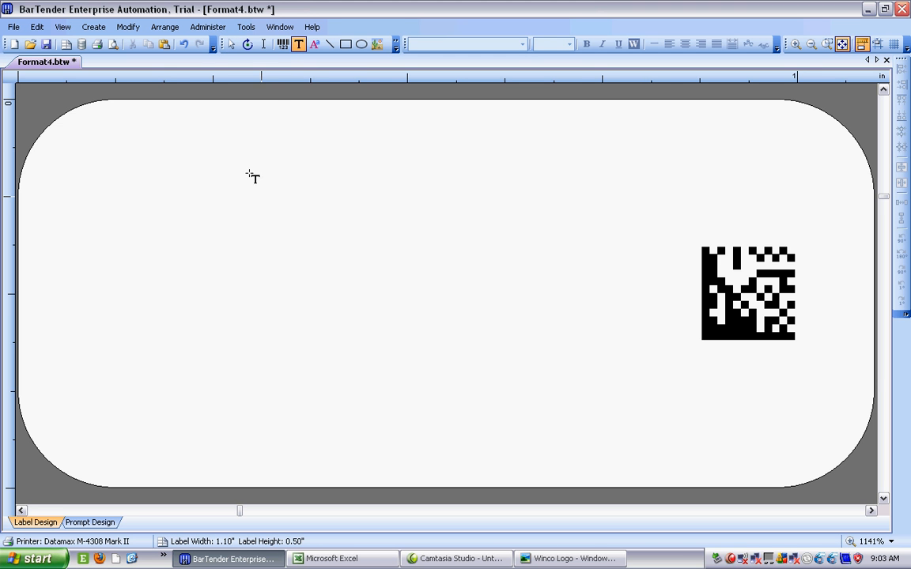
{"action": "left_click", "coordinate": [251, 176]}
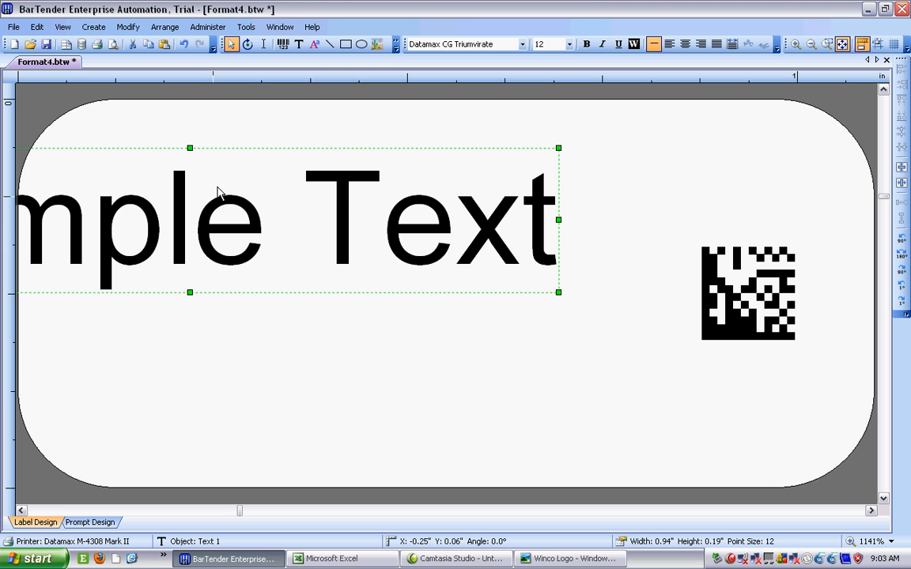
{"action": "mouse_move", "coordinate": [341, 199]}
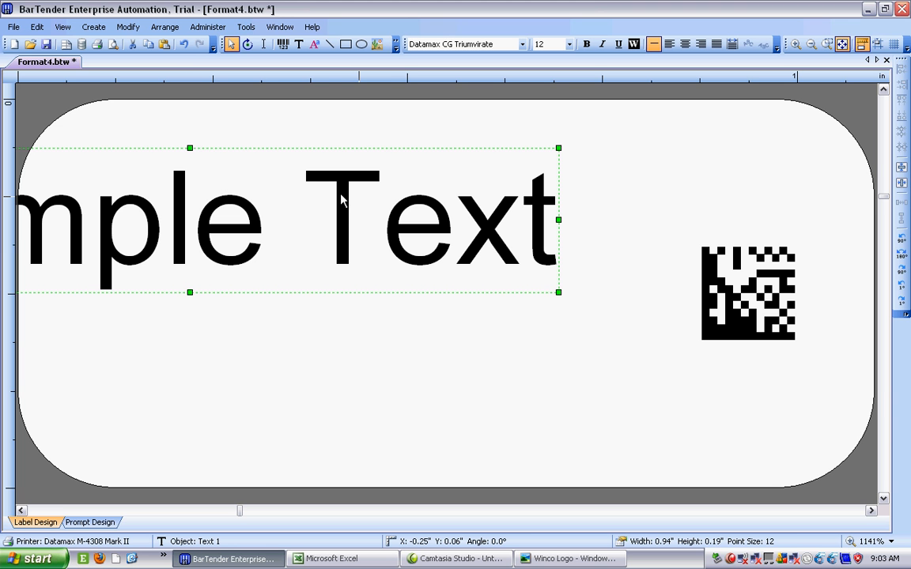
{"action": "double_click", "coordinate": [340, 219]}
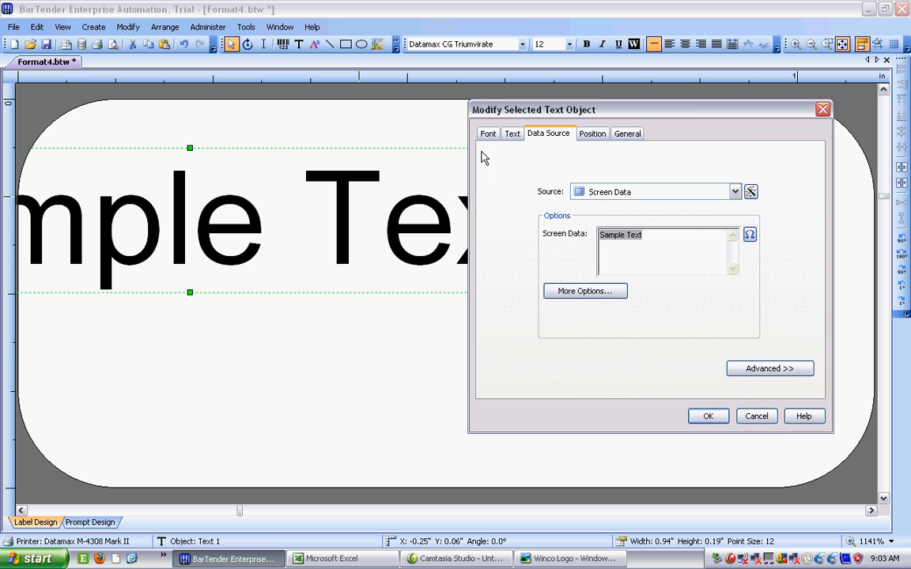
{"action": "left_click", "coordinate": [487, 132]}
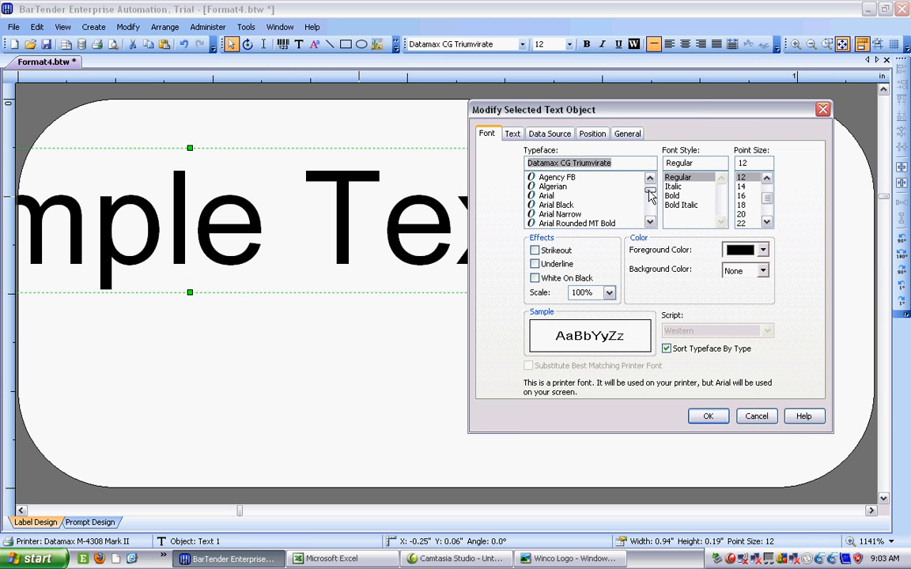
{"action": "left_click", "coordinate": [546, 196]}
{"action": "type", "text": "7"}
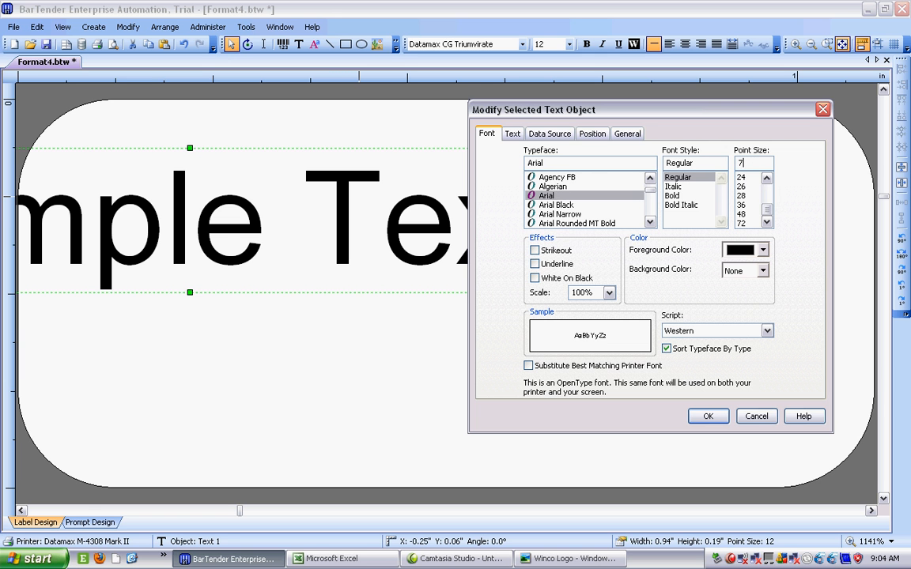
{"action": "left_click", "coordinate": [707, 416]}
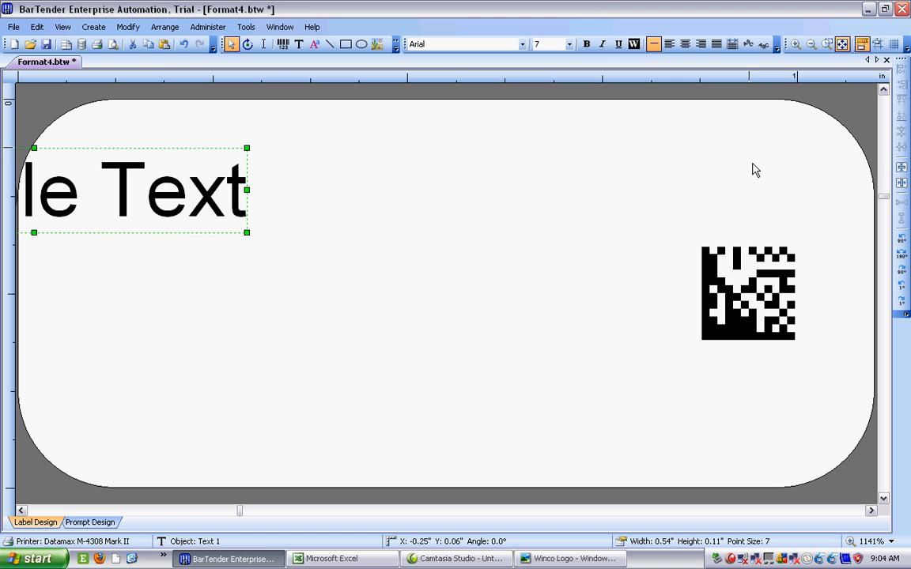
{"action": "mouse_move", "coordinate": [227, 167]}
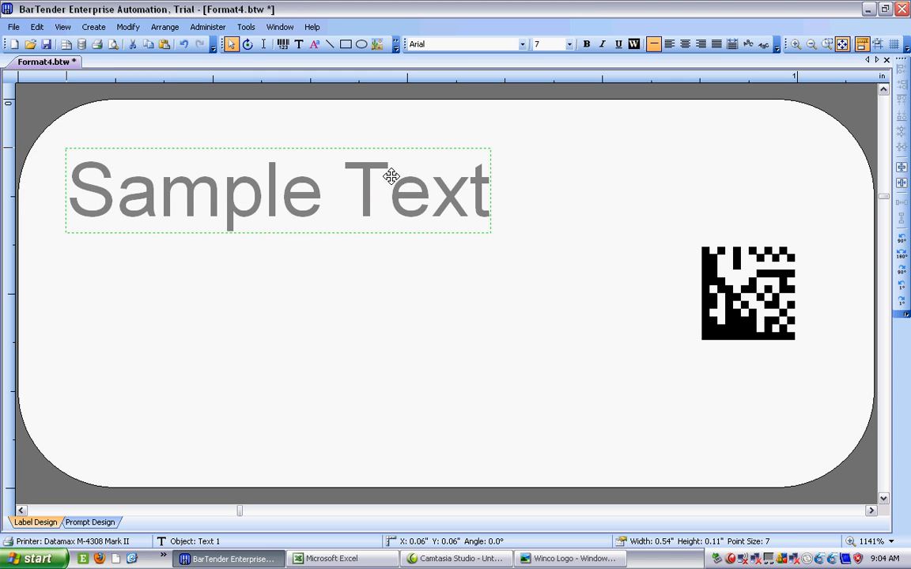
{"action": "left_click", "coordinate": [379, 291]}
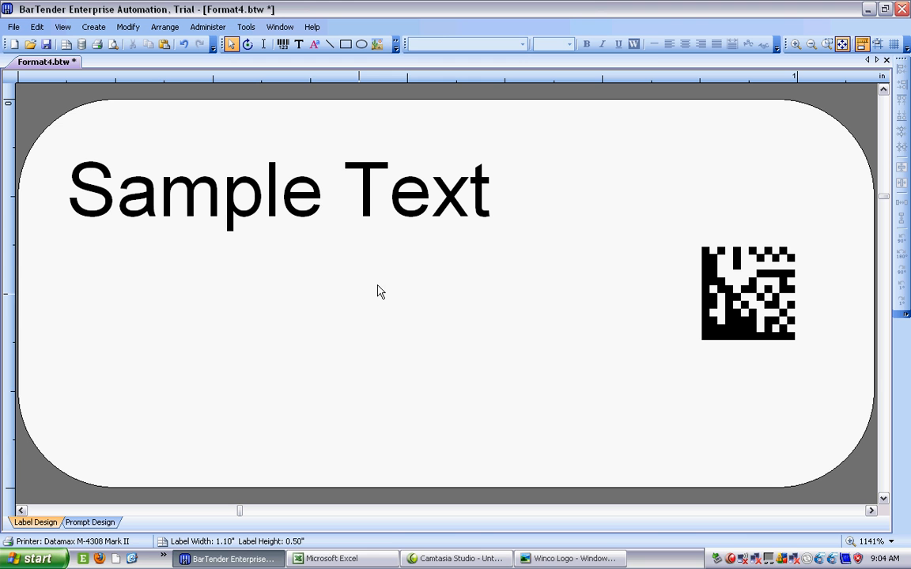
- Copy the Sample Text into four evenly stacked rows down the label's left side
{"action": "right_click", "coordinate": [300, 208]}
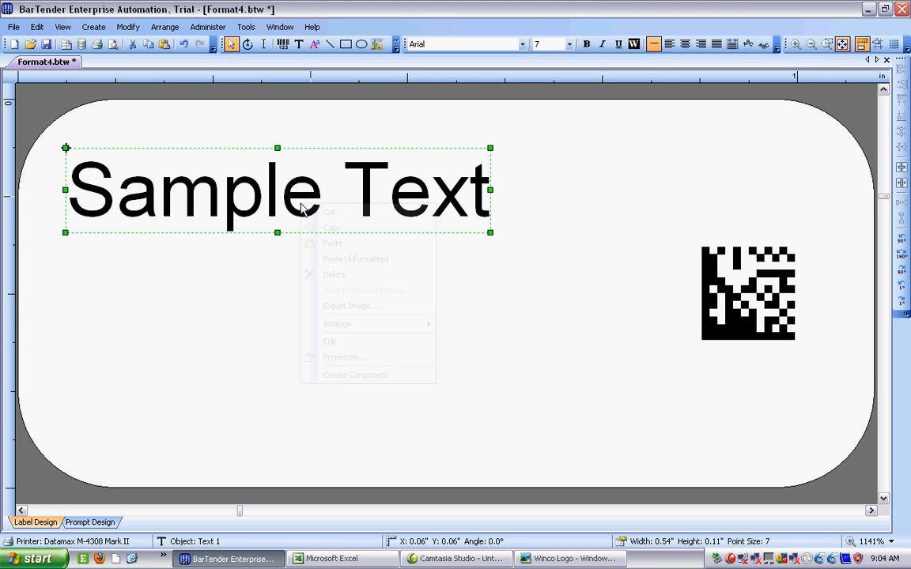
{"action": "left_click", "coordinate": [301, 275]}
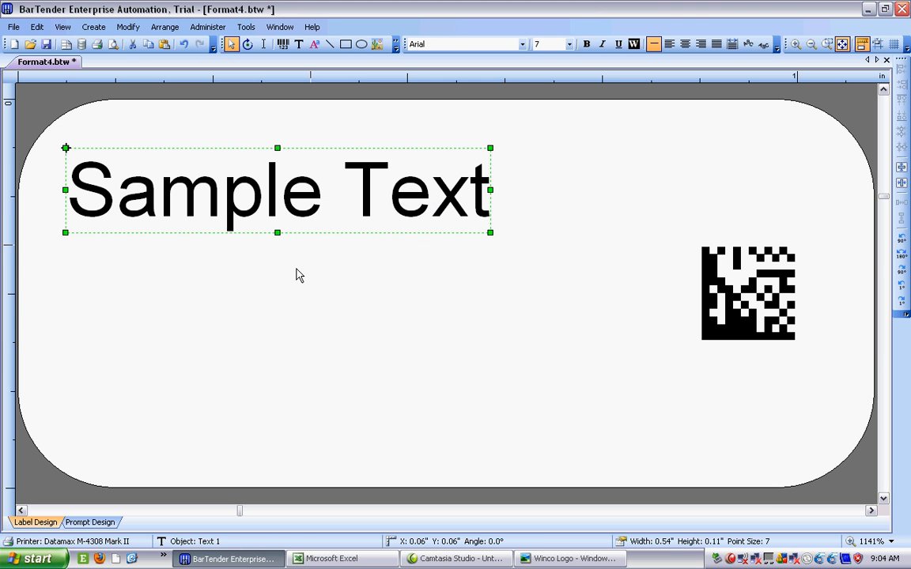
{"action": "right_click", "coordinate": [300, 275]}
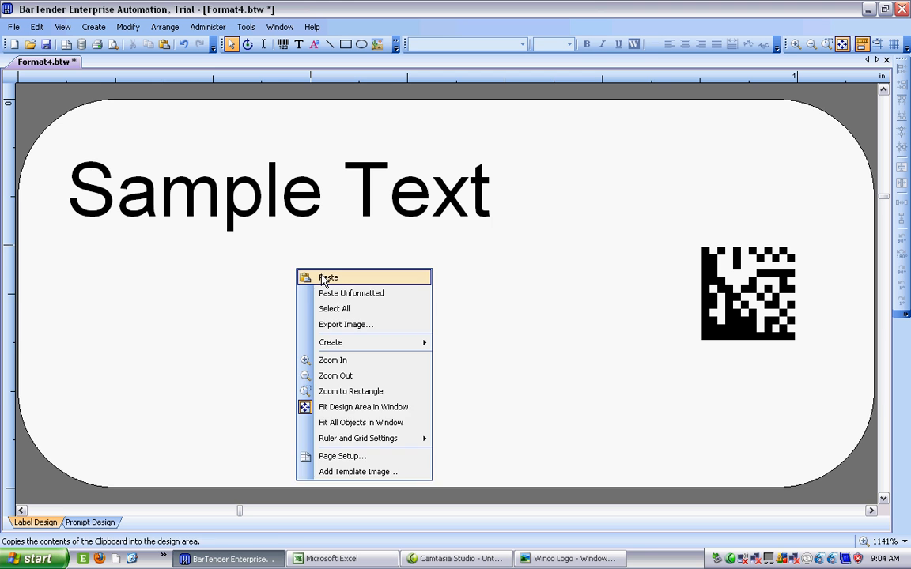
{"action": "left_click", "coordinate": [329, 278]}
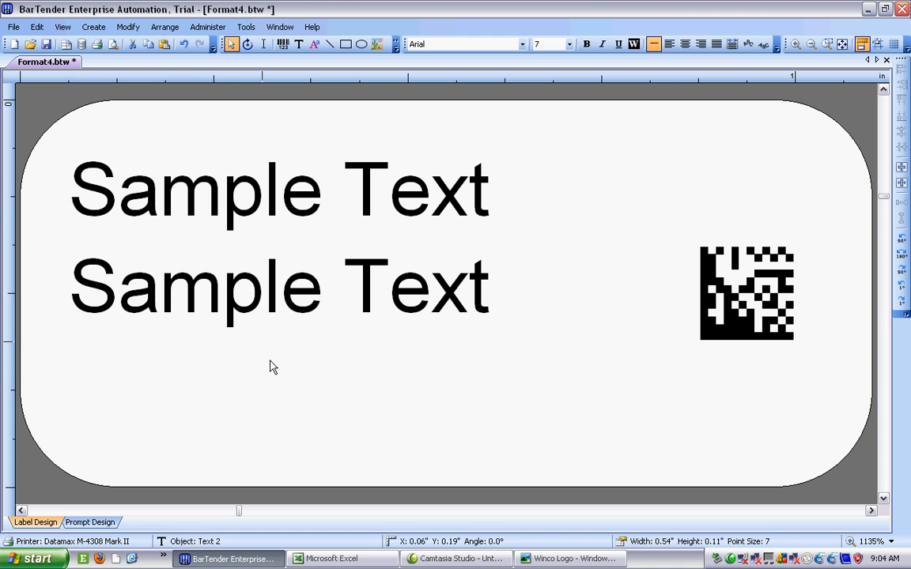
{"action": "right_click", "coordinate": [277, 286]}
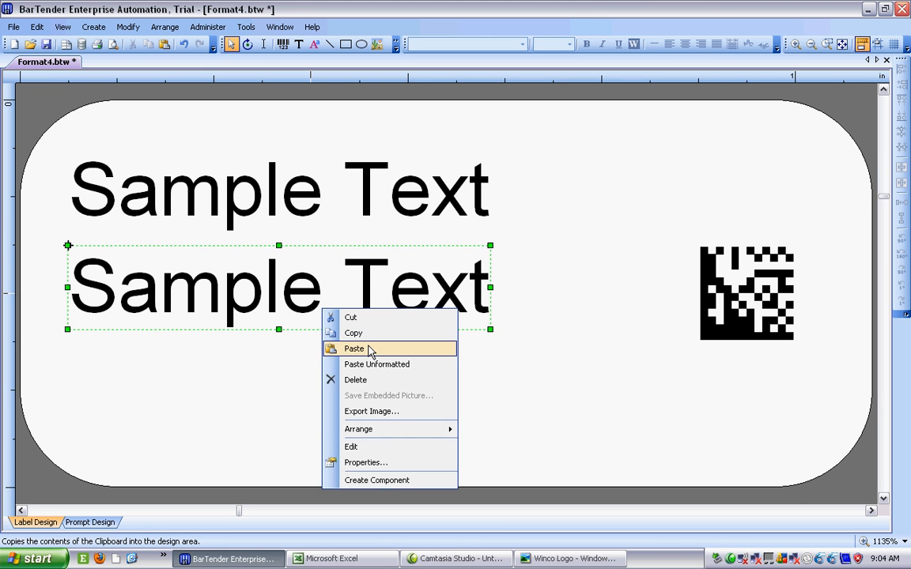
{"action": "left_click", "coordinate": [354, 350]}
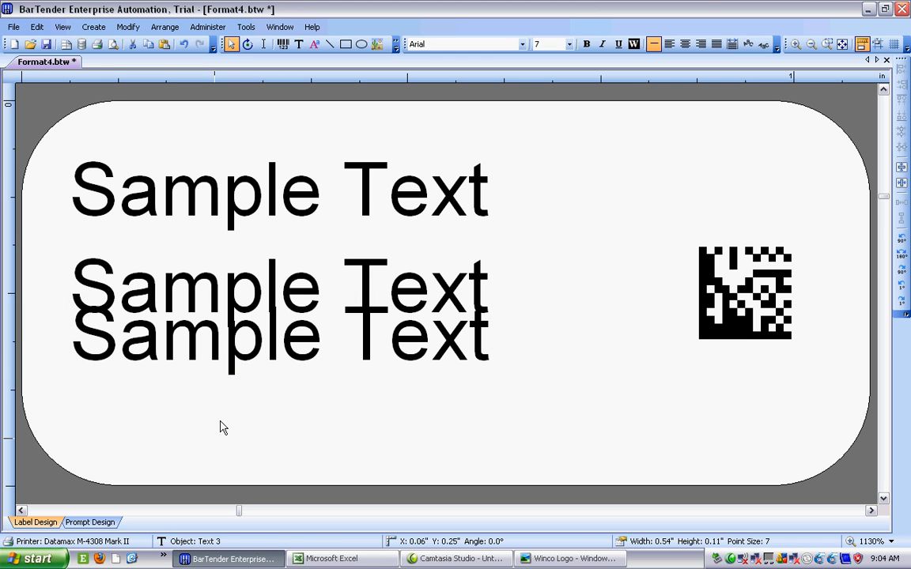
{"action": "right_click", "coordinate": [225, 426]}
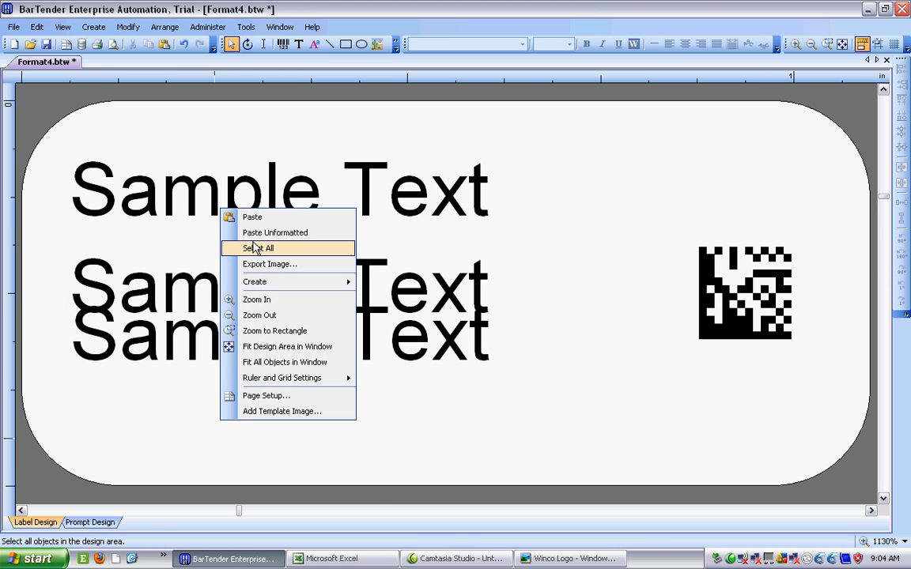
{"action": "left_click", "coordinate": [259, 247]}
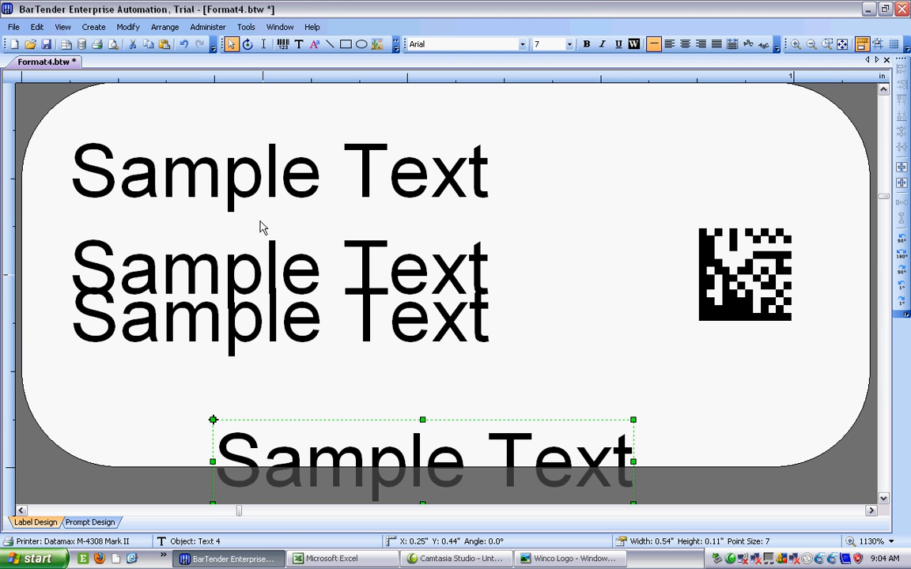
{"action": "left_click_drag", "start_coordinate": [422, 462], "coordinate": [327, 412]}
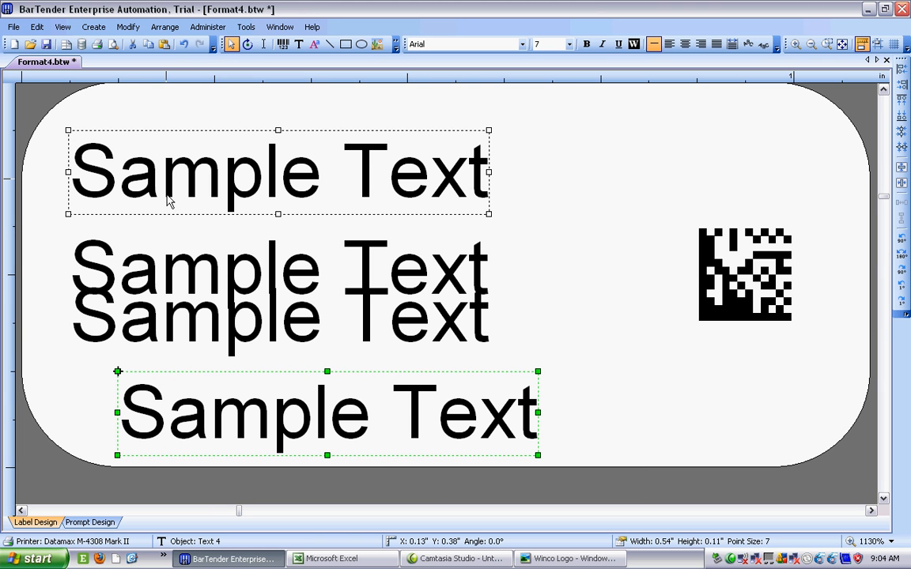
{"action": "left_click", "coordinate": [277, 269]}
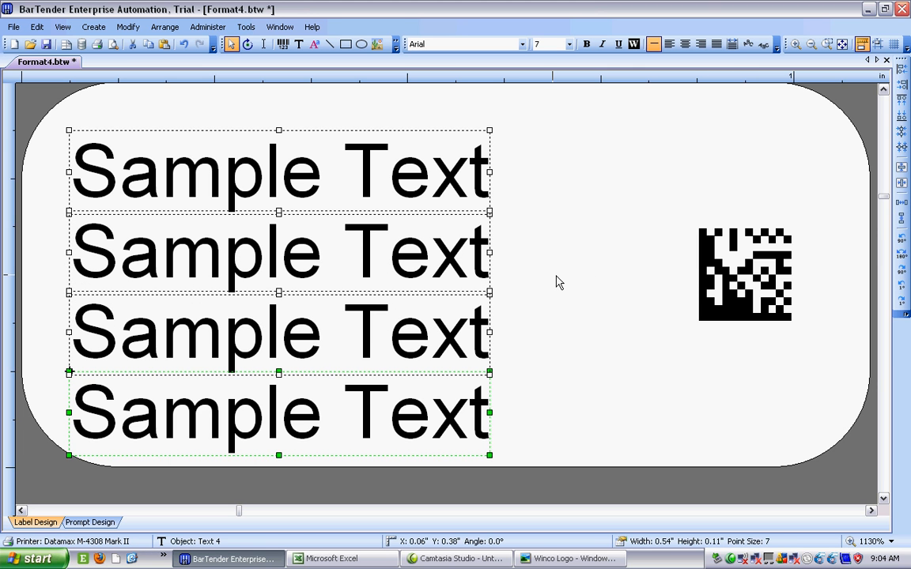
{"action": "left_click", "coordinate": [556, 281]}
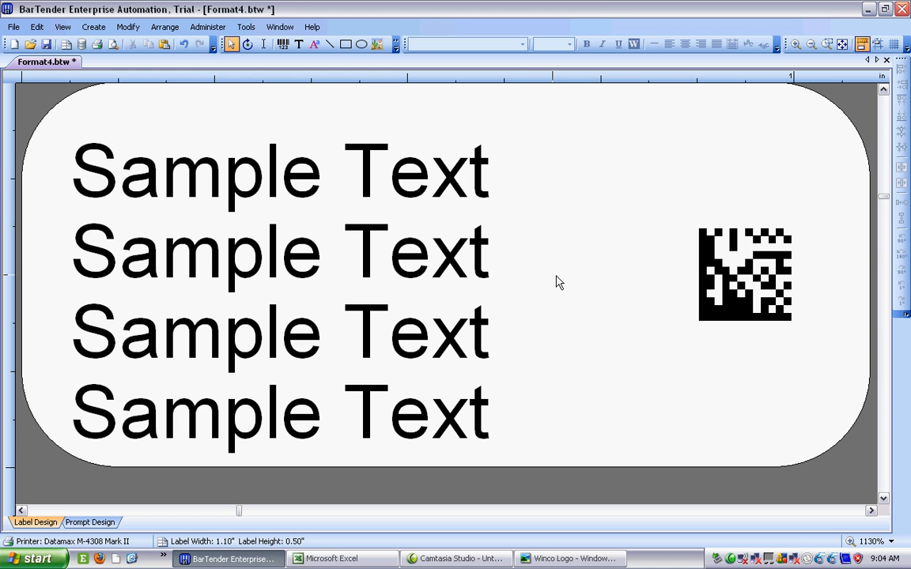
{"action": "mouse_move", "coordinate": [431, 182]}
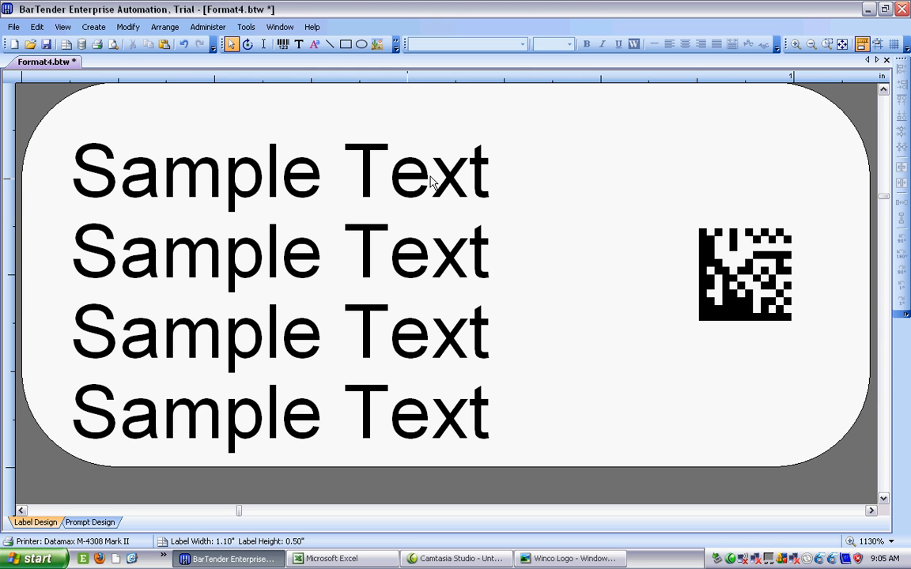
{"action": "mouse_move", "coordinate": [76, 41]}
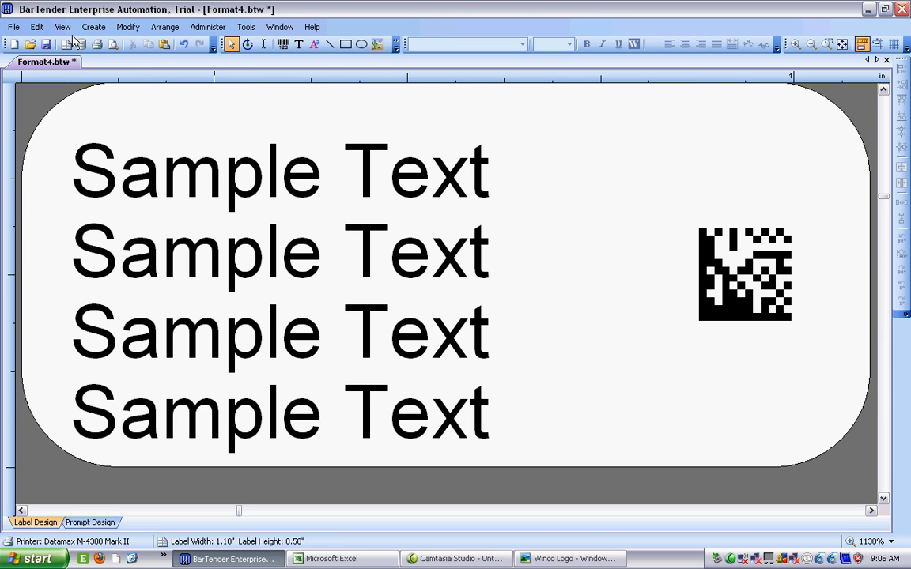
{"action": "mouse_move", "coordinate": [82, 44]}
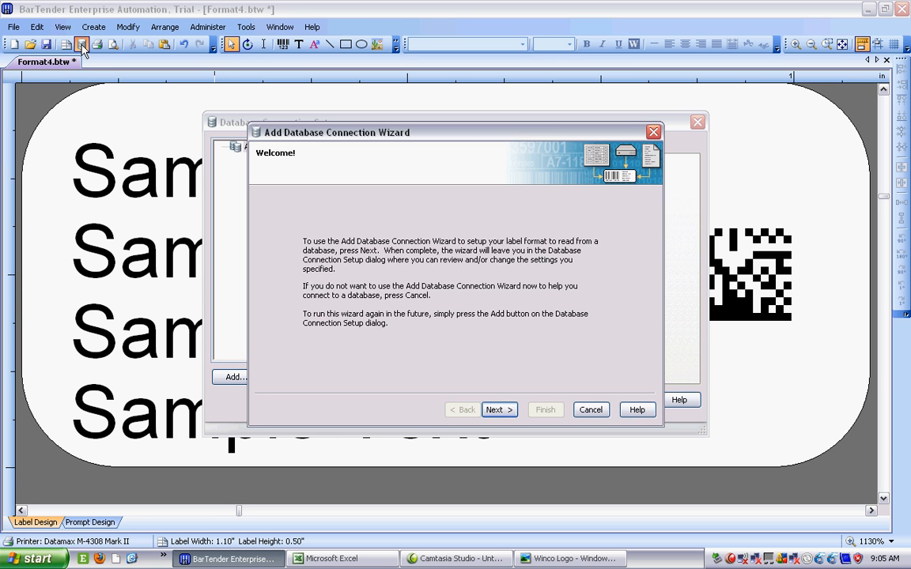
{"action": "mouse_move", "coordinate": [483, 392]}
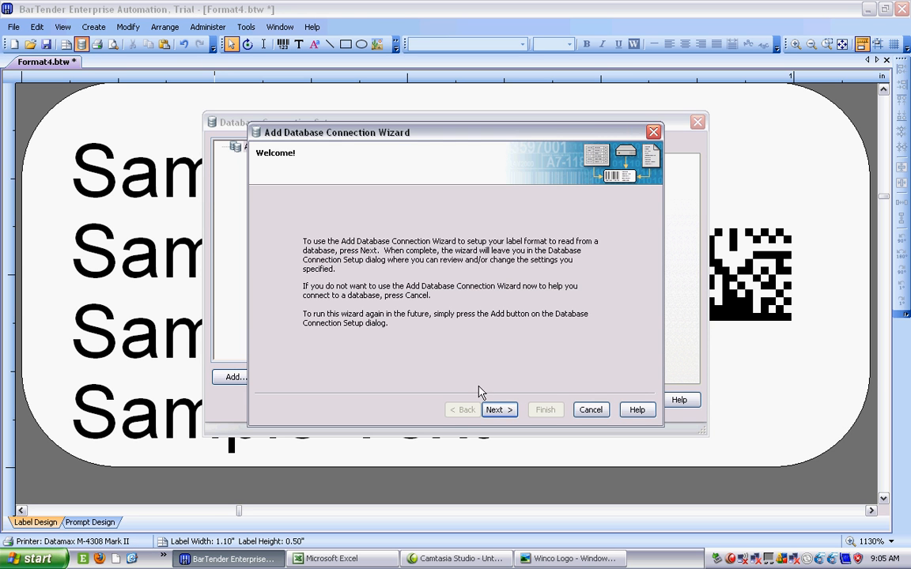
- In the Add Database Connection Wizard choose Microsoft Excel and browse for the spreadsheet file
{"action": "left_click", "coordinate": [493, 409]}
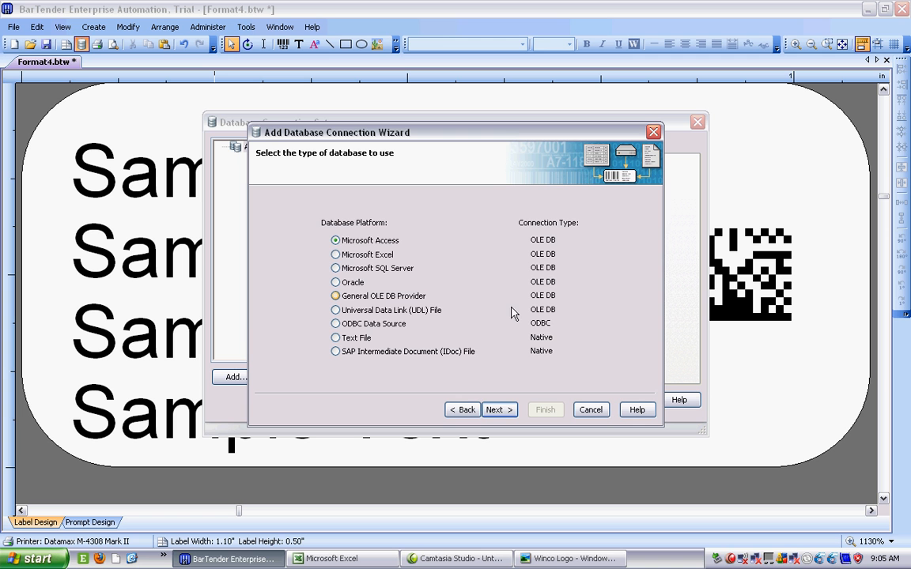
{"action": "left_click", "coordinate": [336, 253]}
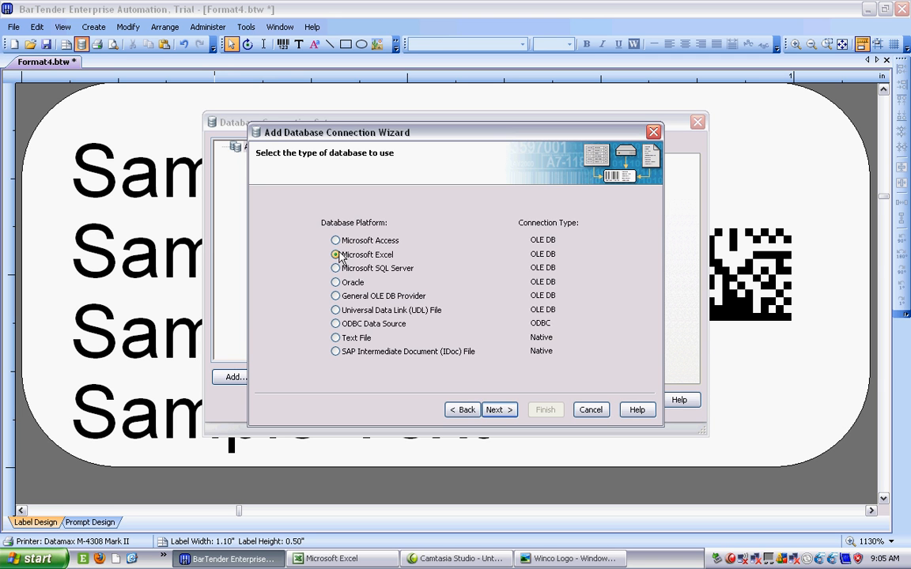
{"action": "left_click", "coordinate": [498, 409]}
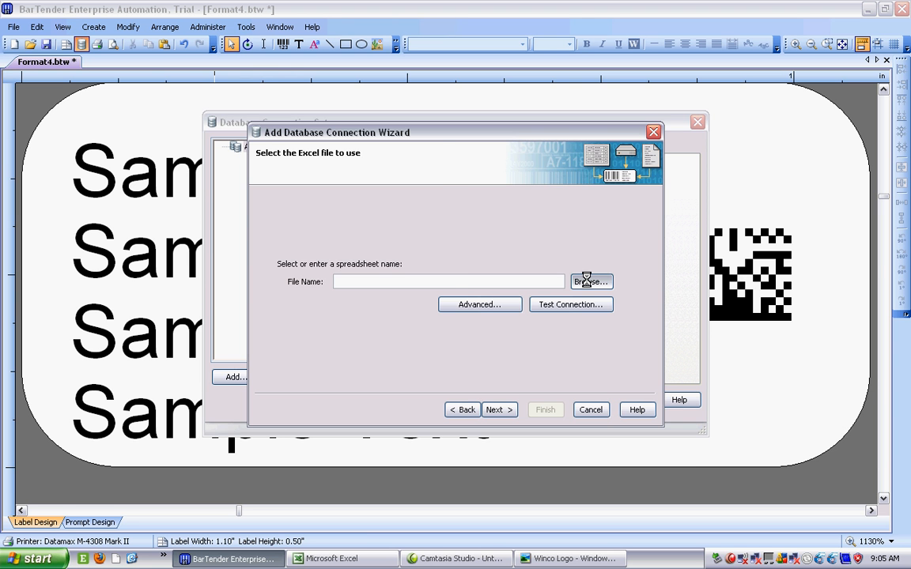
{"action": "left_click", "coordinate": [591, 281]}
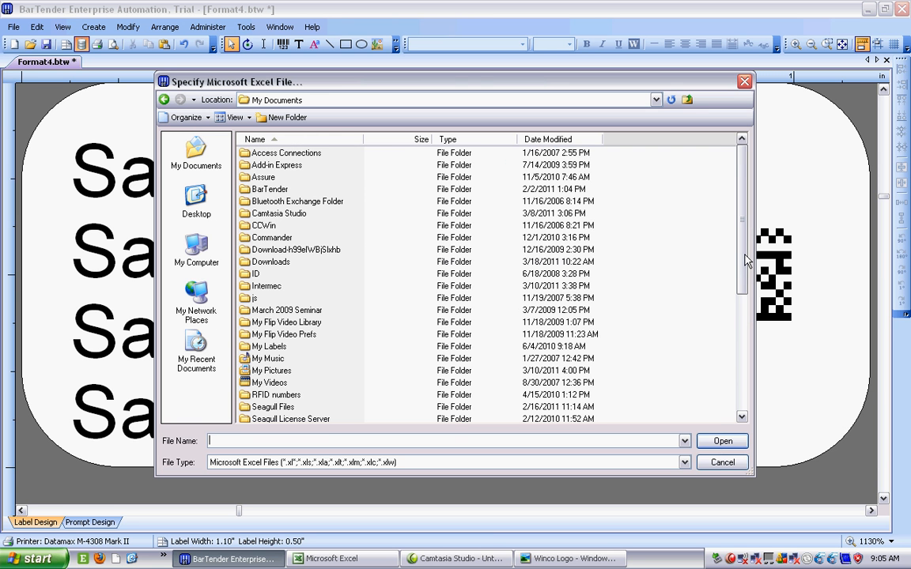
- Choose UIDSHEET.xls as the Excel data file for the connection
{"action": "scroll", "scroll_direction": "down", "scroll_amount": 3}
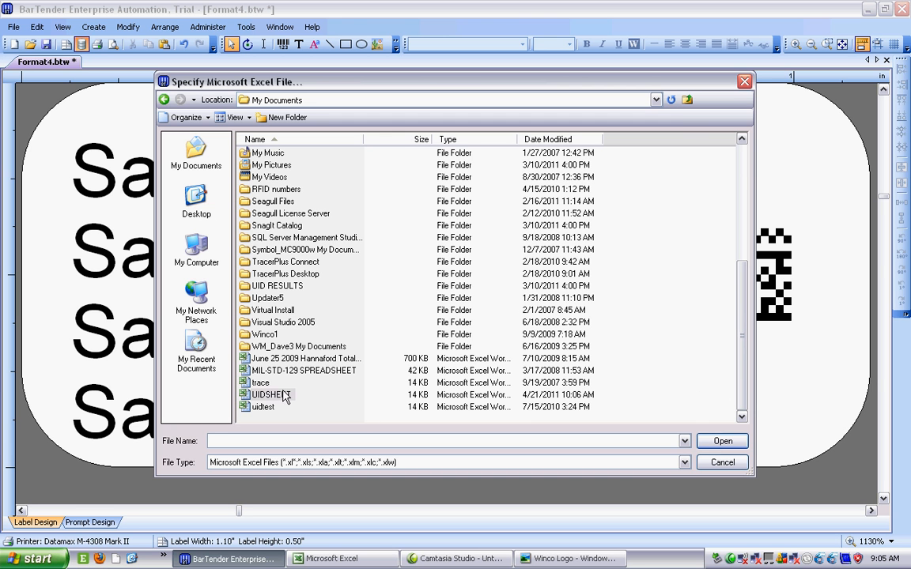
{"action": "left_click", "coordinate": [272, 396]}
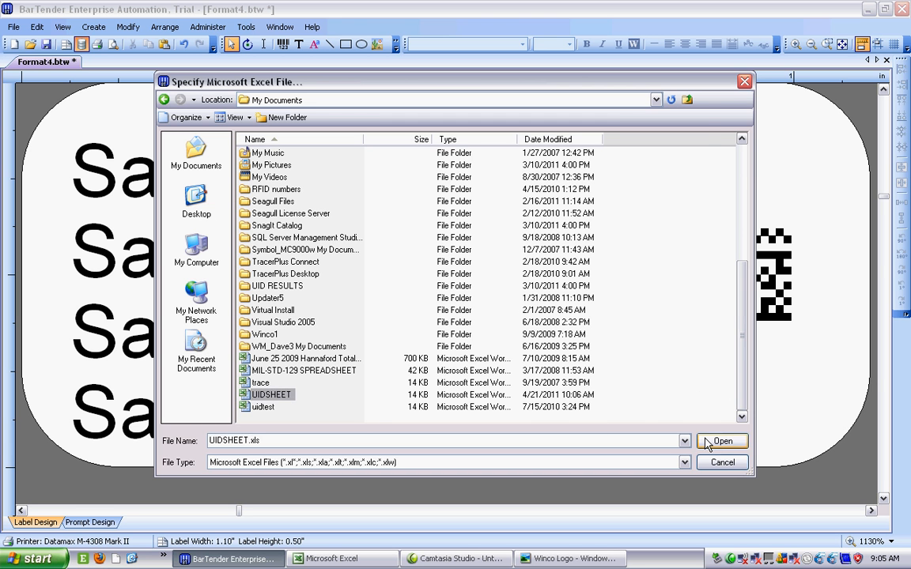
{"action": "left_click", "coordinate": [721, 439]}
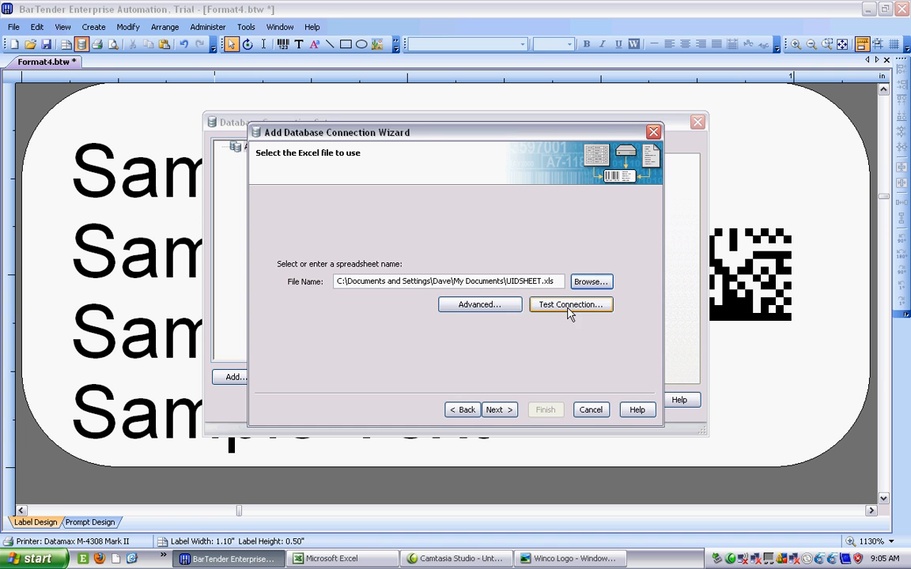
- Test the connection successfully and continue to the Select tables to use page
{"action": "left_click", "coordinate": [570, 303]}
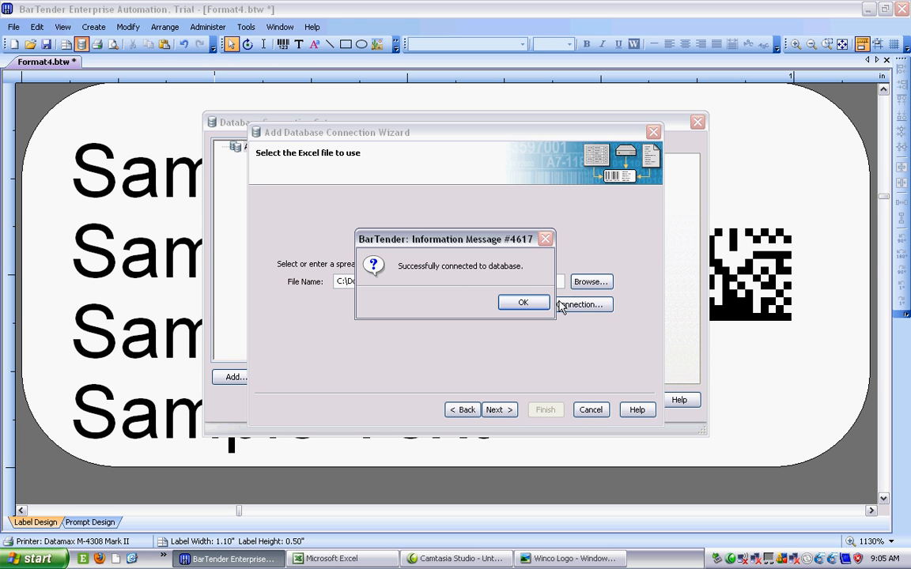
{"action": "left_click", "coordinate": [522, 302]}
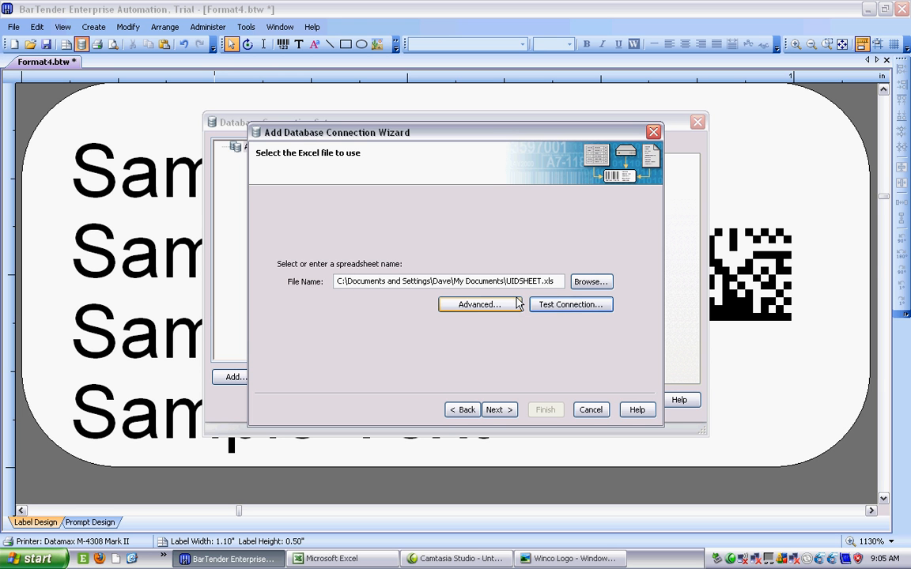
{"action": "left_click", "coordinate": [493, 410]}
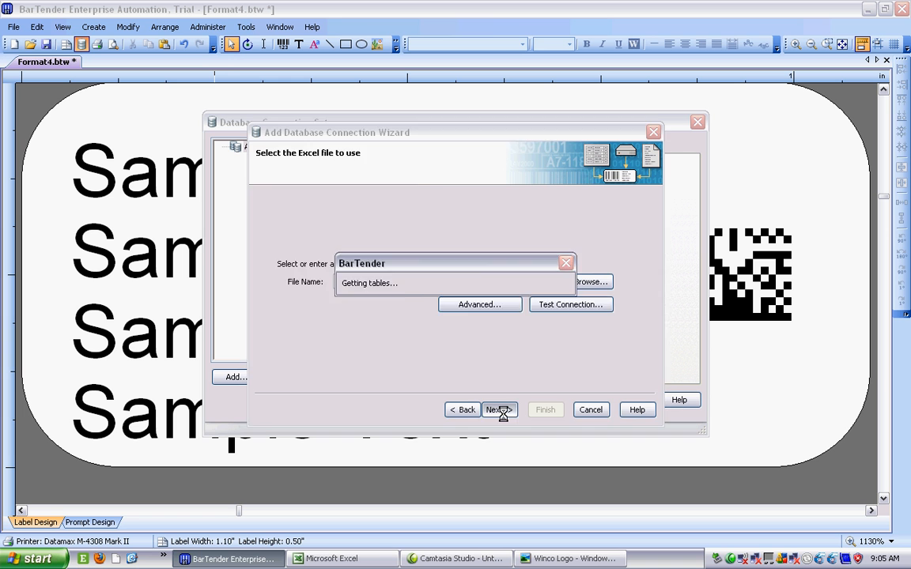
{"action": "left_click", "coordinate": [494, 410]}
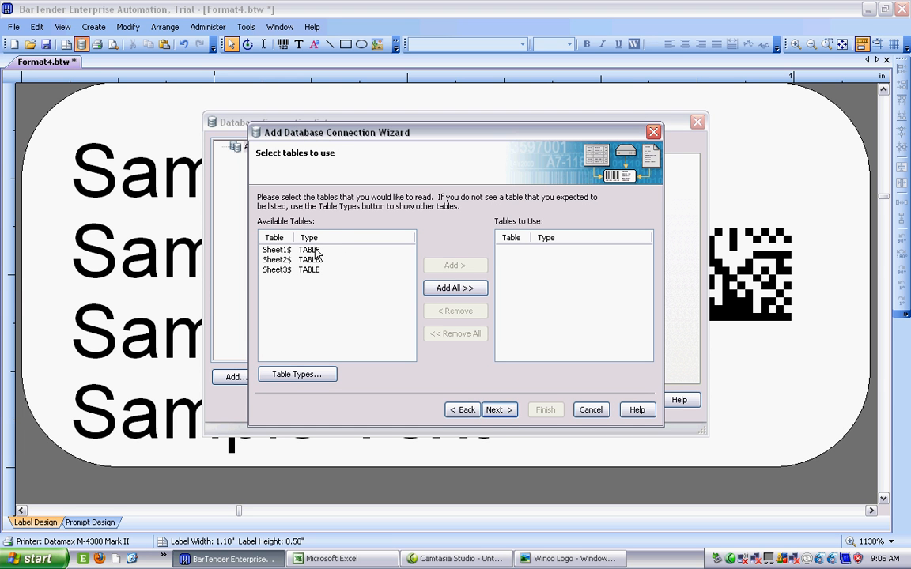
- Add Sheet1$ as the table to use, finish the wizard, browse its records and accept the setup
{"action": "left_click", "coordinate": [276, 250]}
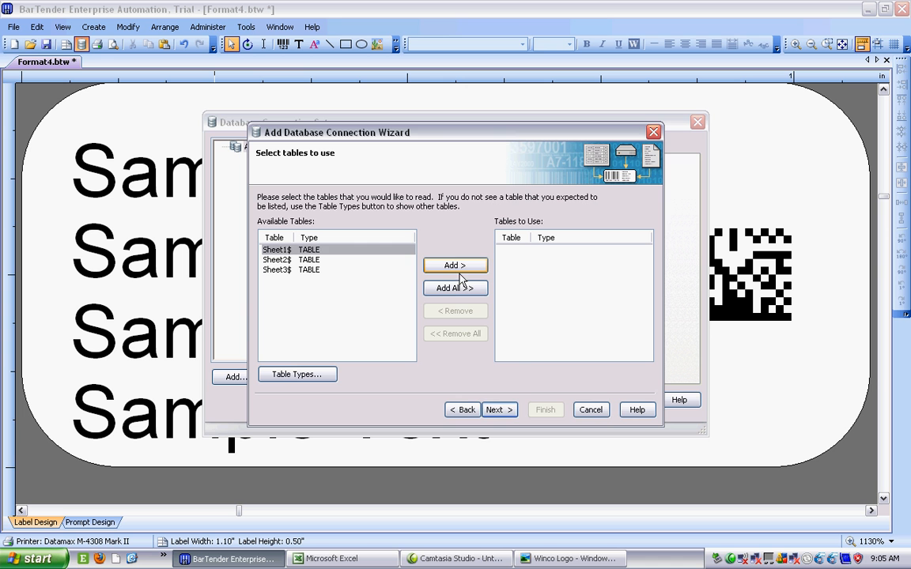
{"action": "left_click", "coordinate": [455, 266]}
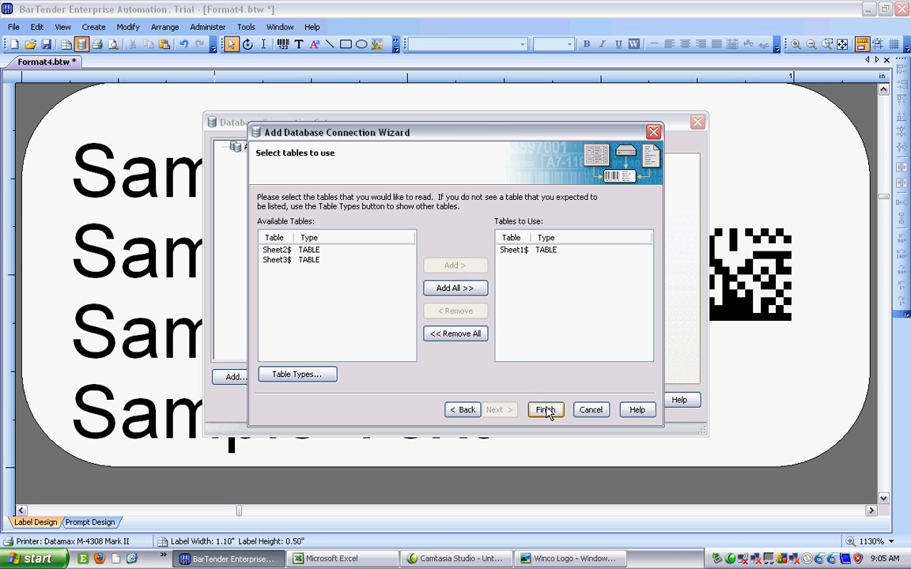
{"action": "left_click", "coordinate": [544, 409]}
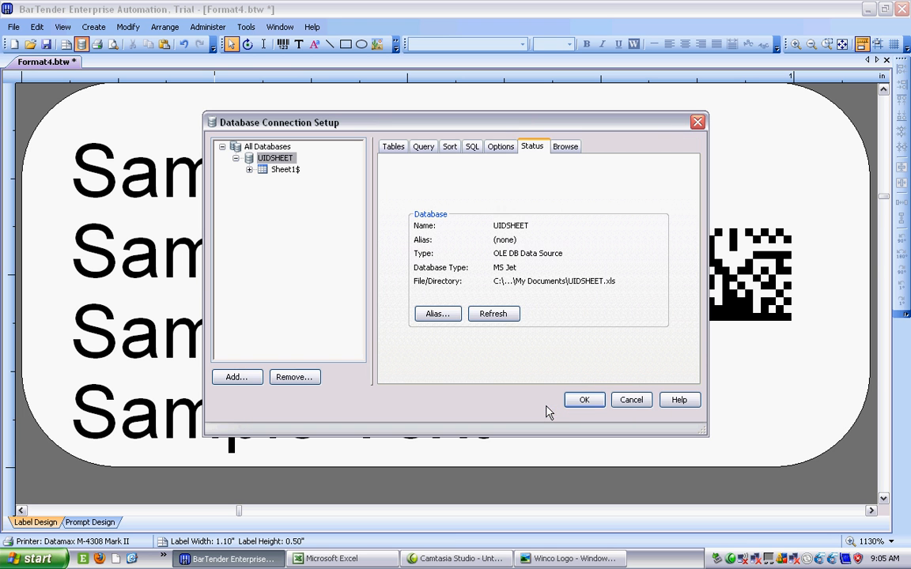
{"action": "left_click", "coordinate": [566, 146]}
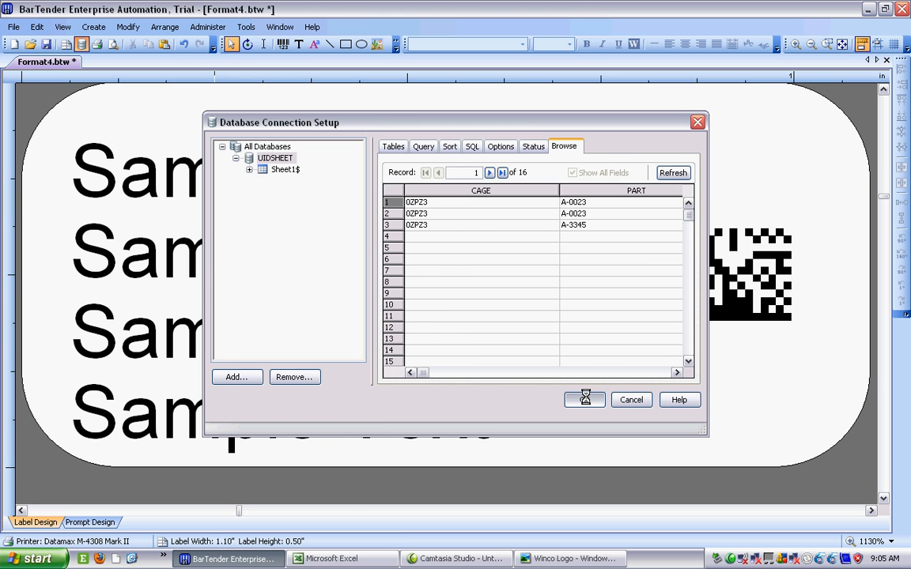
{"action": "left_click", "coordinate": [585, 398]}
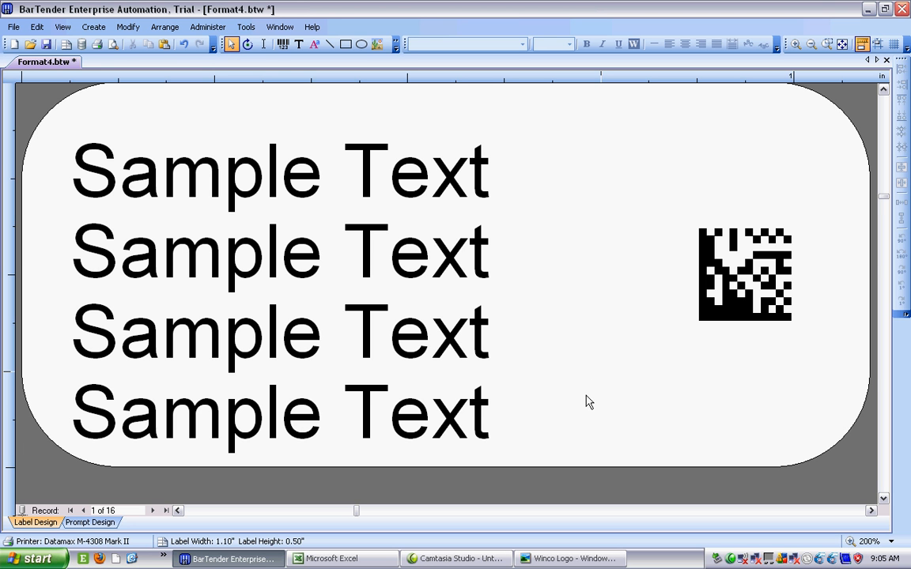
{"action": "mouse_move", "coordinate": [594, 374]}
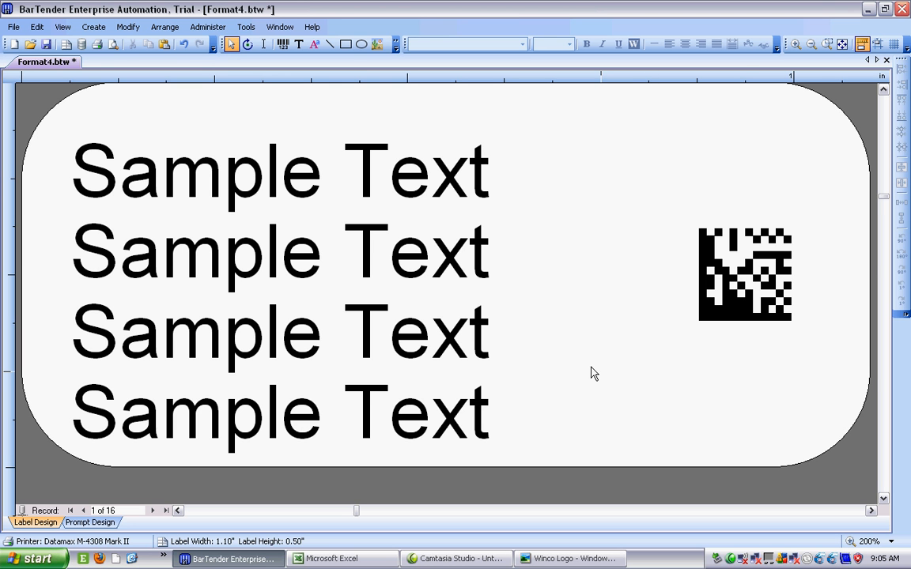
{"action": "mouse_move", "coordinate": [729, 310]}
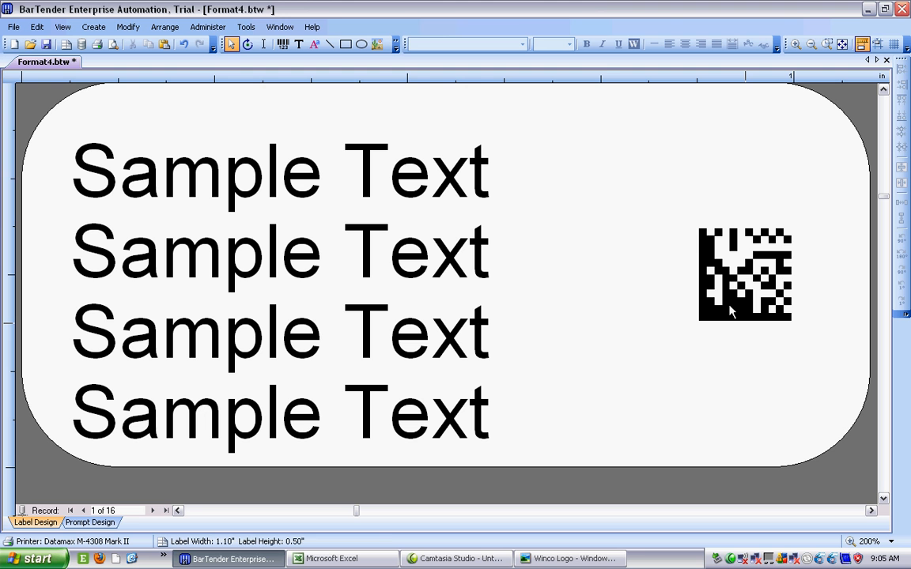
- Select the Data Matrix barcode and bring up its Modify Selected Bar Code Object dialog
{"action": "left_click", "coordinate": [744, 275]}
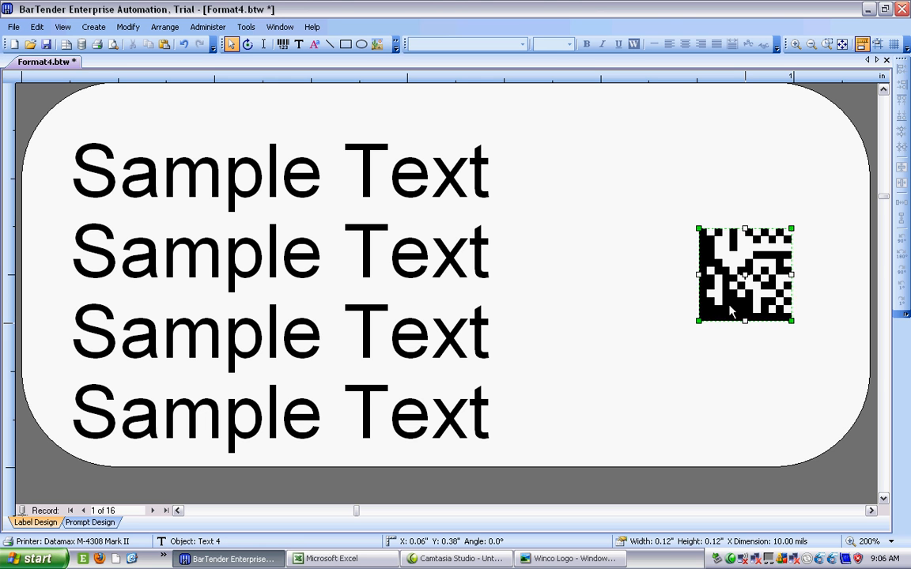
{"action": "double_click", "coordinate": [743, 275]}
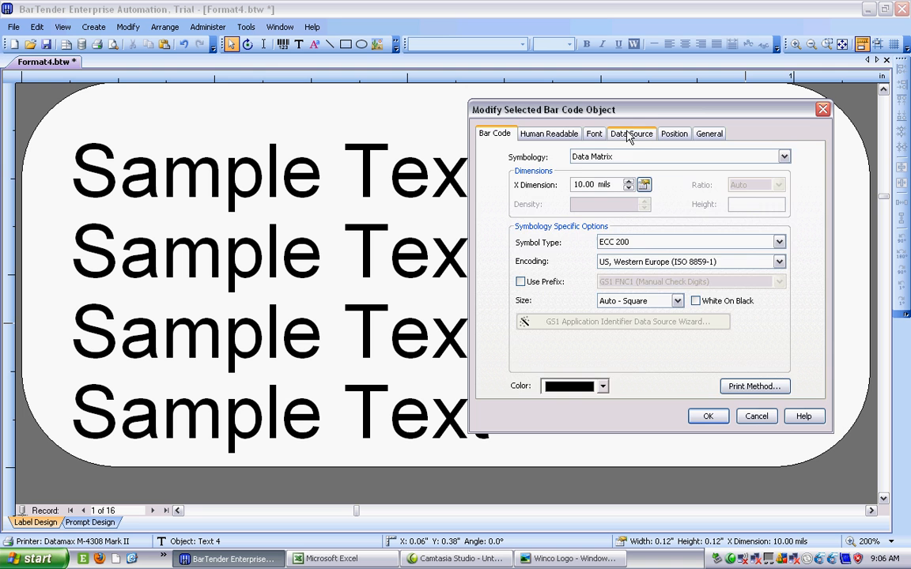
- On the Data Source tab with Advanced shown, replace 12345678 in Screen Data with the header [)>
{"action": "left_click", "coordinate": [629, 133]}
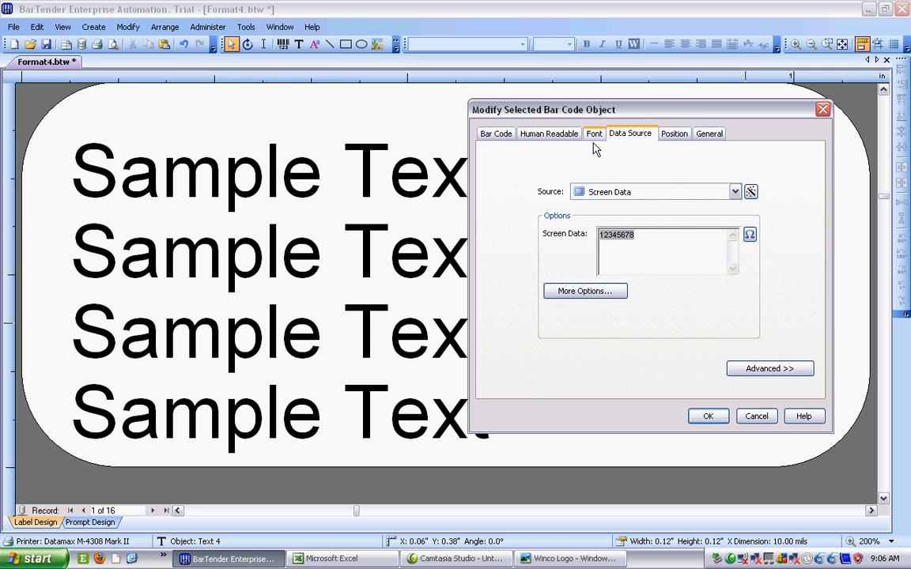
{"action": "left_click", "coordinate": [768, 369]}
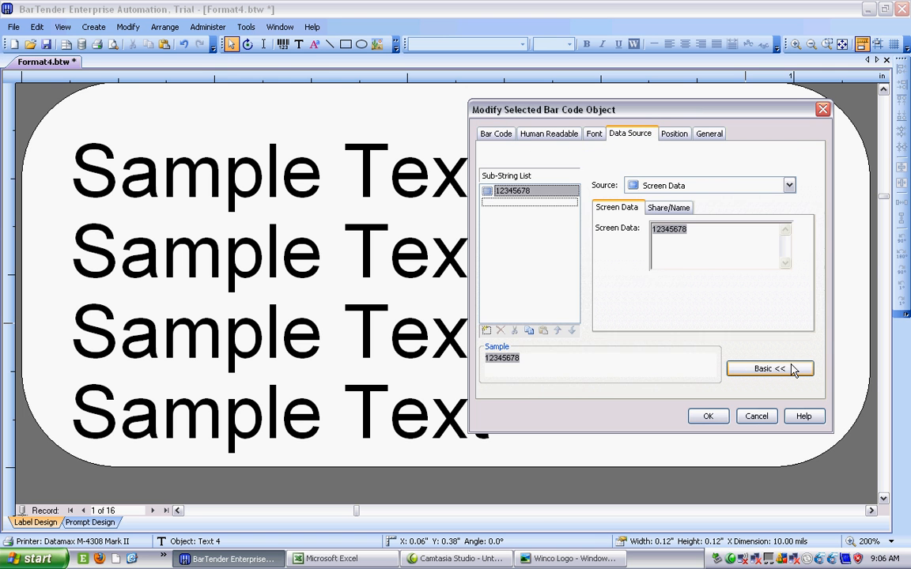
{"action": "left_click", "coordinate": [769, 368]}
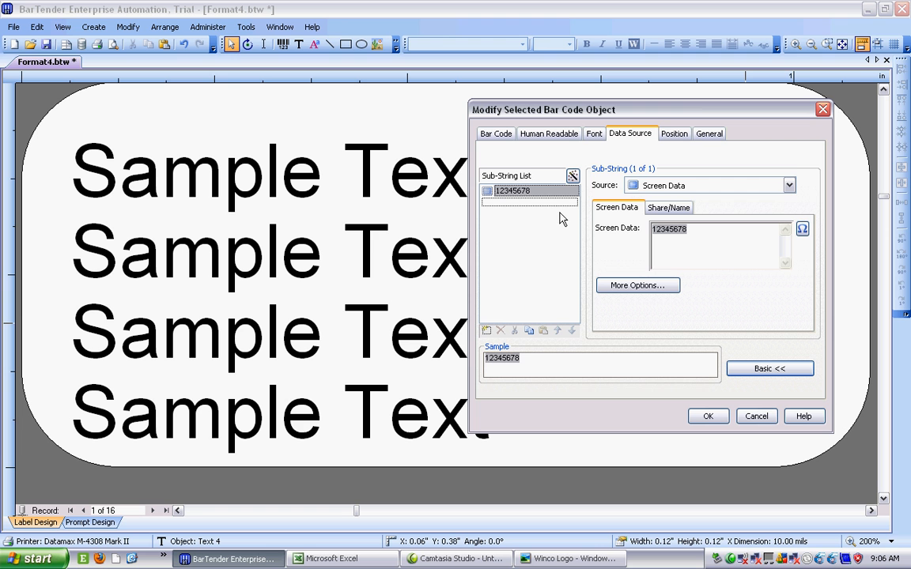
{"action": "mouse_move", "coordinate": [548, 234]}
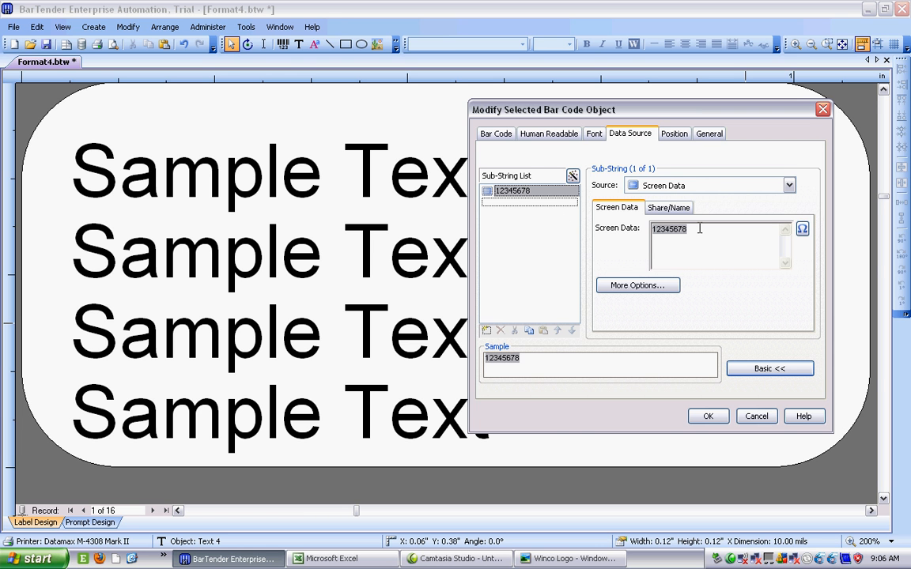
{"action": "type", "text": "123"}
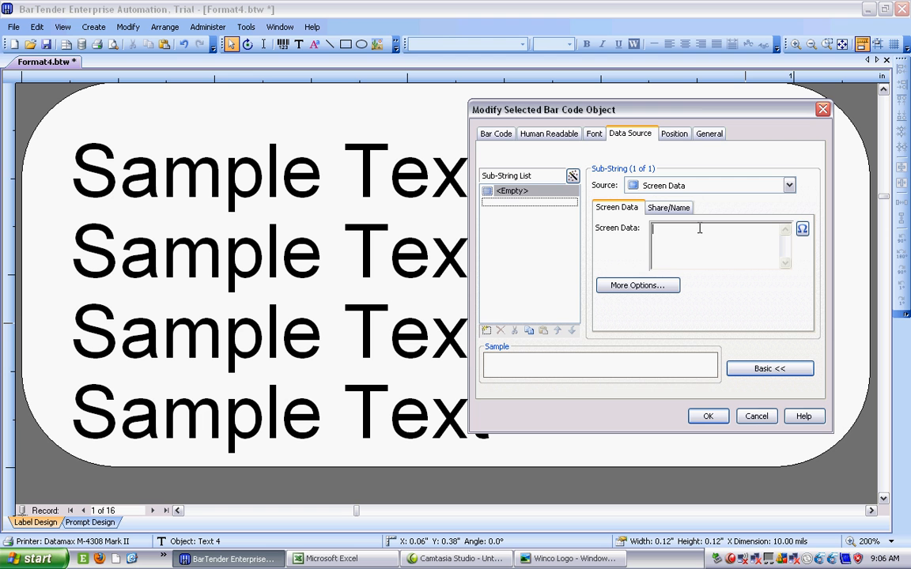
{"action": "type", "text": "D"}
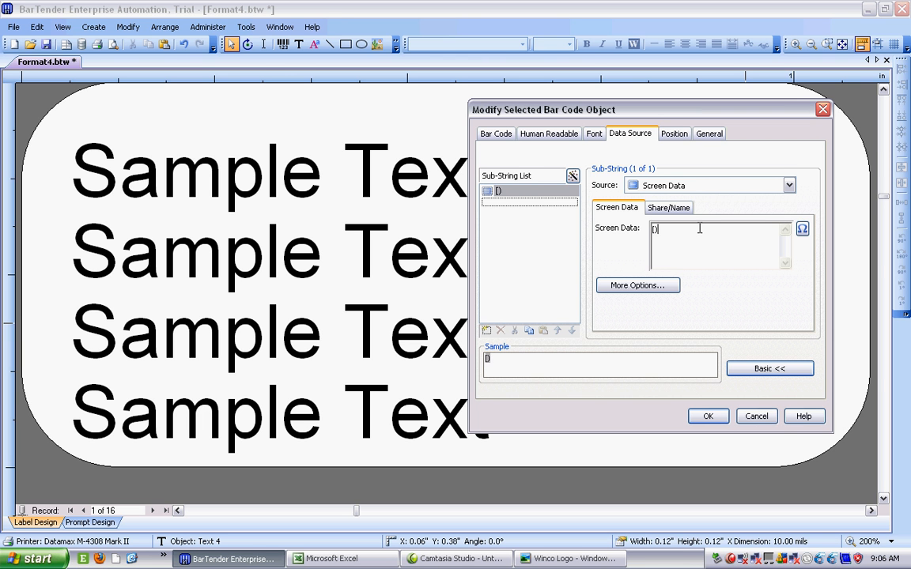
{"action": "type", "text": ">"}
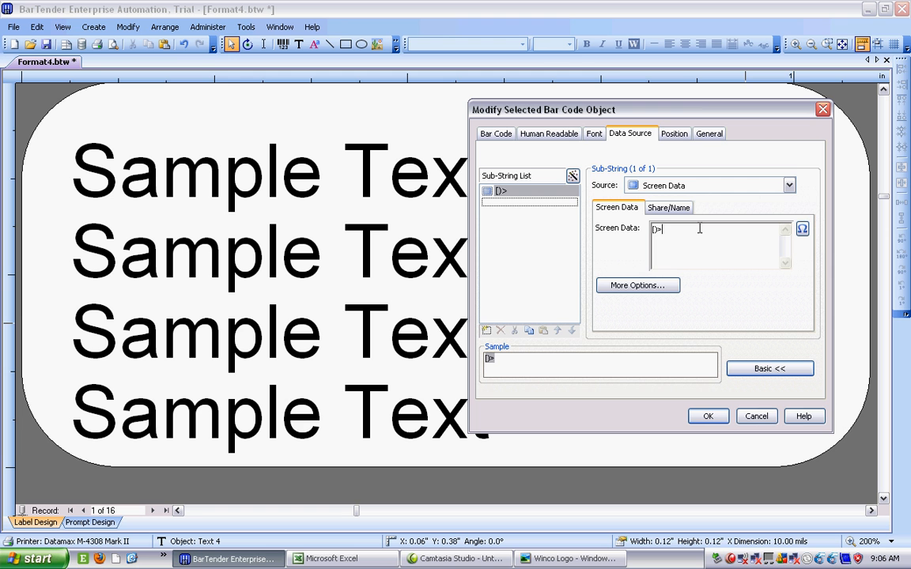
{"action": "mouse_move", "coordinate": [784, 243]}
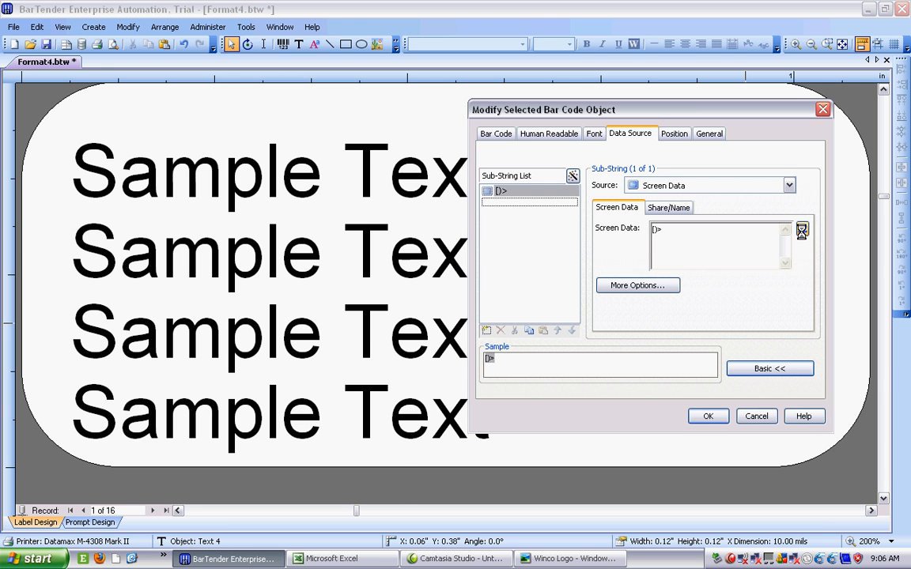
{"action": "left_click", "coordinate": [802, 229]}
{"action": "type", "text": "«RS»06"}
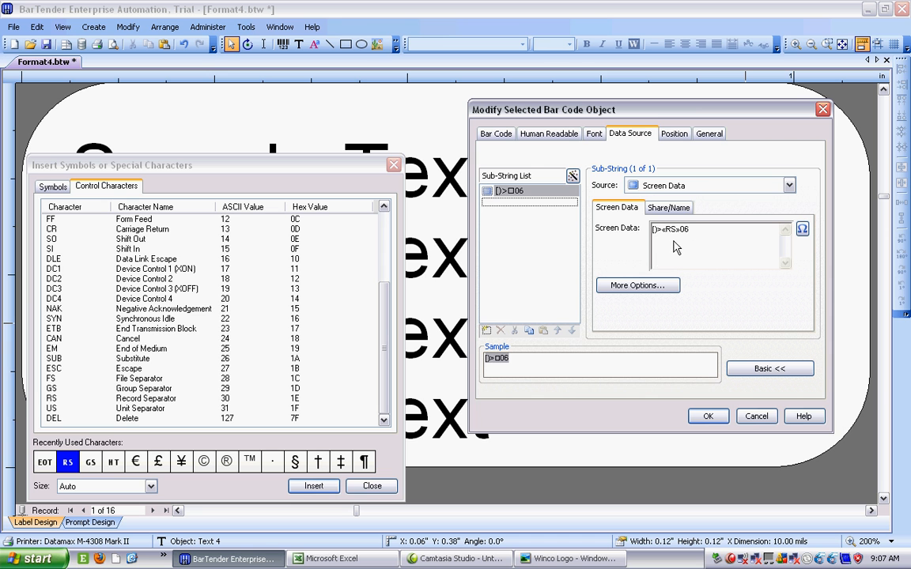
{"action": "mouse_move", "coordinate": [95, 466]}
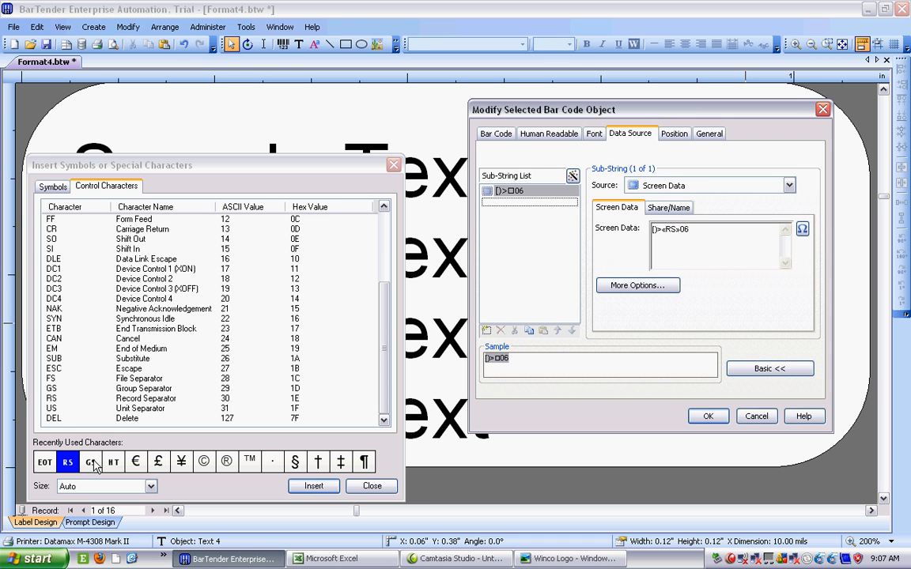
- Insert a GS group separator into the barcode data after 06
{"action": "left_click", "coordinate": [90, 462]}
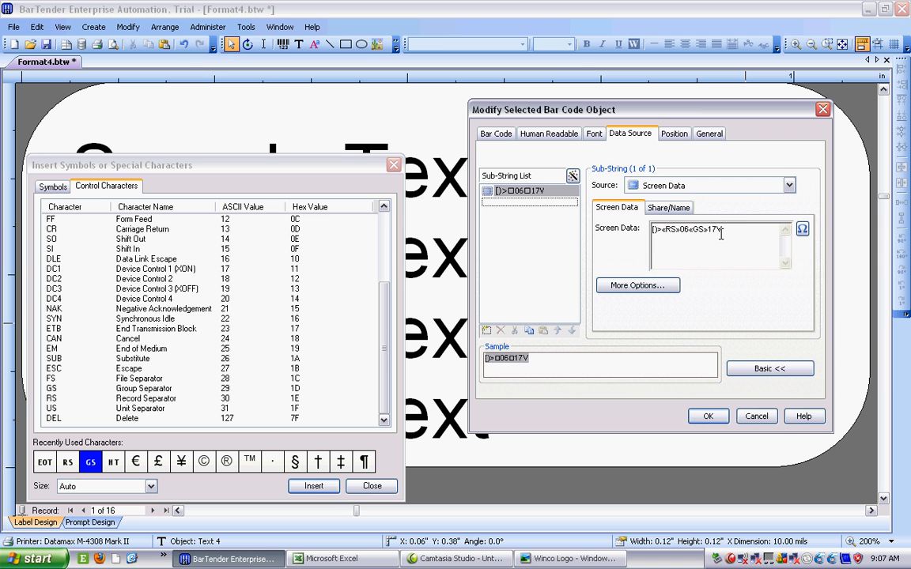
{"action": "mouse_move", "coordinate": [537, 209]}
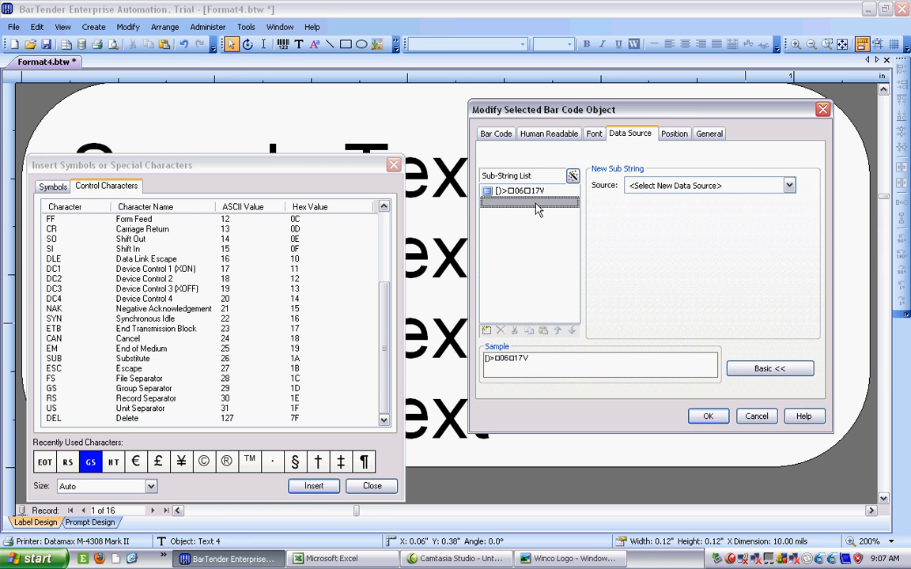
{"action": "mouse_move", "coordinate": [789, 185]}
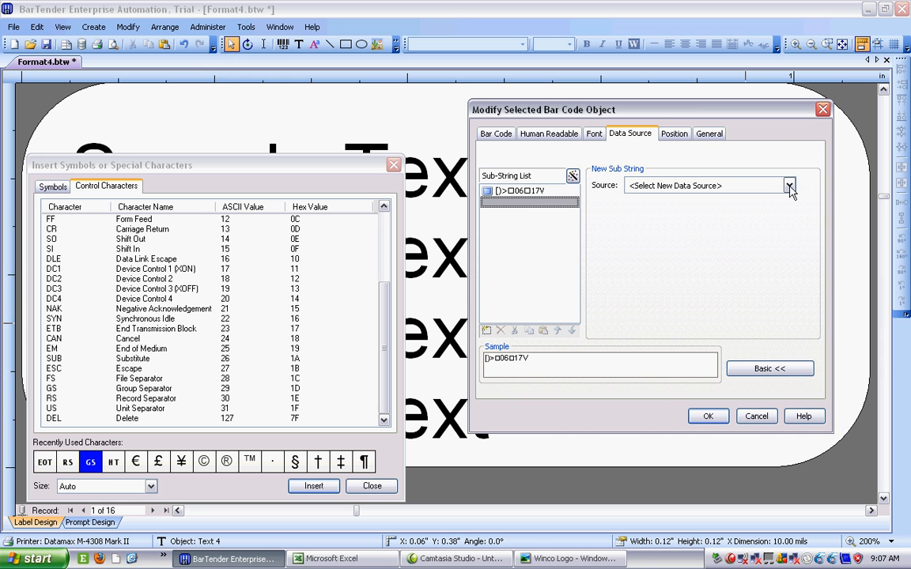
- Add a Database Field sub-string linked to the CAGE field
{"action": "left_click", "coordinate": [787, 185]}
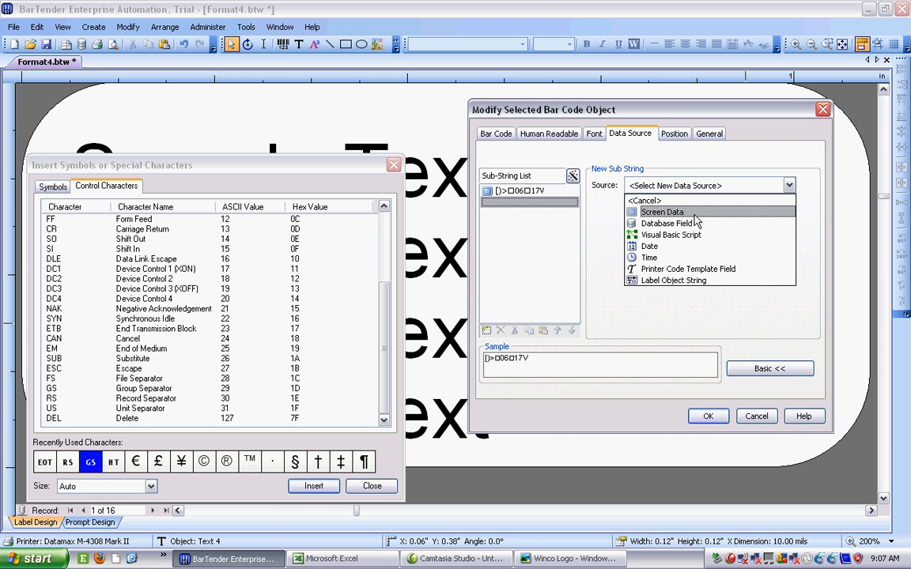
{"action": "left_click", "coordinate": [671, 223]}
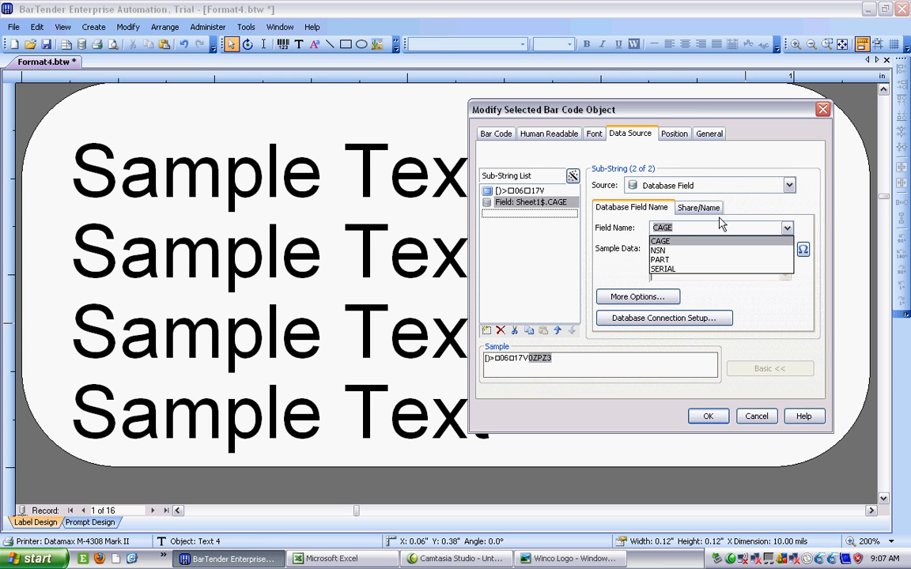
{"action": "mouse_move", "coordinate": [708, 259]}
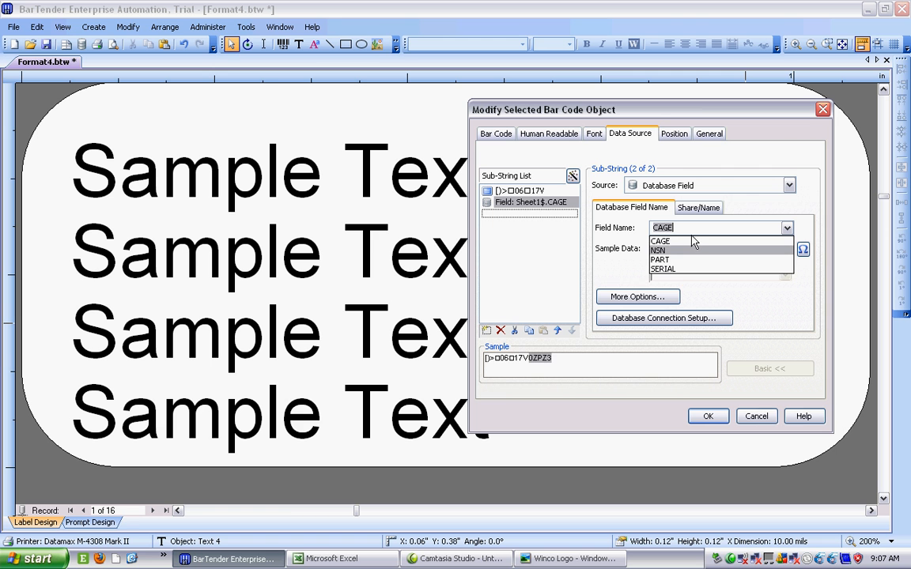
{"action": "left_click", "coordinate": [661, 240]}
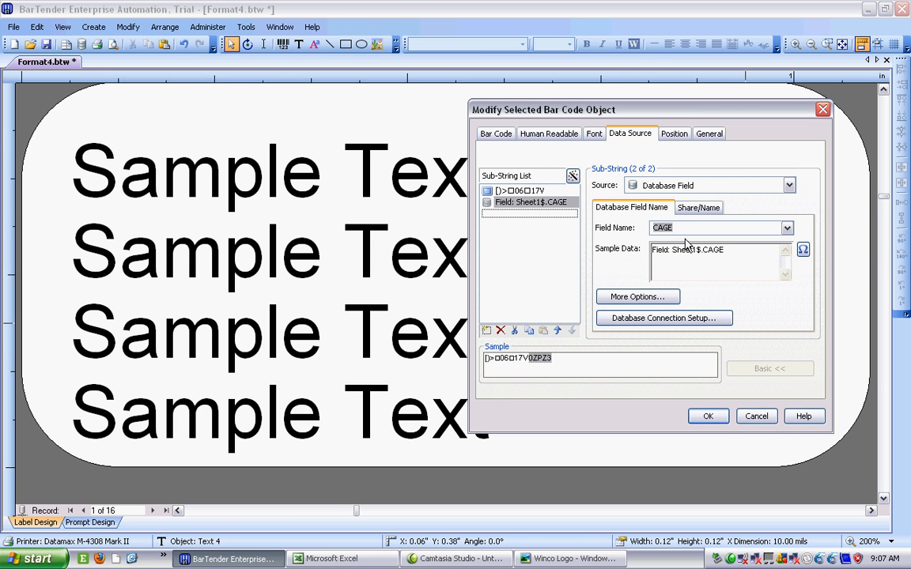
{"action": "mouse_move", "coordinate": [566, 228]}
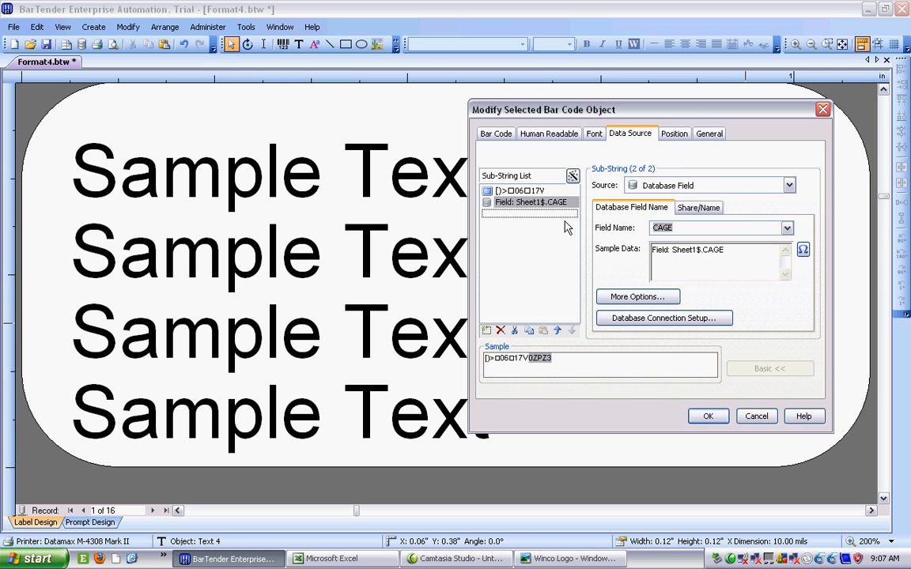
{"action": "left_click", "coordinate": [487, 331]}
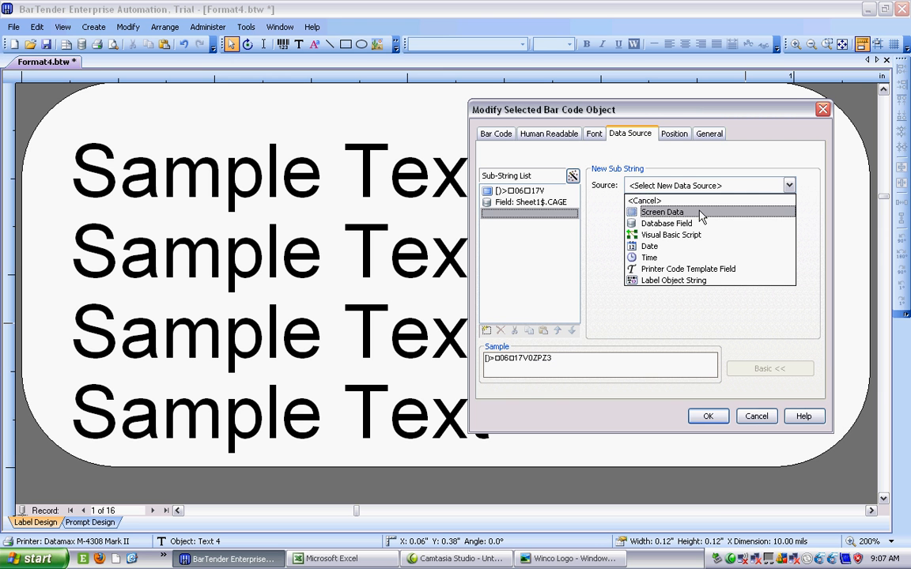
- Add a Screen Data sub-string of GS followed by 1P, then start a sub-string for the part number
{"action": "left_click", "coordinate": [661, 212]}
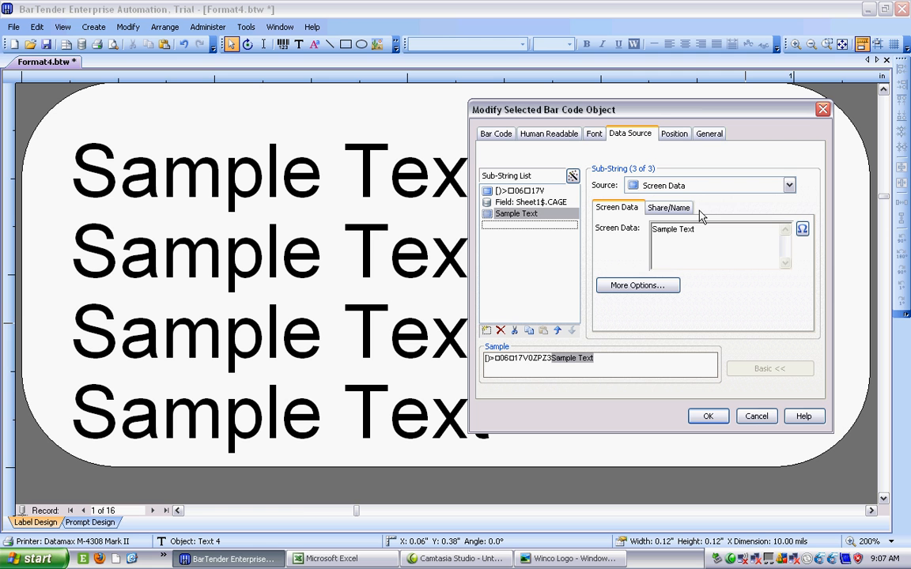
{"action": "left_click", "coordinate": [750, 229]}
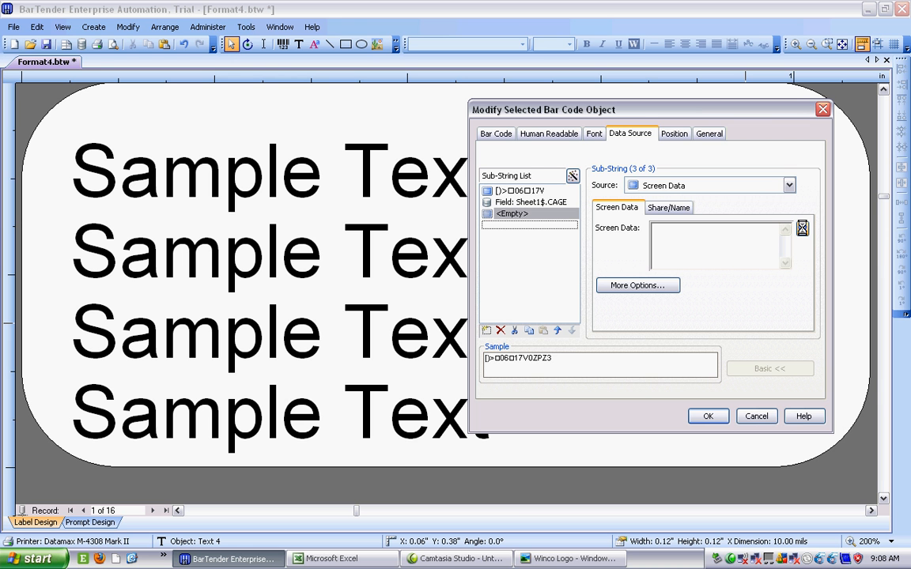
{"action": "left_click", "coordinate": [803, 228]}
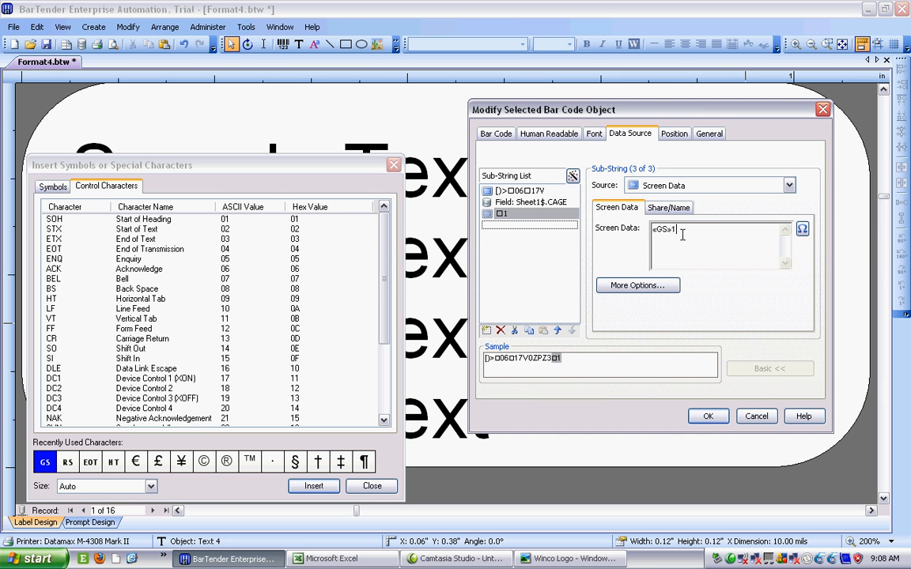
{"action": "type", "text": "P"}
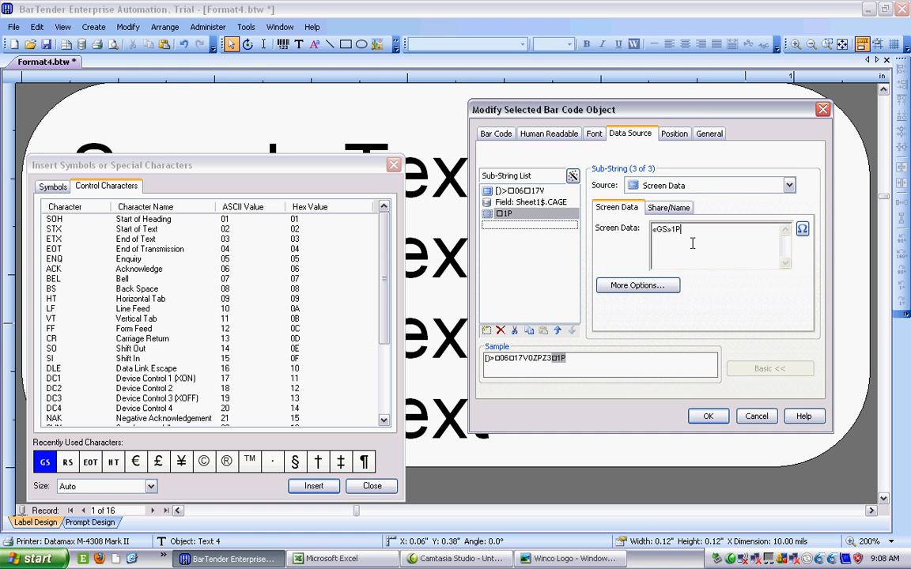
{"action": "mouse_move", "coordinate": [546, 234]}
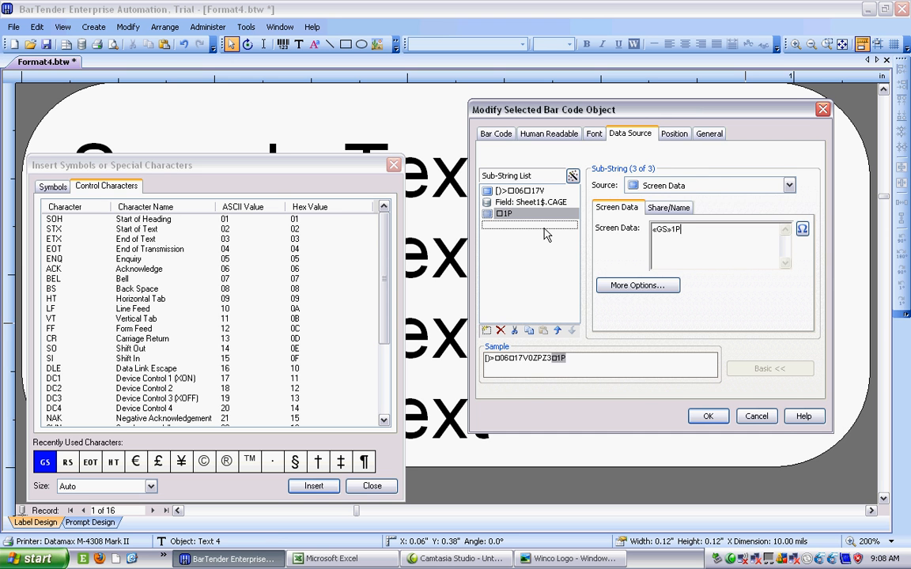
{"action": "left_click", "coordinate": [487, 330]}
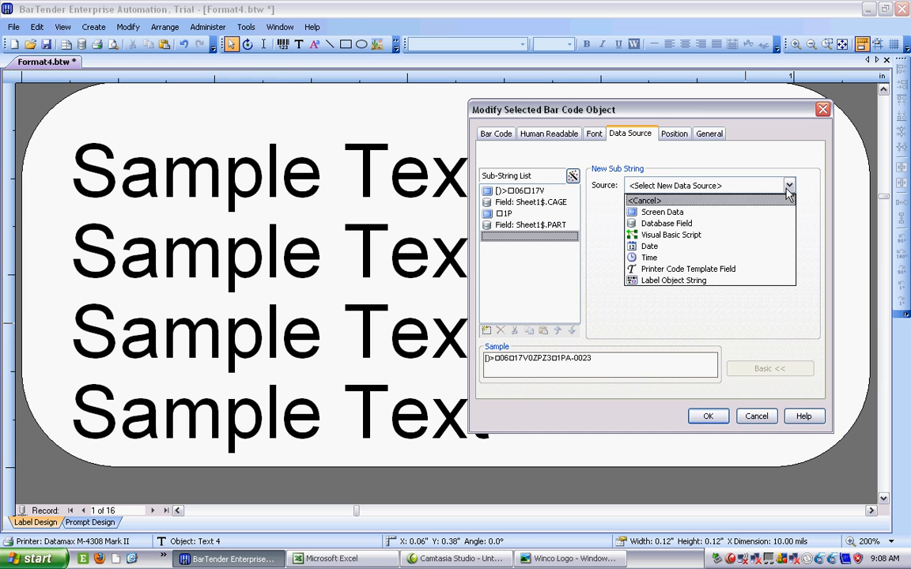
- Add a Screen Data sub-string of GS followed by S after the PART field
{"action": "left_click", "coordinate": [661, 212]}
{"action": "type", "text": "Sampl"}
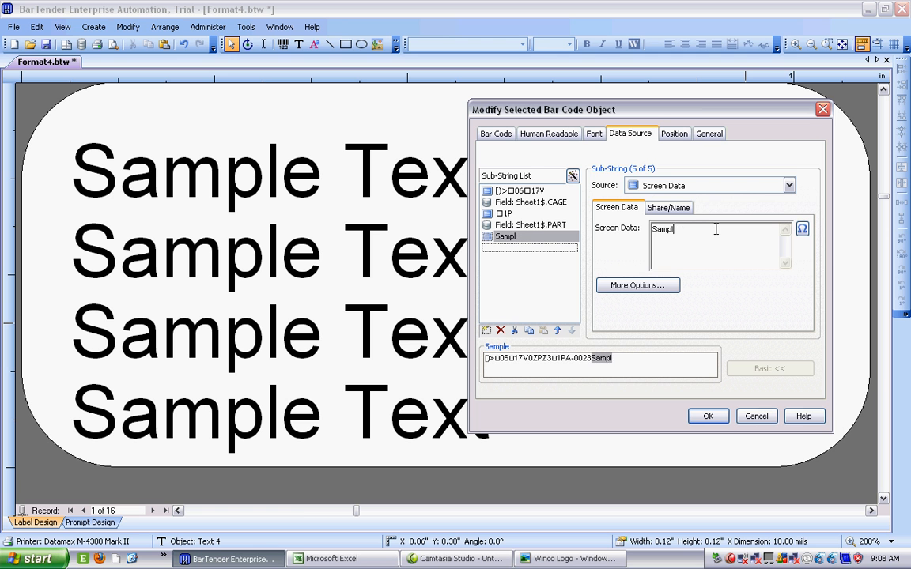
{"action": "left_click", "coordinate": [802, 229]}
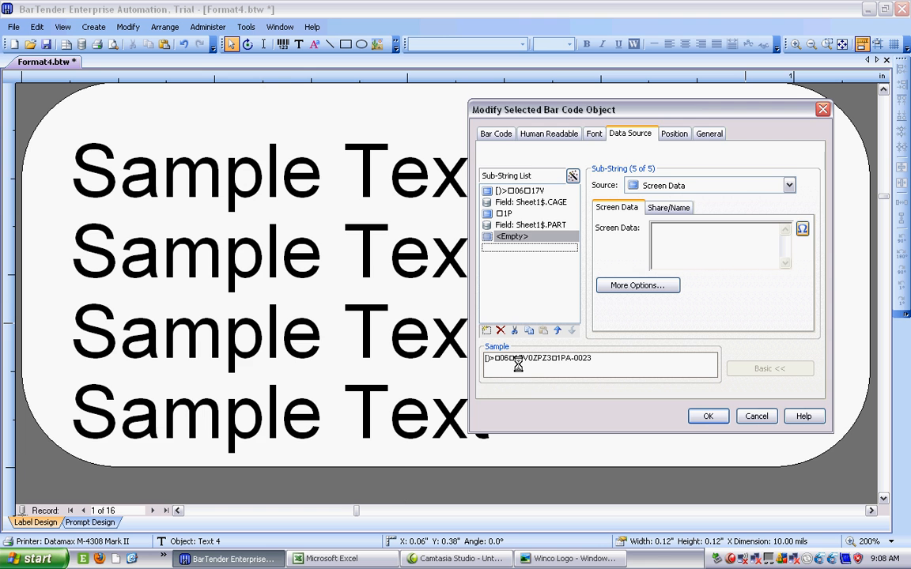
{"action": "left_click", "coordinate": [803, 228]}
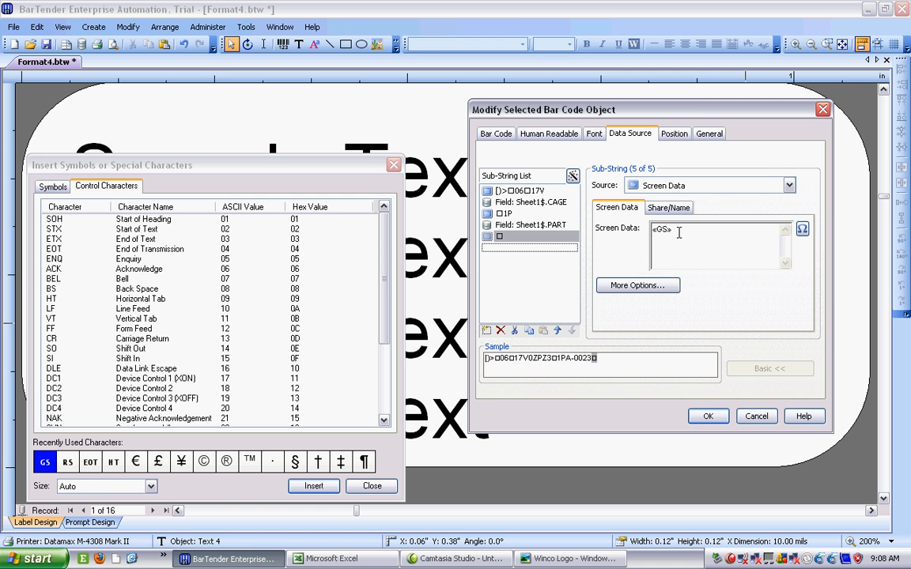
{"action": "type", "text": "S"}
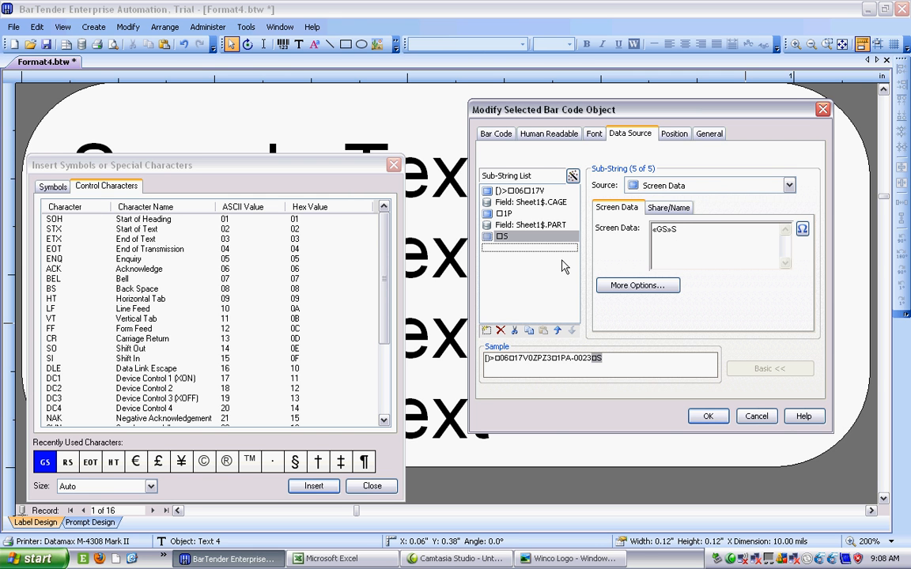
{"action": "left_click", "coordinate": [487, 330]}
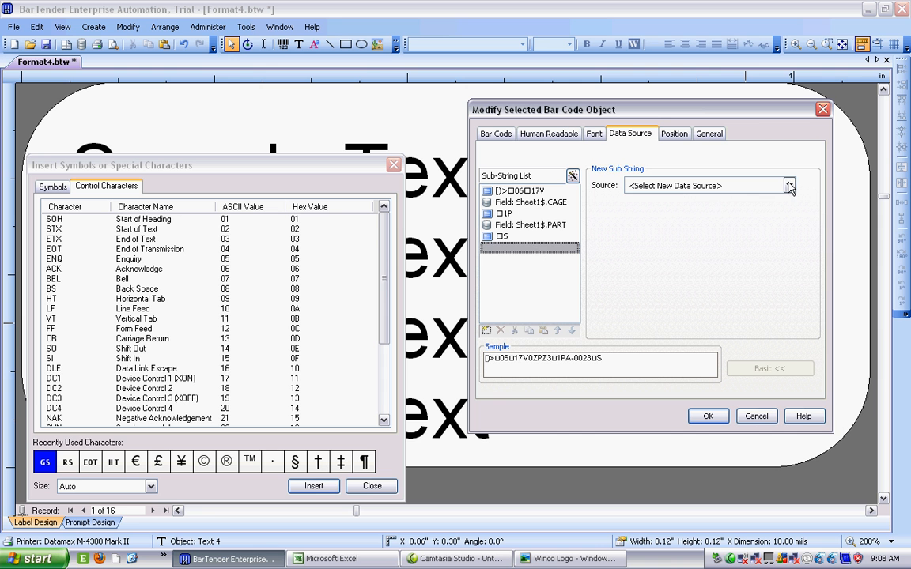
- Add a Database Field sub-string linked to the SERIAL field
{"action": "left_click", "coordinate": [788, 185]}
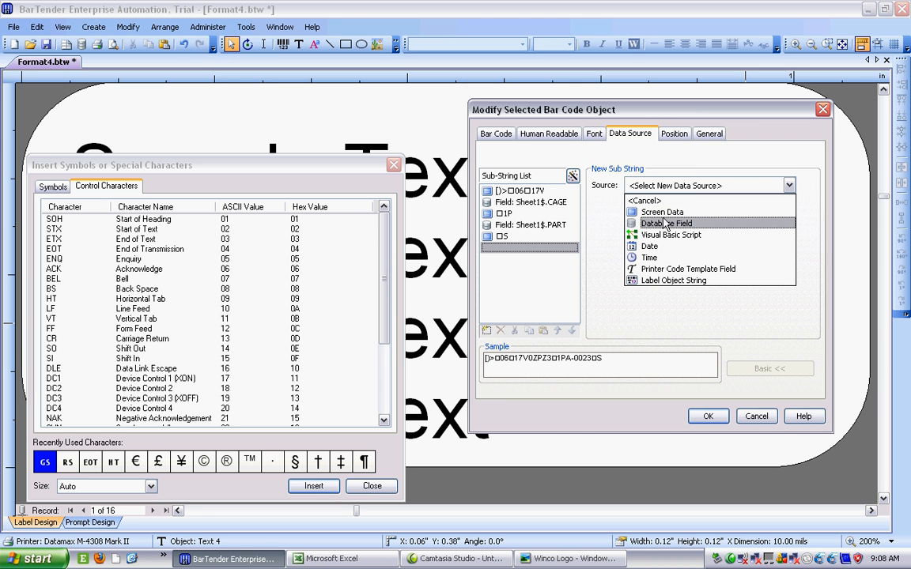
{"action": "left_click", "coordinate": [667, 223]}
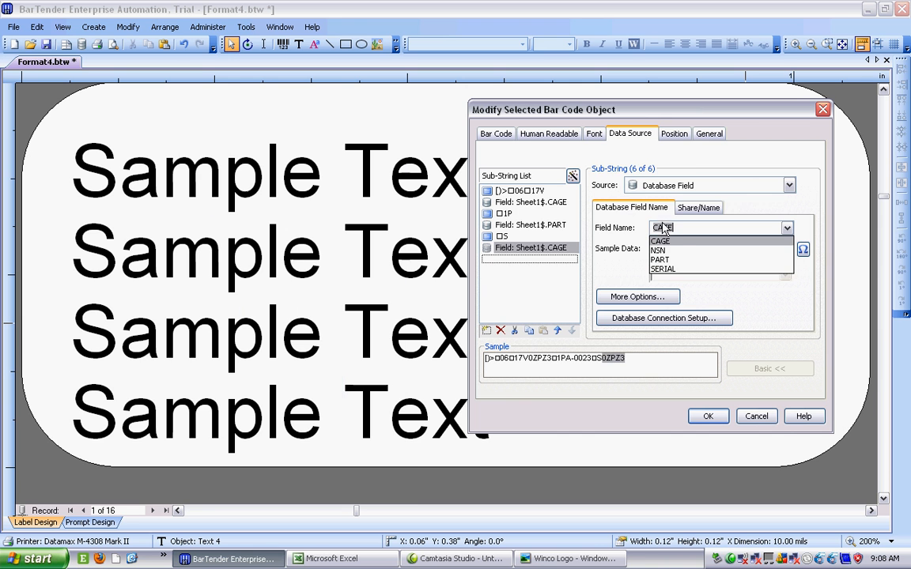
{"action": "left_click", "coordinate": [662, 269]}
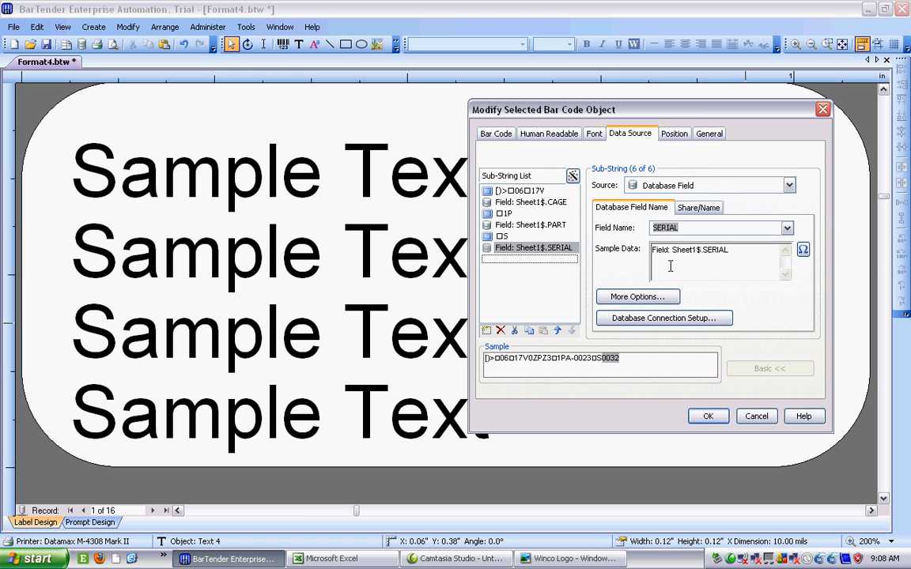
{"action": "left_click", "coordinate": [487, 330]}
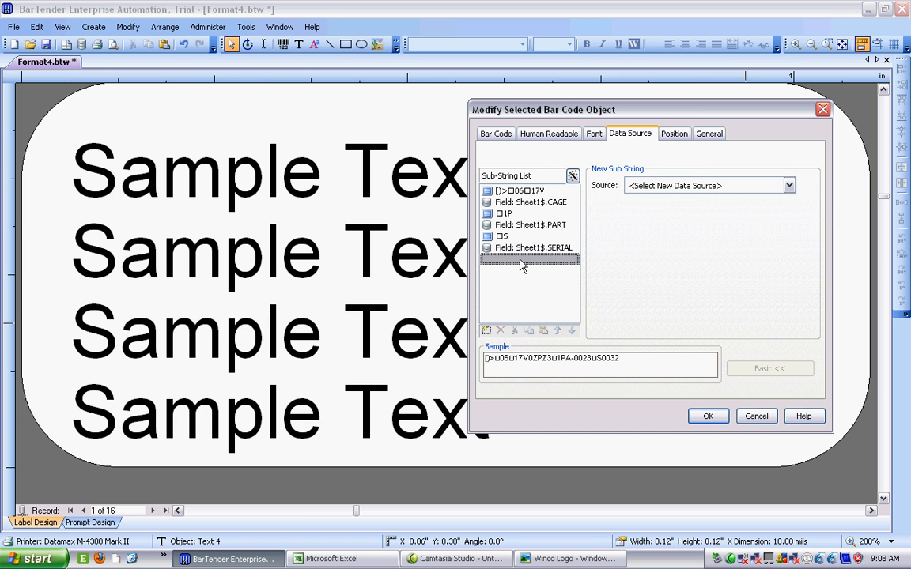
{"action": "mouse_move", "coordinate": [778, 190]}
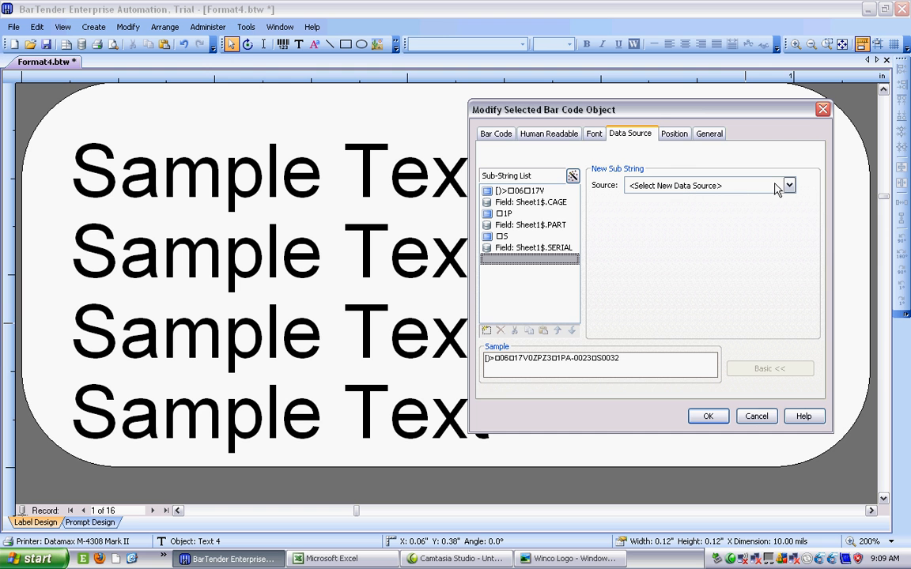
- Add a final Screen Data sub-string of RS and EOT and accept the Data Matrix barcode
{"action": "left_click", "coordinate": [788, 185]}
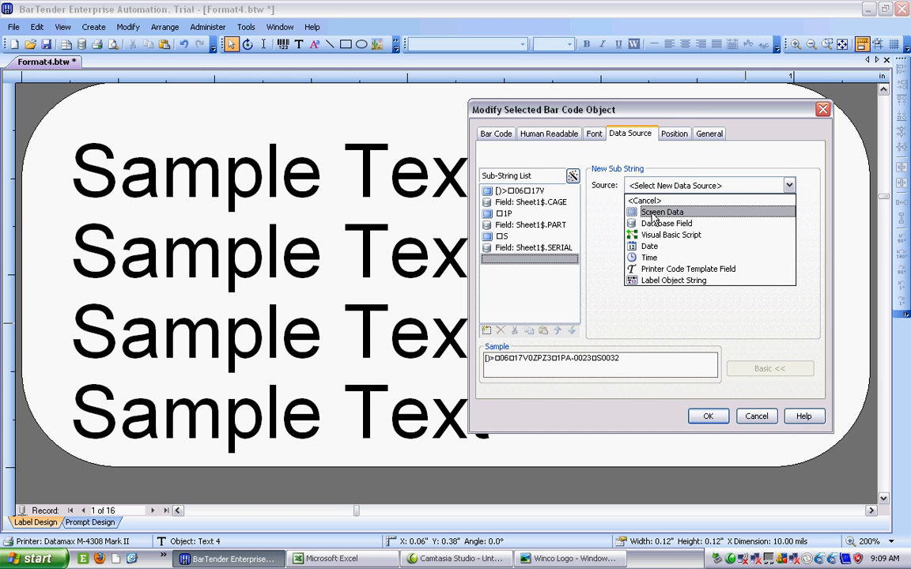
{"action": "left_click", "coordinate": [661, 212]}
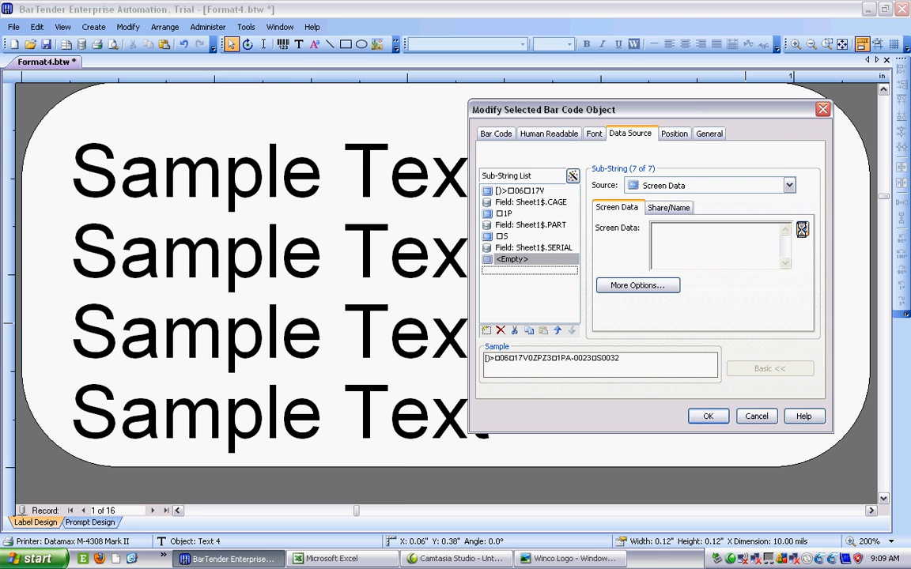
{"action": "left_click", "coordinate": [803, 230]}
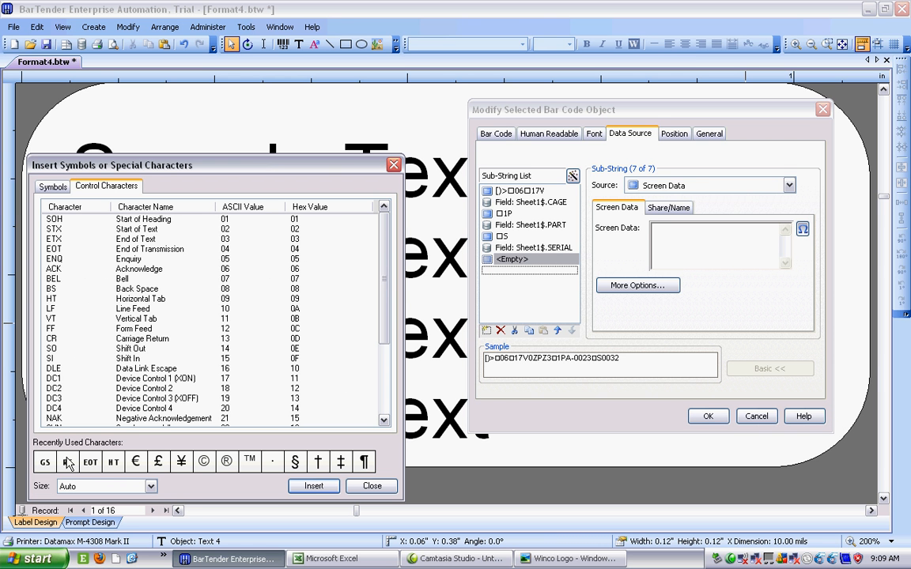
{"action": "left_click", "coordinate": [67, 462]}
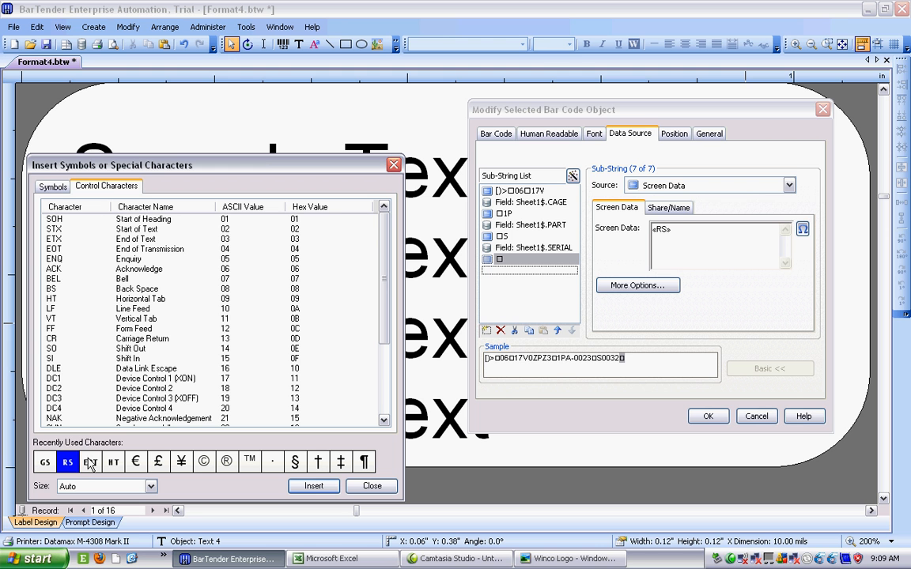
{"action": "left_click", "coordinate": [90, 462]}
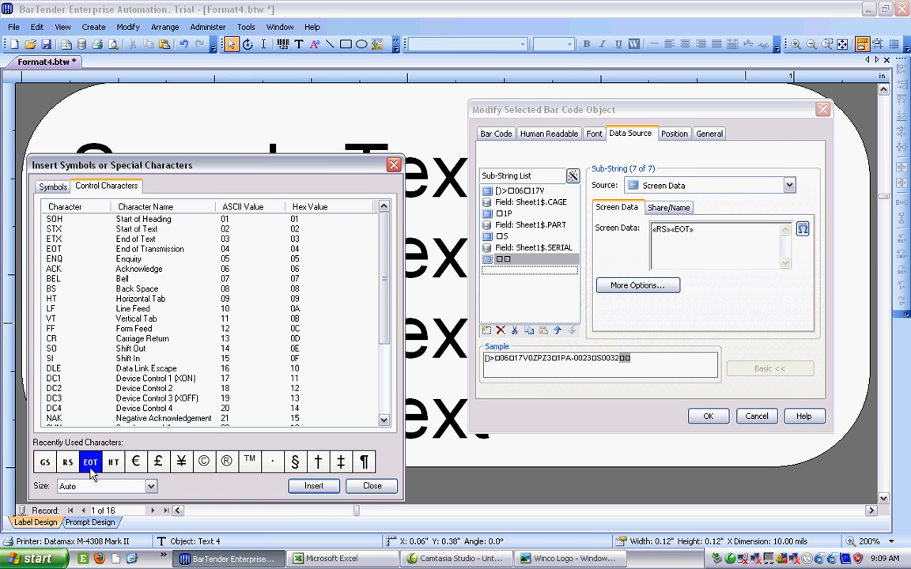
{"action": "mouse_move", "coordinate": [604, 259]}
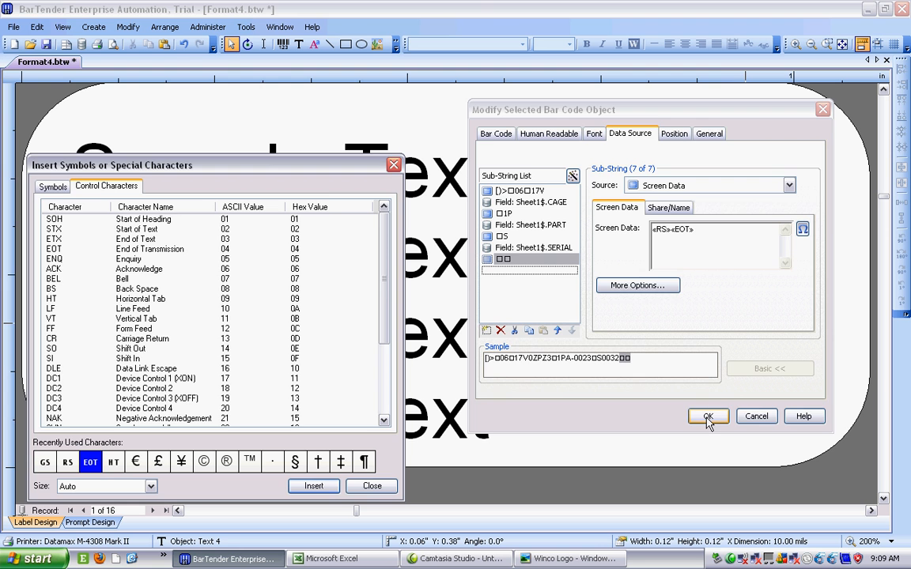
{"action": "left_click", "coordinate": [709, 417]}
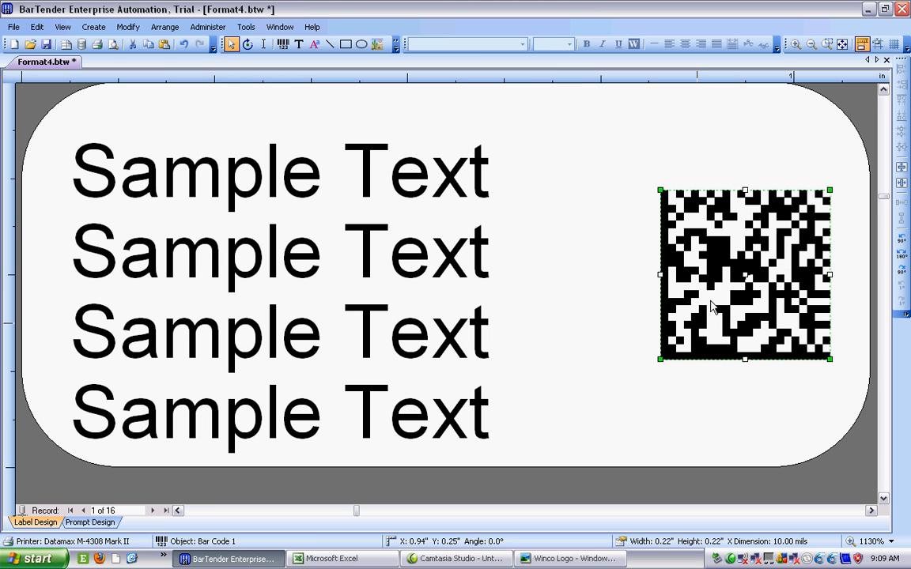
{"action": "left_click_drag", "start_coordinate": [747, 276], "coordinate": [699, 275]}
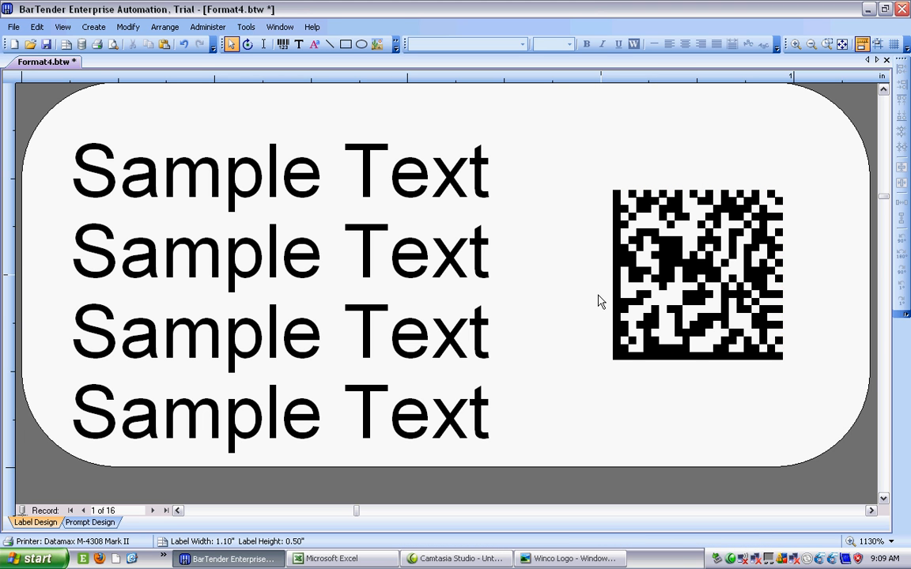
{"action": "right_click", "coordinate": [697, 276]}
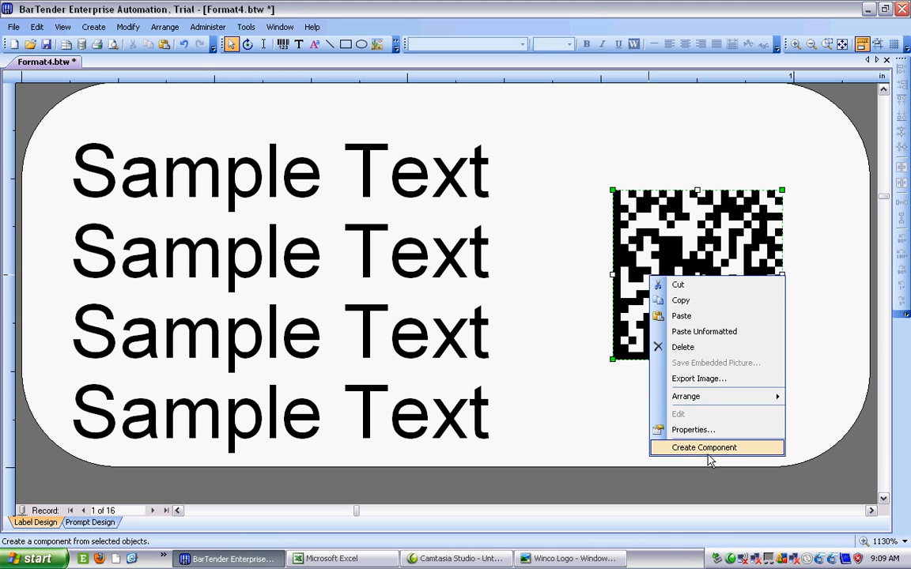
{"action": "left_click", "coordinate": [702, 448]}
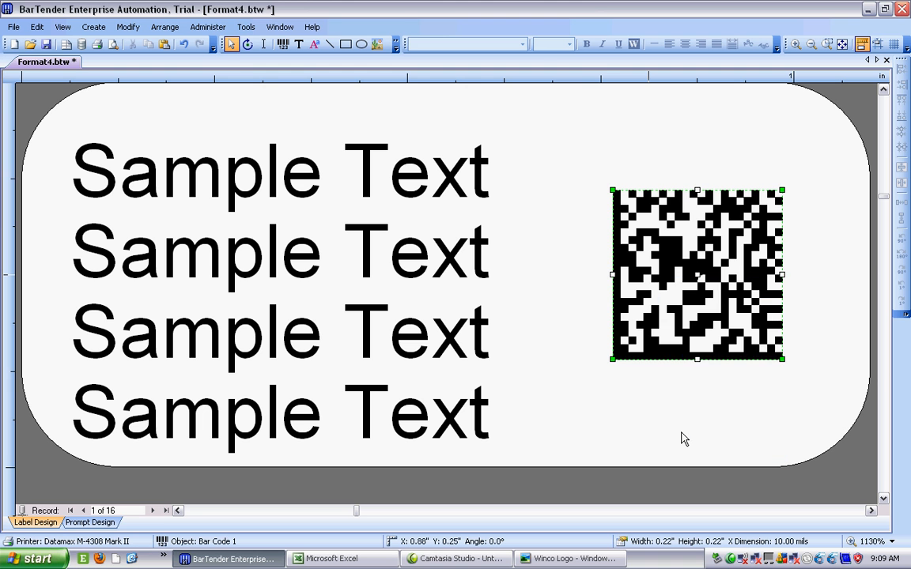
- Give the CAGE database-field sub-string the share name CAGE
{"action": "double_click", "coordinate": [696, 275]}
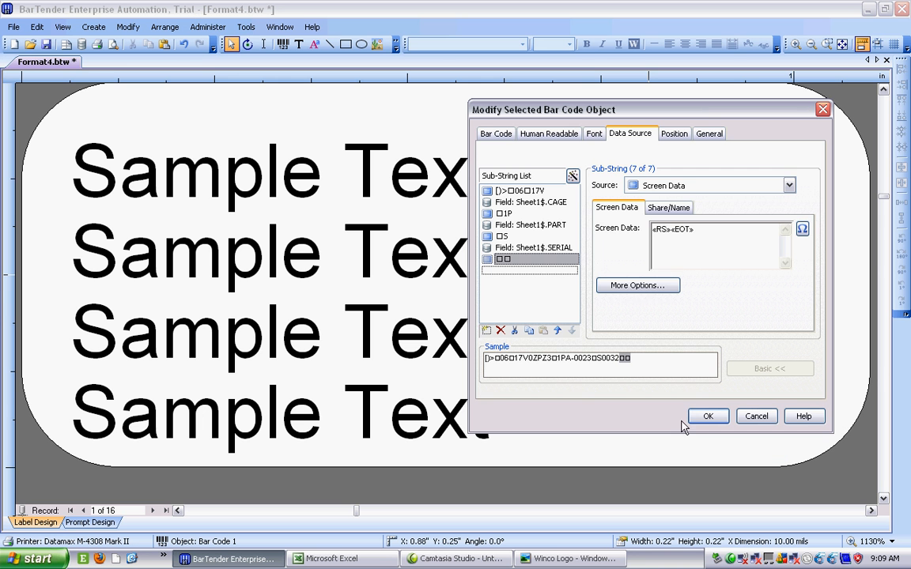
{"action": "left_click", "coordinate": [535, 202]}
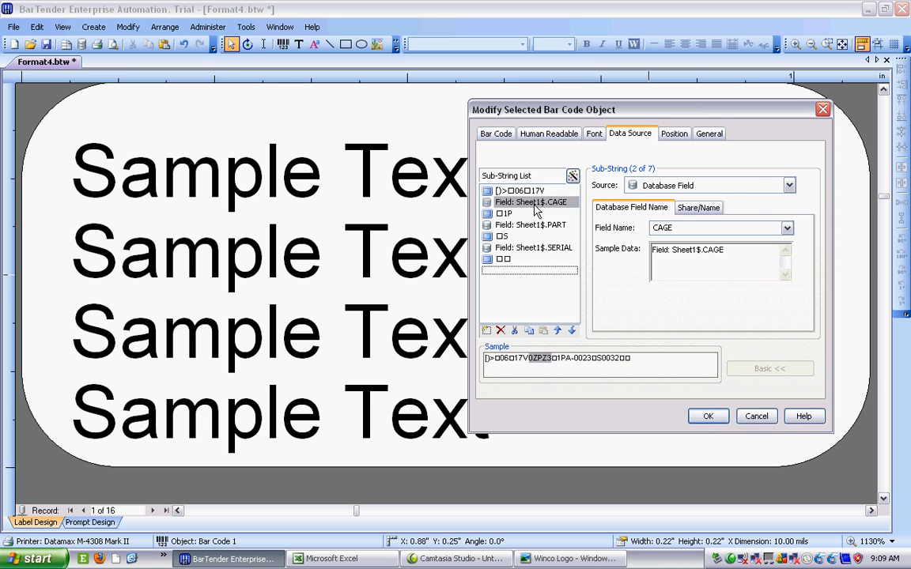
{"action": "left_click", "coordinate": [699, 207]}
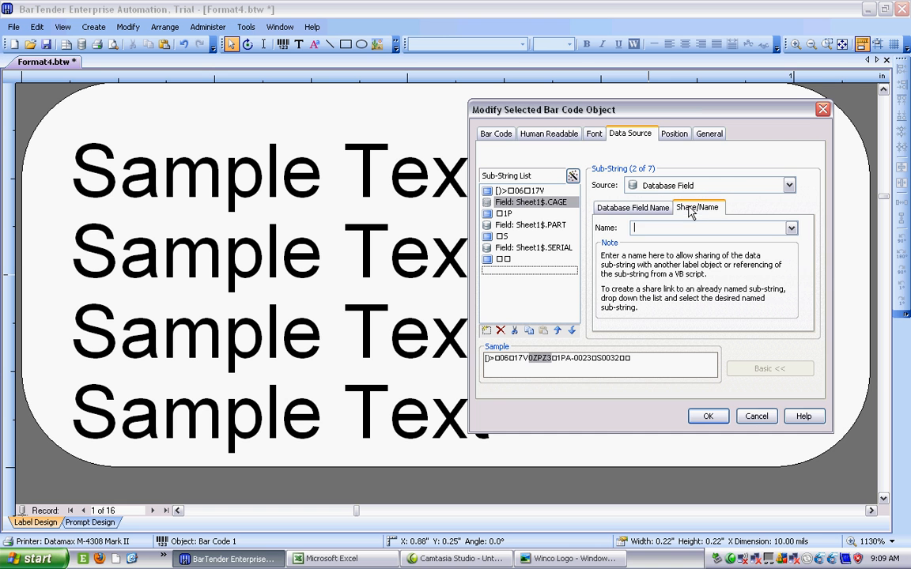
{"action": "type", "text": "C"}
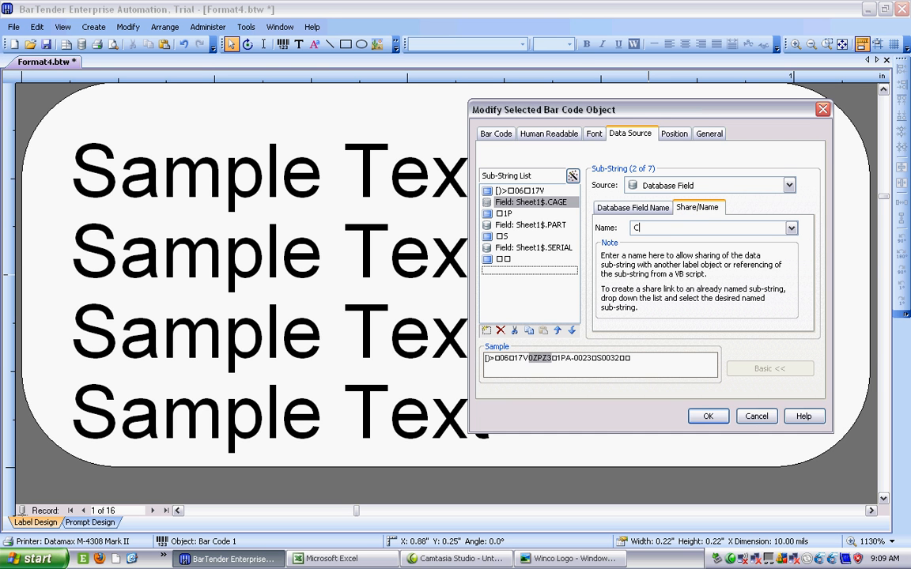
{"action": "type", "text": "AGE"}
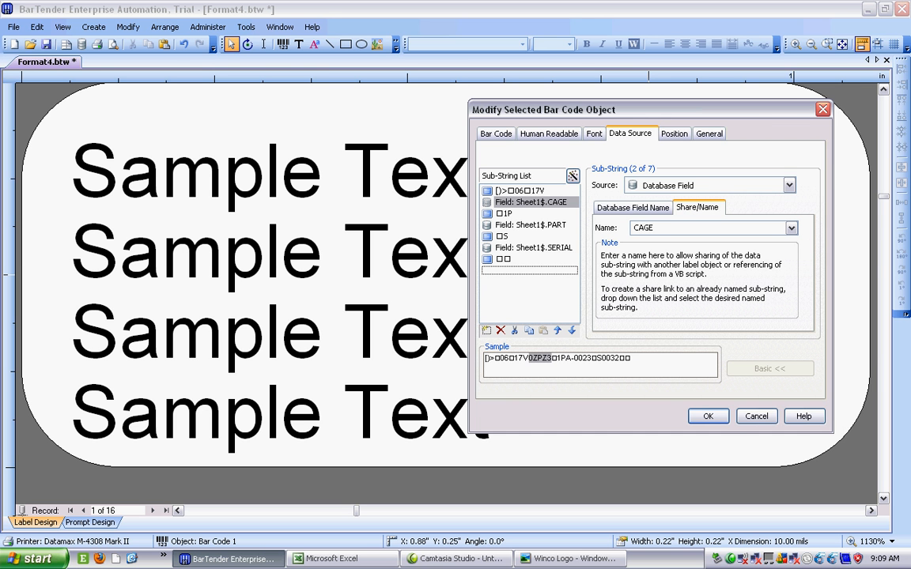
{"action": "mouse_move", "coordinate": [560, 229]}
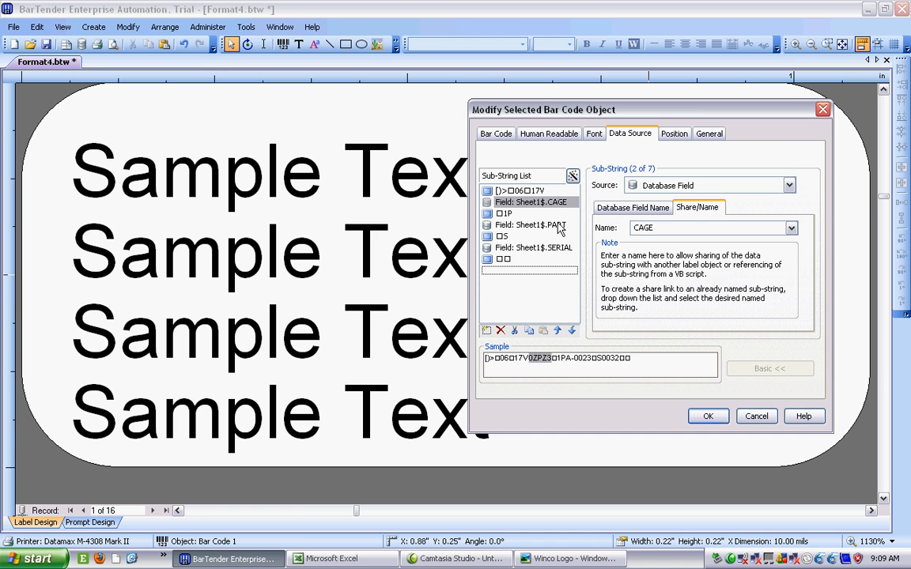
- Give the PART and SERIAL sub-strings share names PART and SERIAL and apply the changes
{"action": "left_click", "coordinate": [534, 225]}
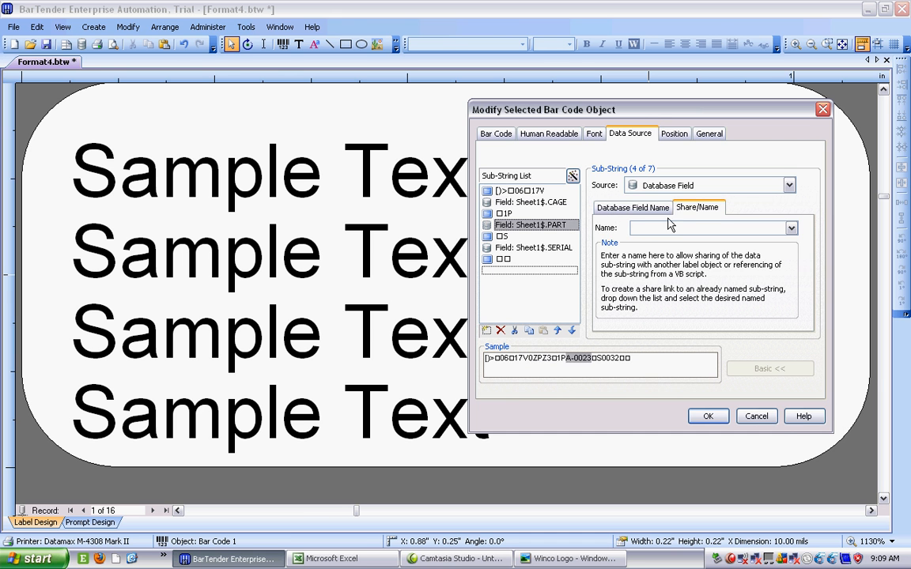
{"action": "type", "text": "P"}
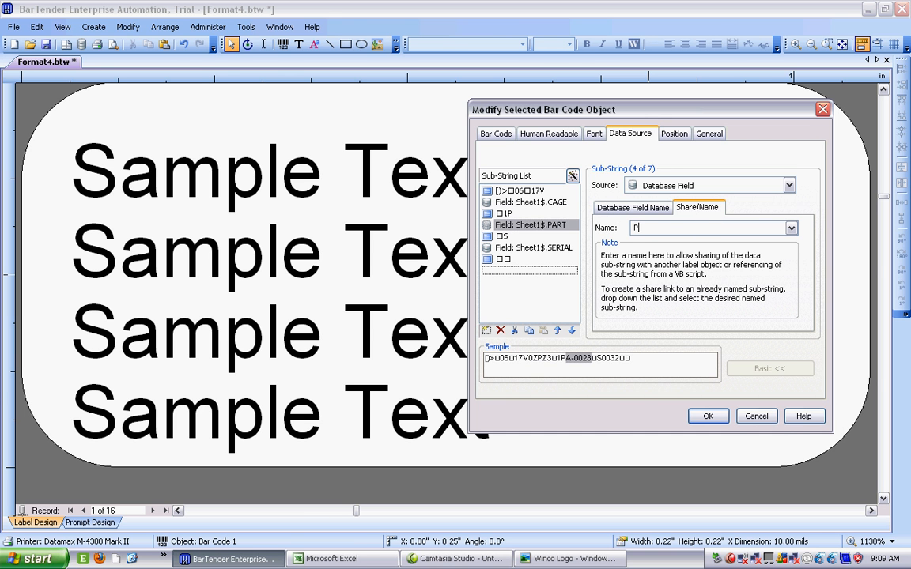
{"action": "type", "text": "ART"}
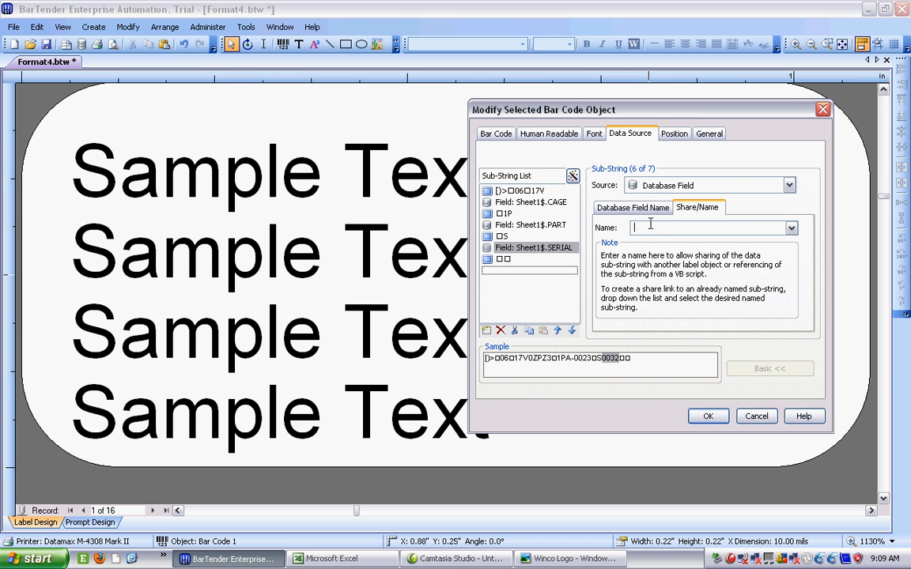
{"action": "type", "text": "SERIAL"}
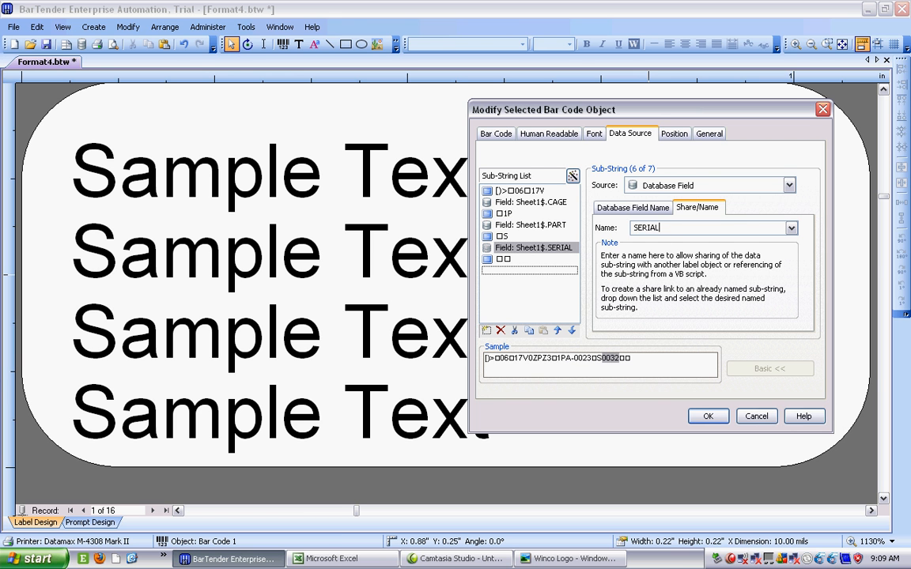
{"action": "left_click", "coordinate": [707, 416]}
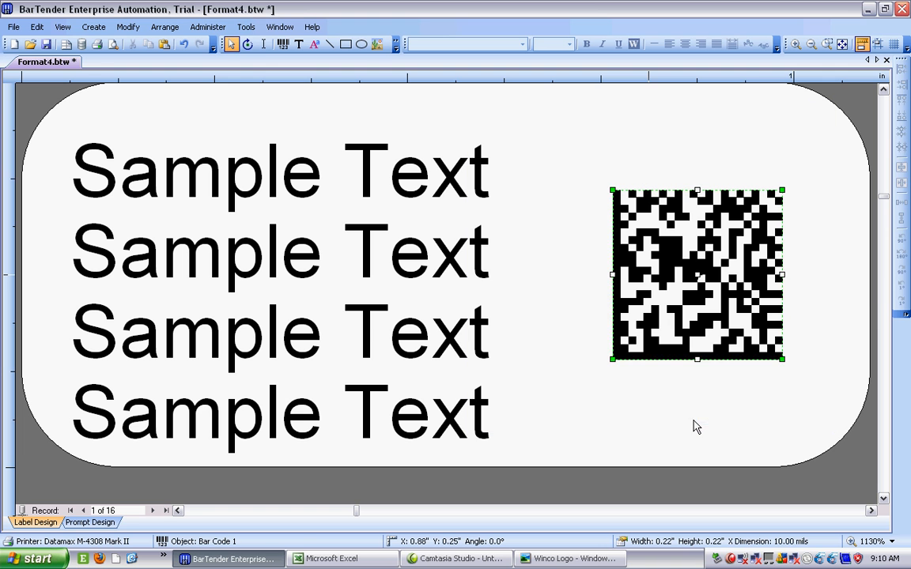
{"action": "left_click", "coordinate": [617, 424]}
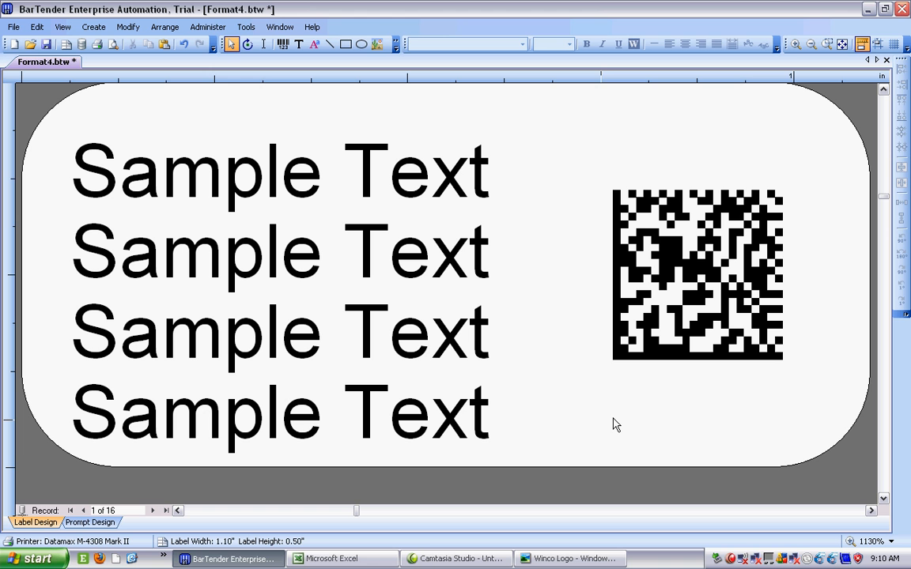
{"action": "mouse_move", "coordinate": [632, 286]}
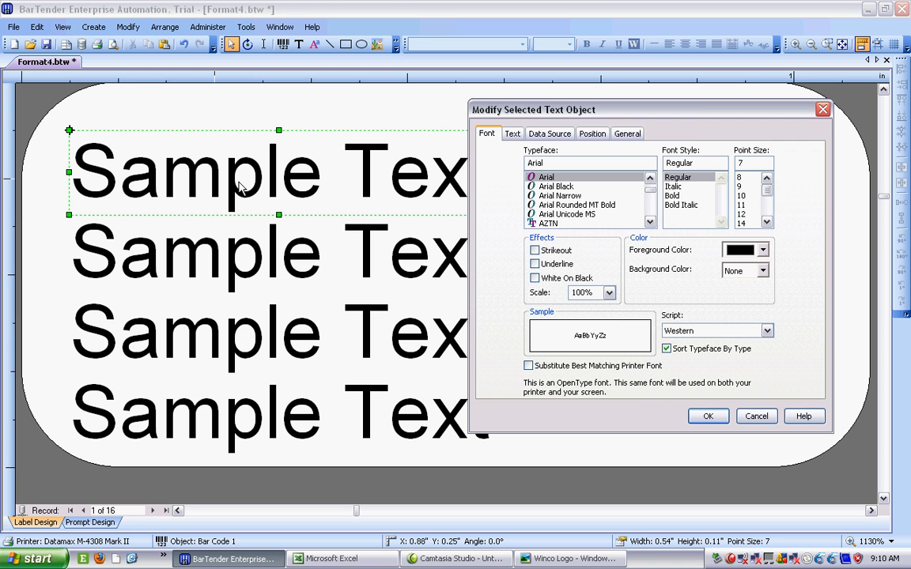
{"action": "mouse_move", "coordinate": [498, 194]}
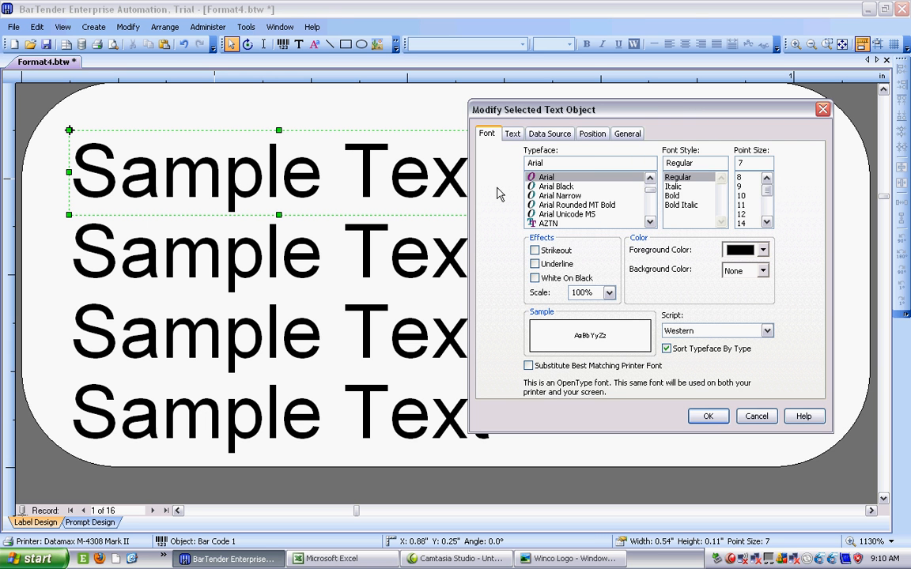
- Build the first row from fixed text (17V) plus the CAGE database field, giving (17V) 0ZPZ3
{"action": "left_click", "coordinate": [547, 133]}
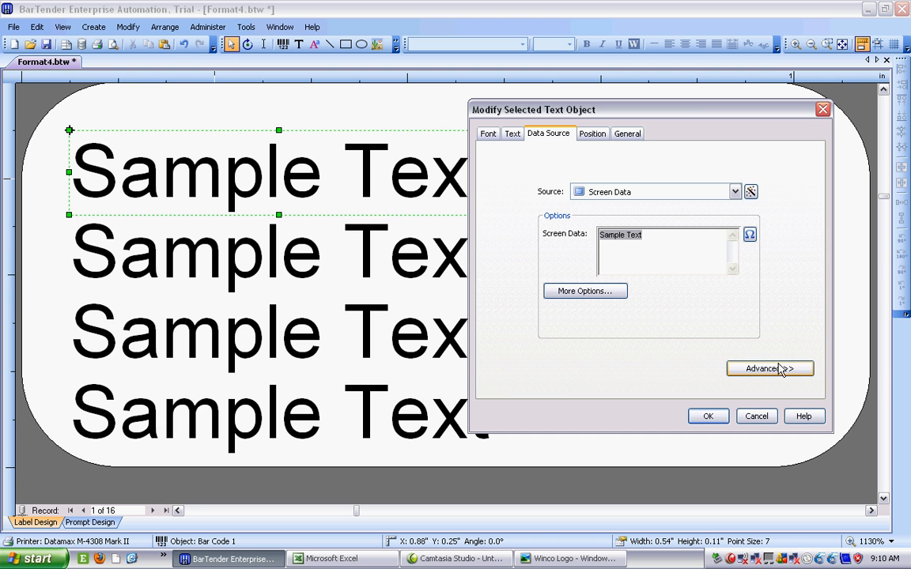
{"action": "left_click", "coordinate": [769, 369]}
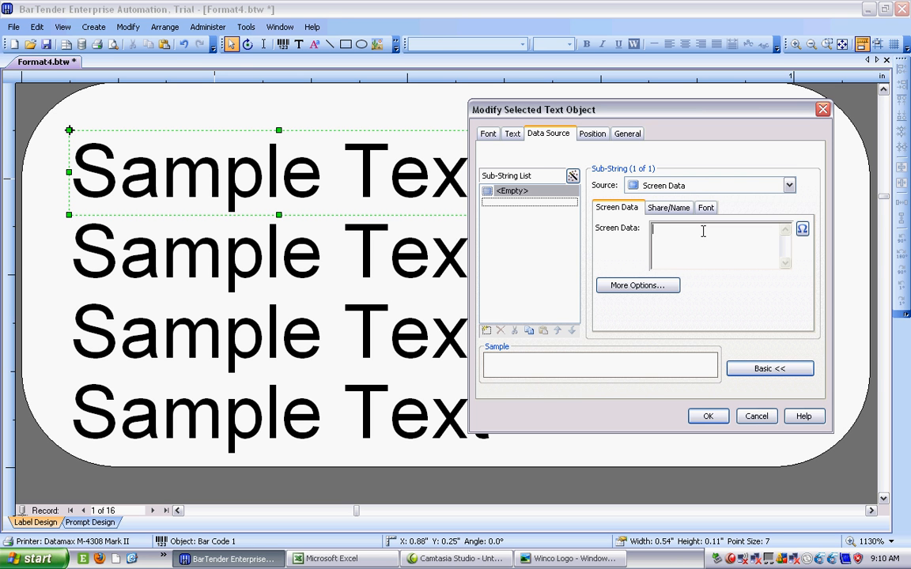
{"action": "type", "text": "("}
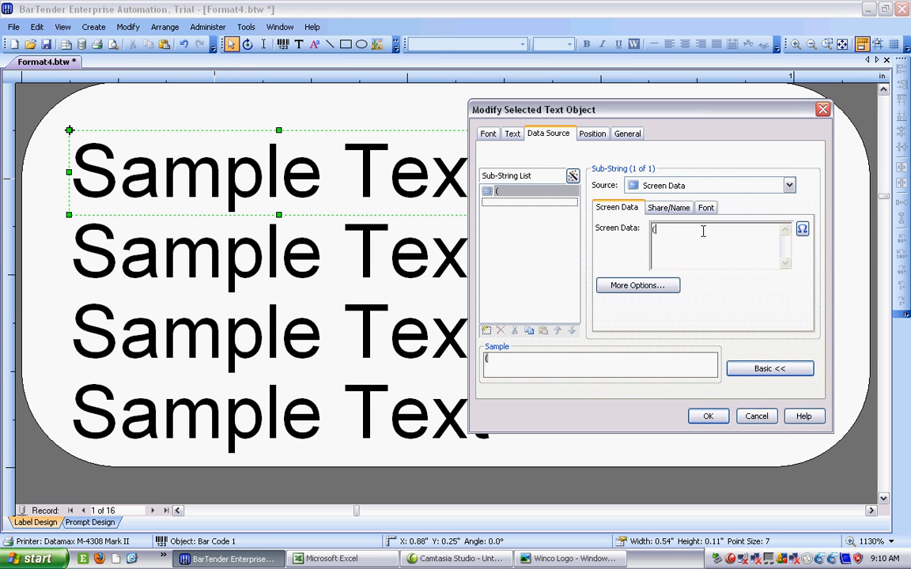
{"action": "type", "text": "17"}
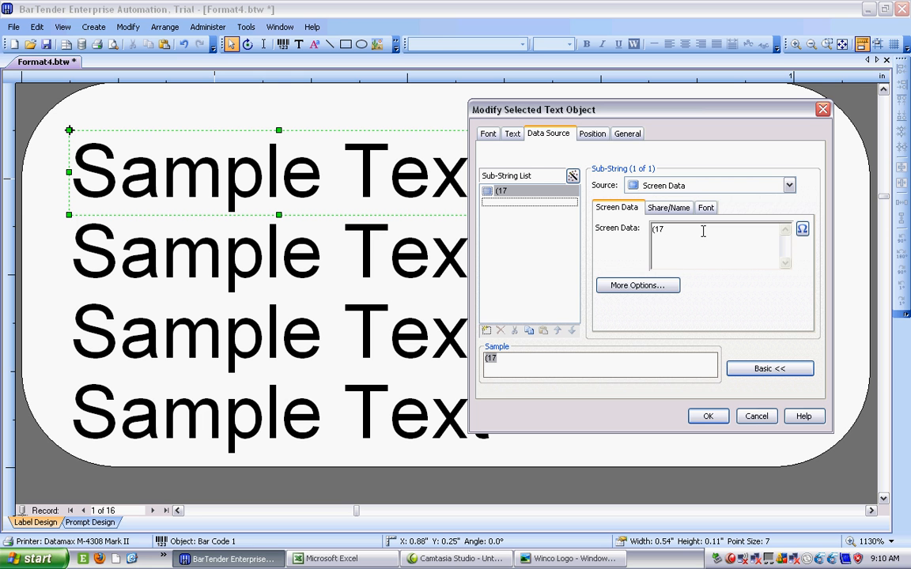
{"action": "type", "text": "V)"}
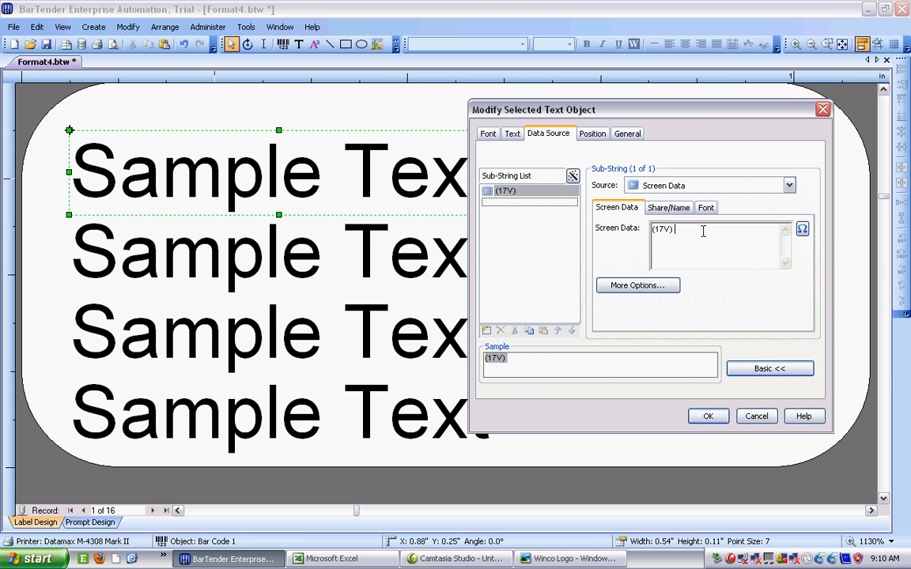
{"action": "mouse_move", "coordinate": [544, 206]}
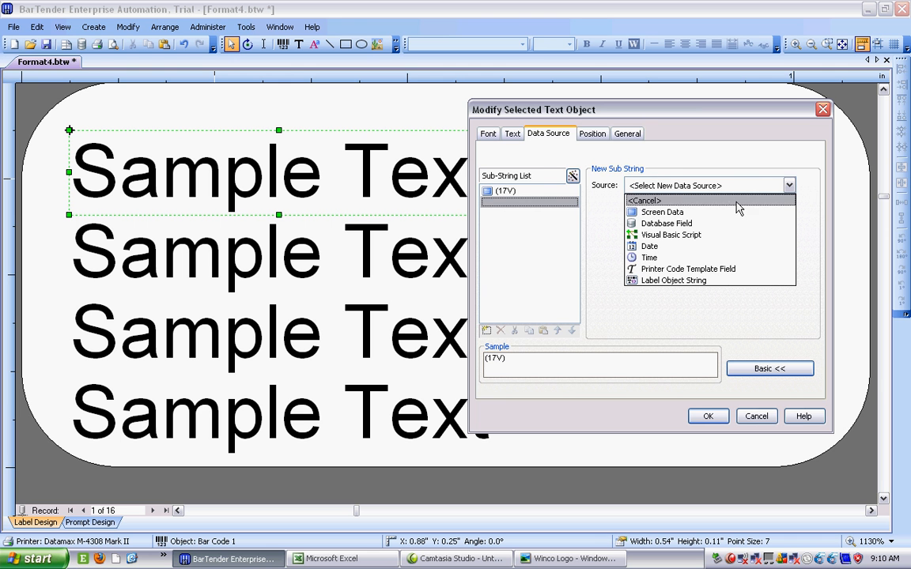
{"action": "left_click", "coordinate": [667, 223]}
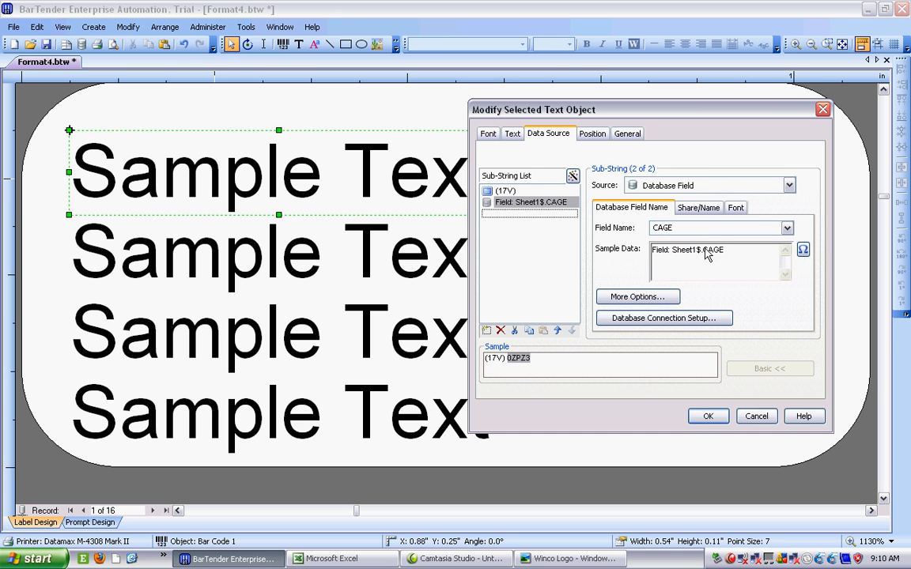
{"action": "left_click", "coordinate": [707, 416]}
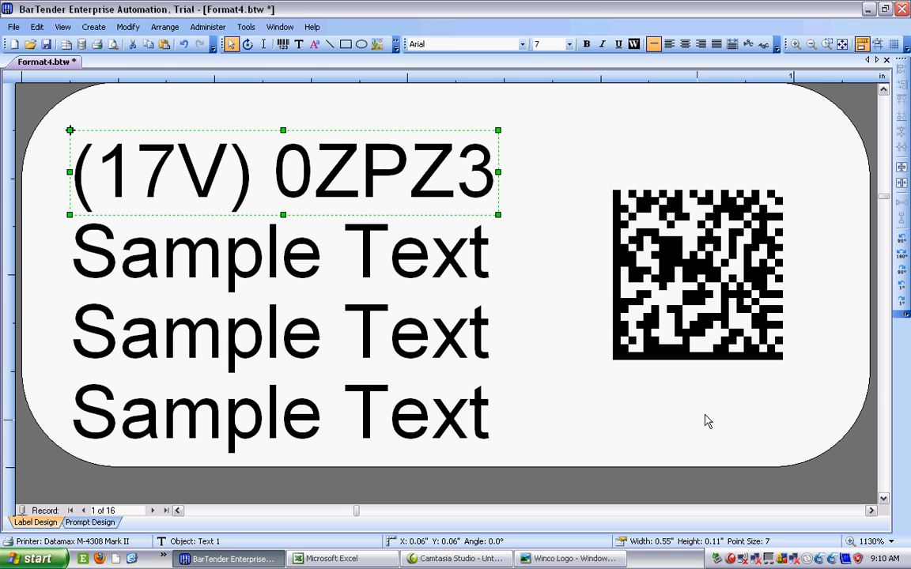
{"action": "mouse_move", "coordinate": [544, 255]}
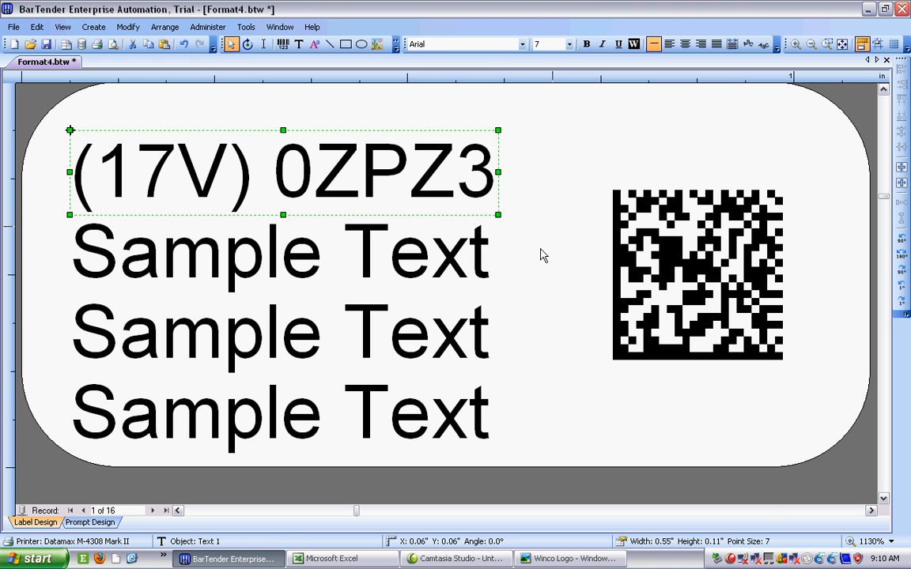
- Enter fixed text (1P) as the second row's first data part in Advanced mode
{"action": "left_click", "coordinate": [281, 251]}
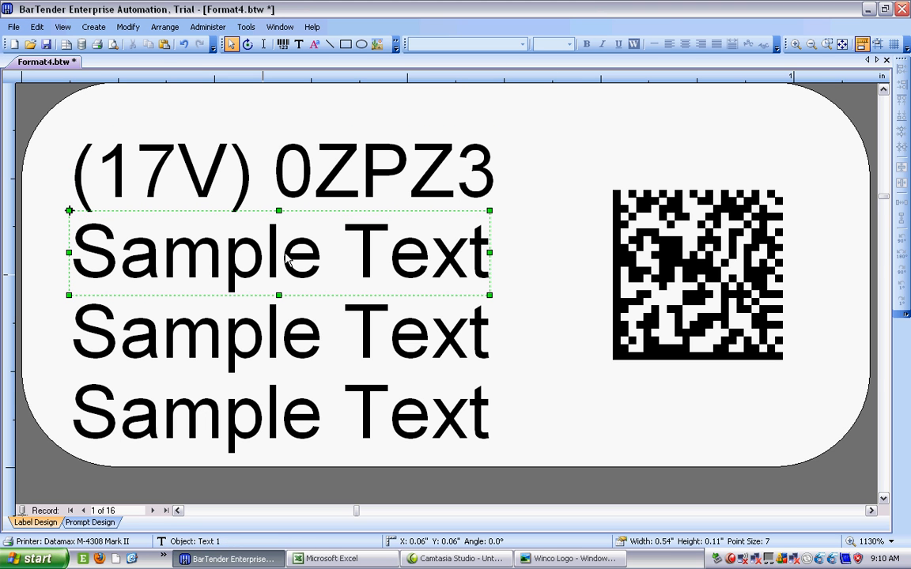
{"action": "double_click", "coordinate": [279, 253]}
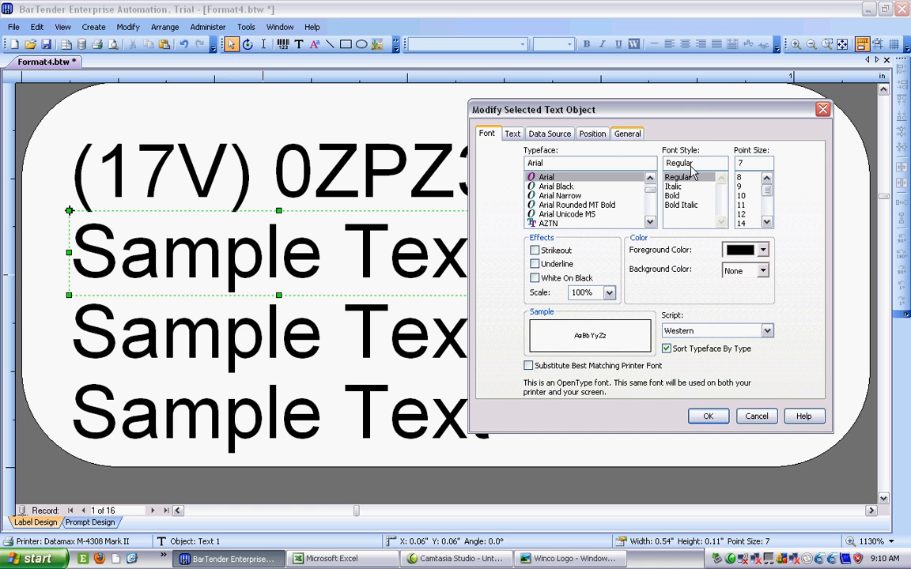
{"action": "left_click", "coordinate": [549, 133]}
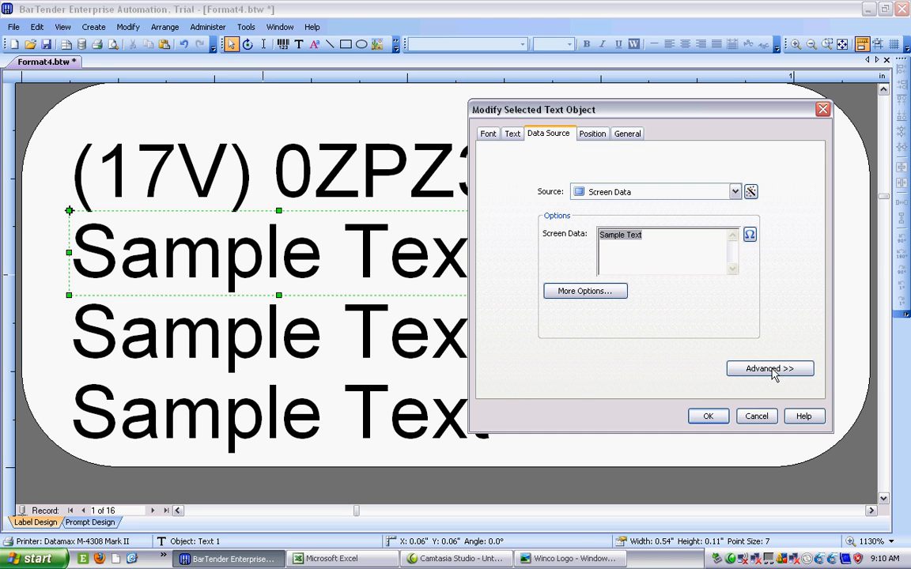
{"action": "left_click", "coordinate": [768, 369]}
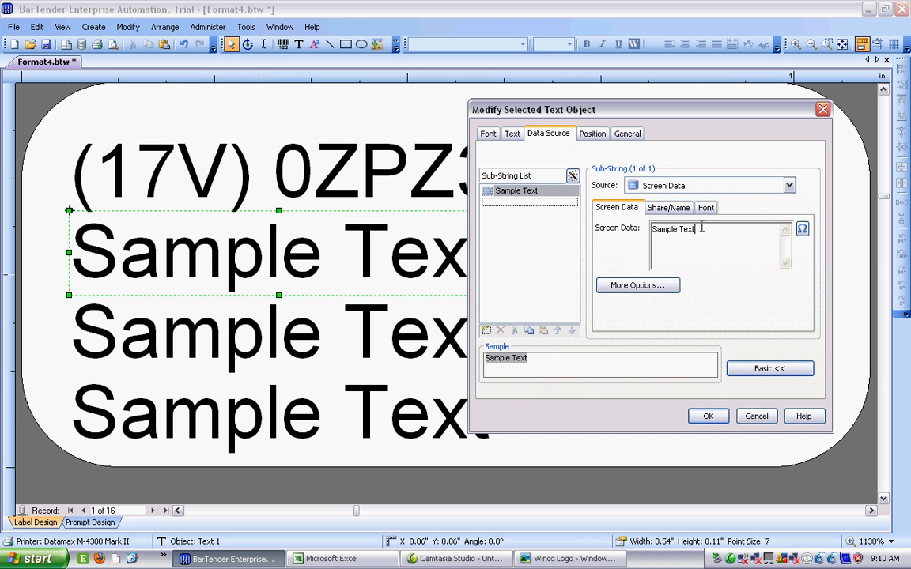
{"action": "type", "text": "Sa"}
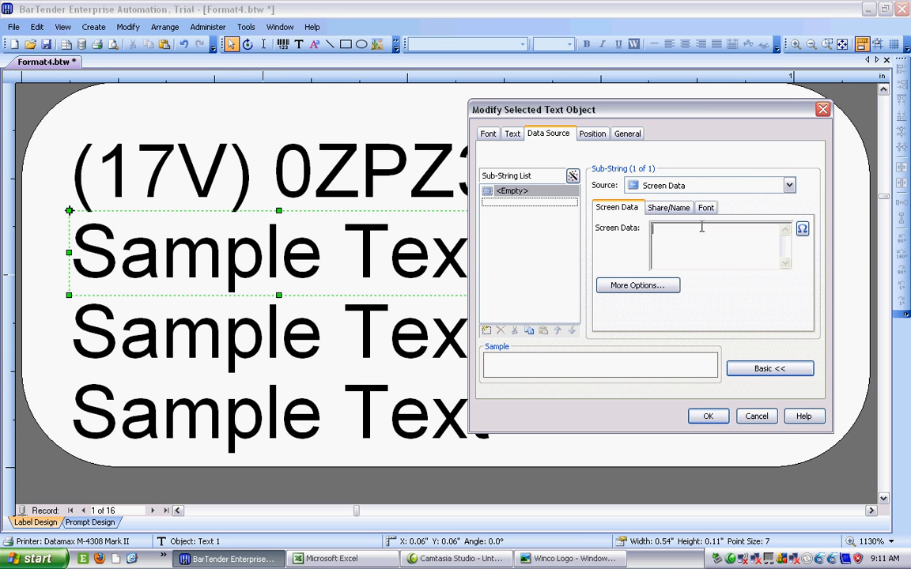
{"action": "type", "text": "("}
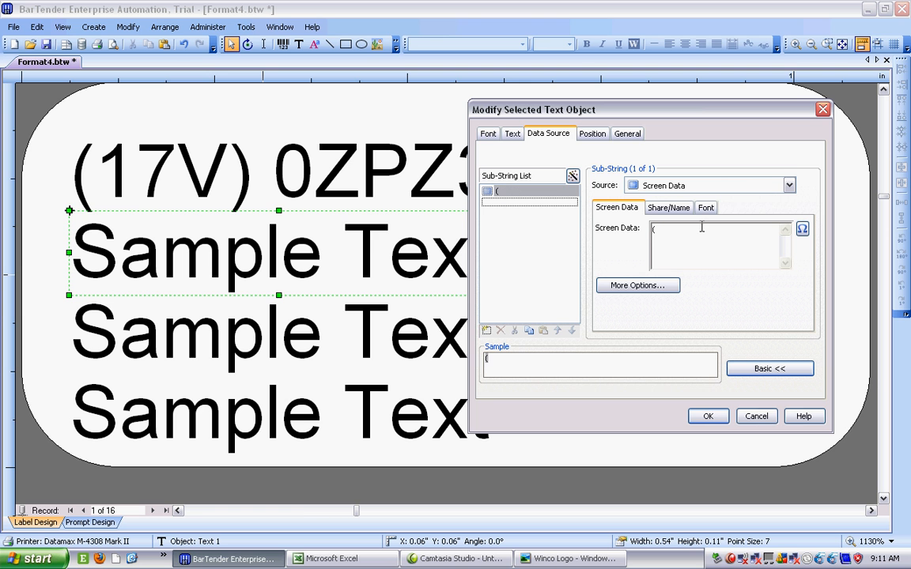
{"action": "type", "text": "1P)"}
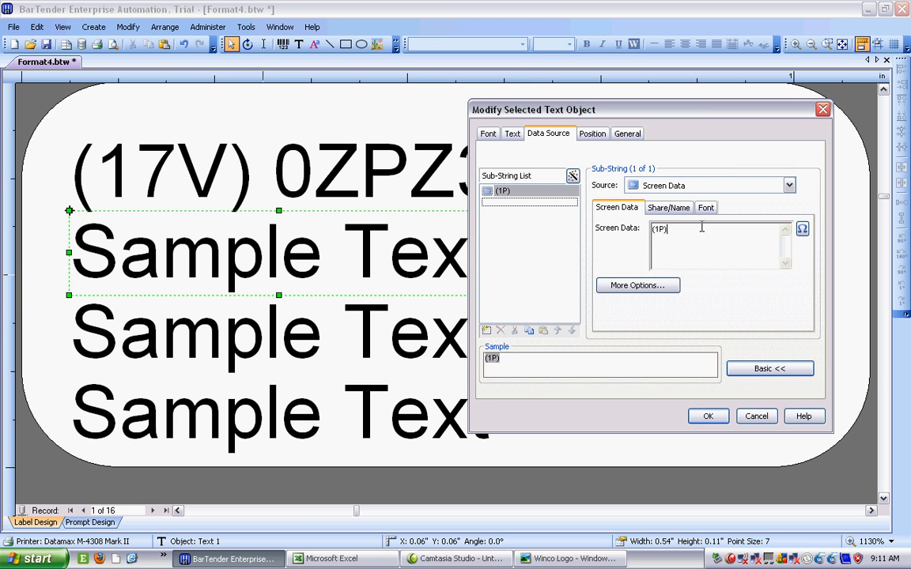
- Add a second part linked to the PART database field, giving (1P) A-0023
{"action": "left_click", "coordinate": [487, 330]}
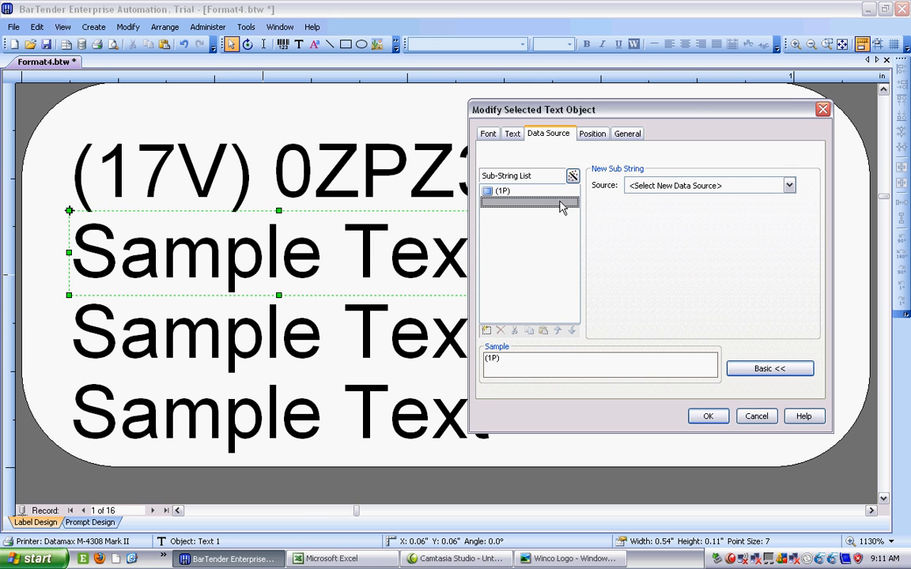
{"action": "left_click", "coordinate": [788, 185]}
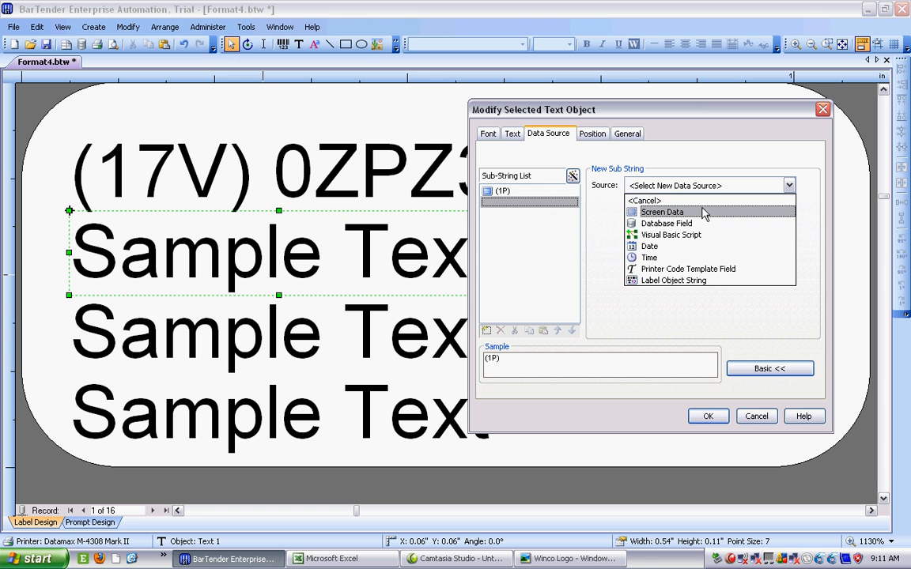
{"action": "left_click", "coordinate": [666, 223]}
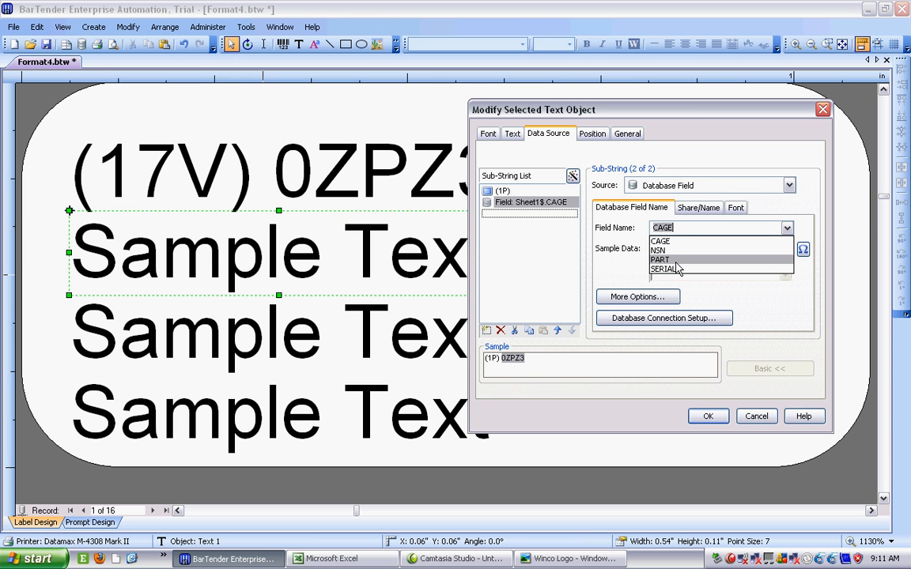
{"action": "left_click", "coordinate": [661, 241]}
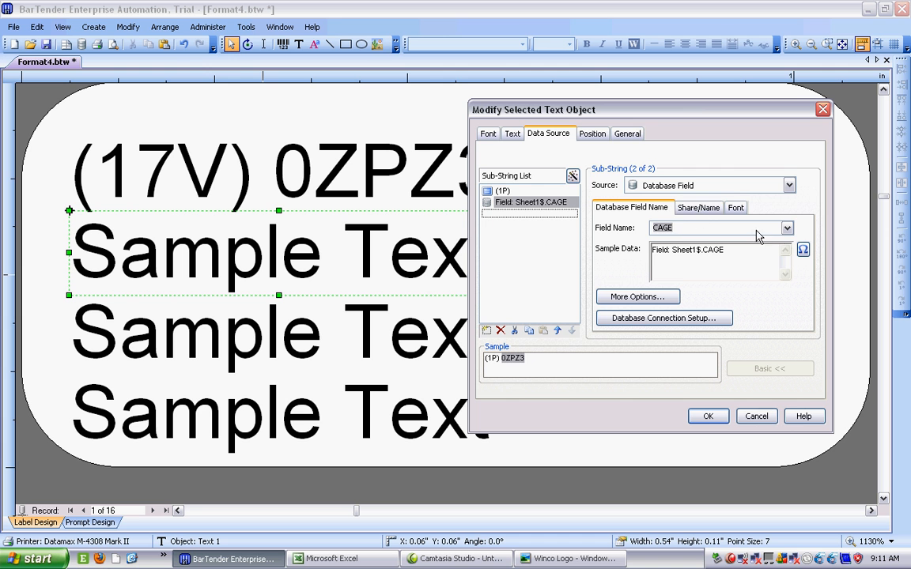
{"action": "left_click", "coordinate": [786, 227]}
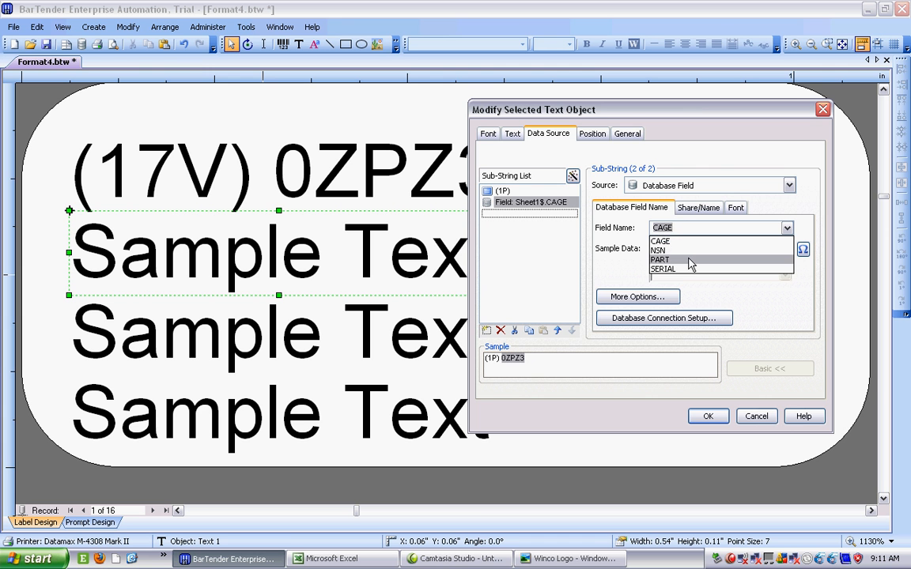
{"action": "left_click", "coordinate": [661, 259]}
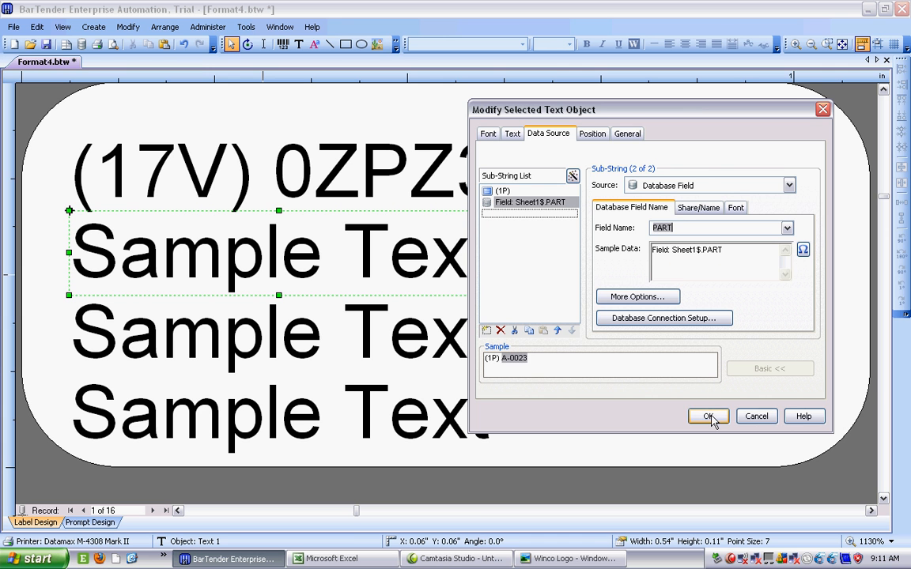
{"action": "left_click", "coordinate": [706, 417]}
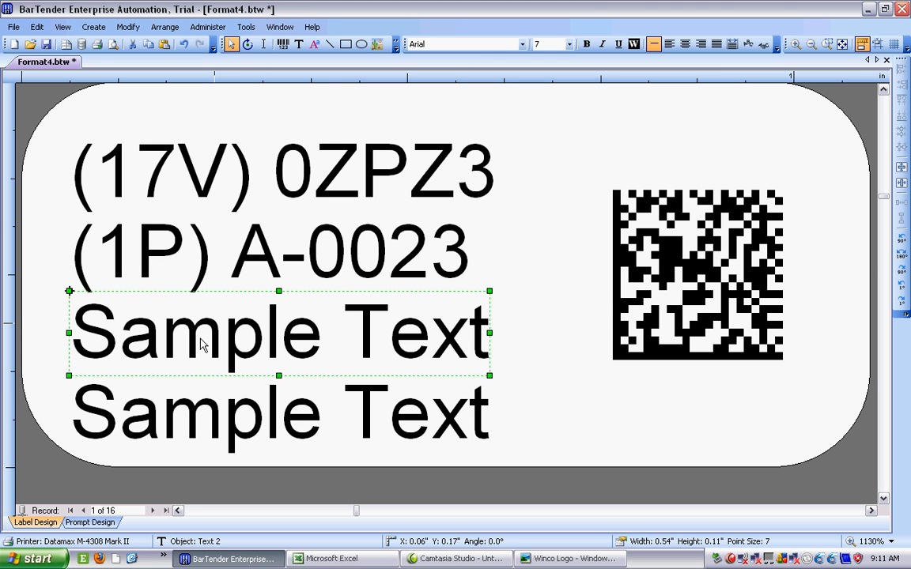
- Enter fixed text (S) as the third row's first data part in Advanced mode
{"action": "double_click", "coordinate": [198, 332]}
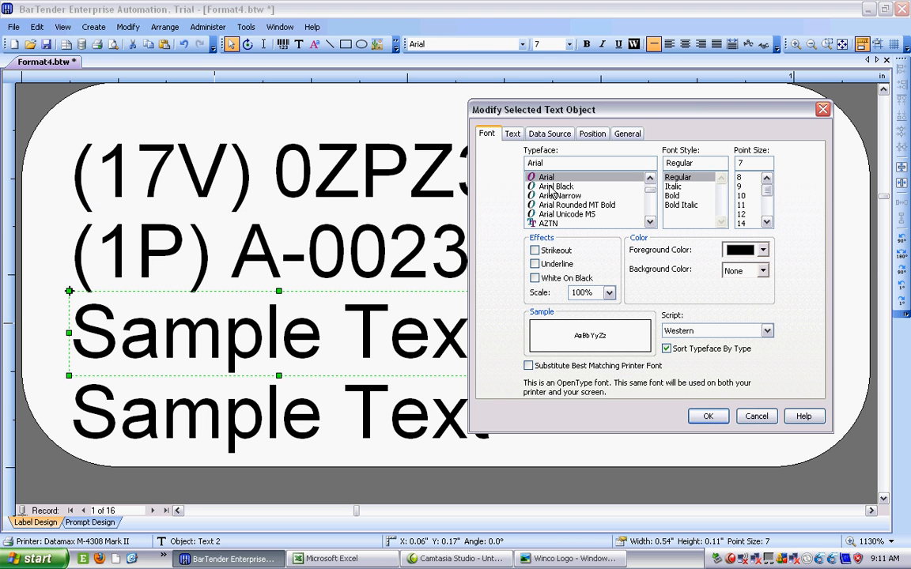
{"action": "left_click", "coordinate": [548, 133]}
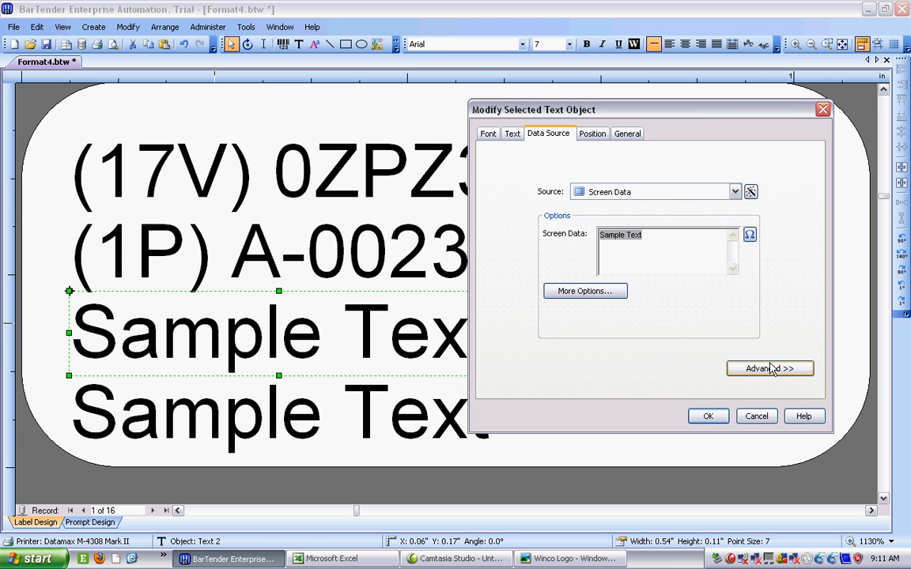
{"action": "left_click", "coordinate": [768, 368]}
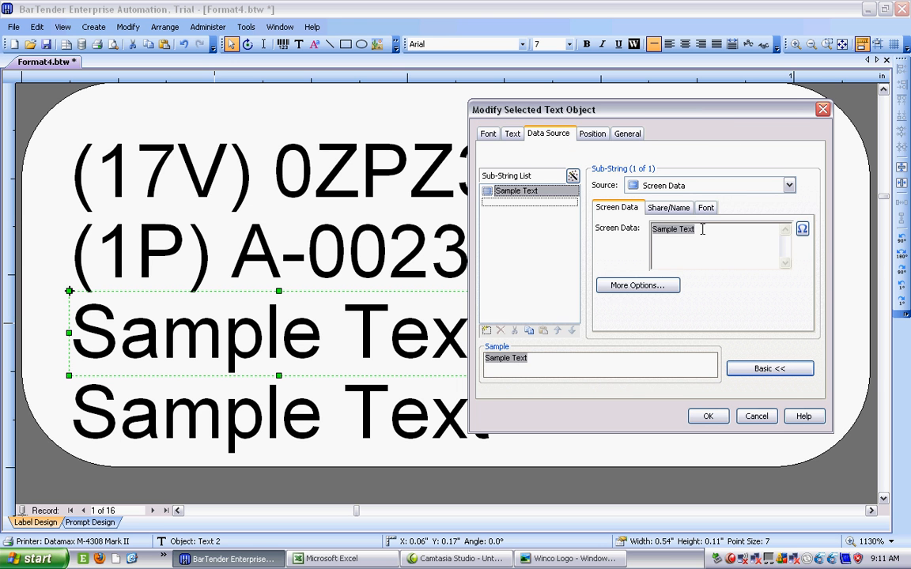
{"action": "type", "text": "S"}
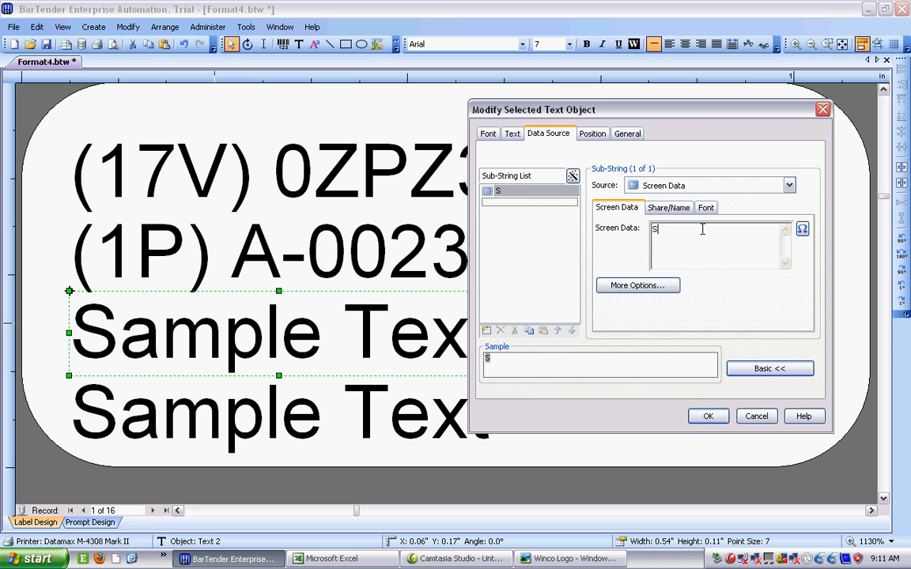
{"action": "type", "text": "("}
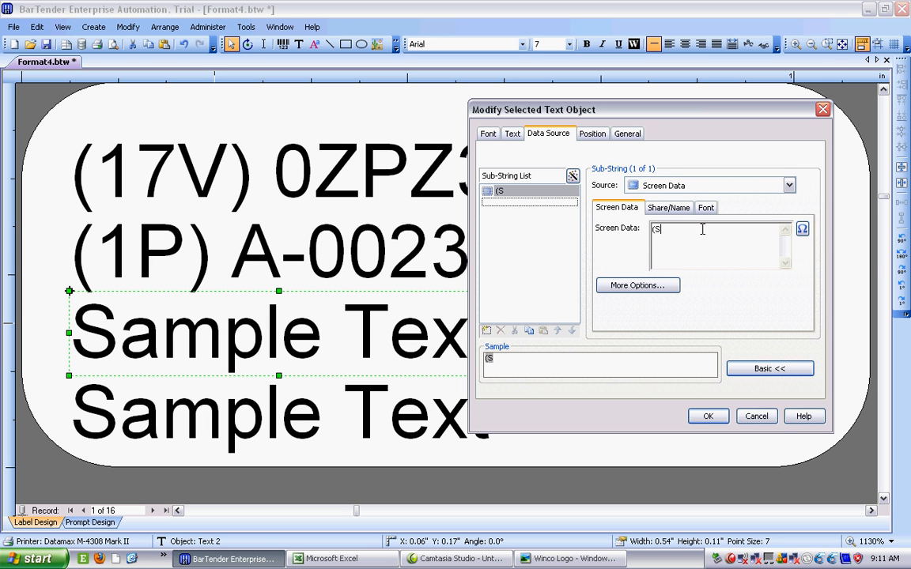
{"action": "type", "text": ")"}
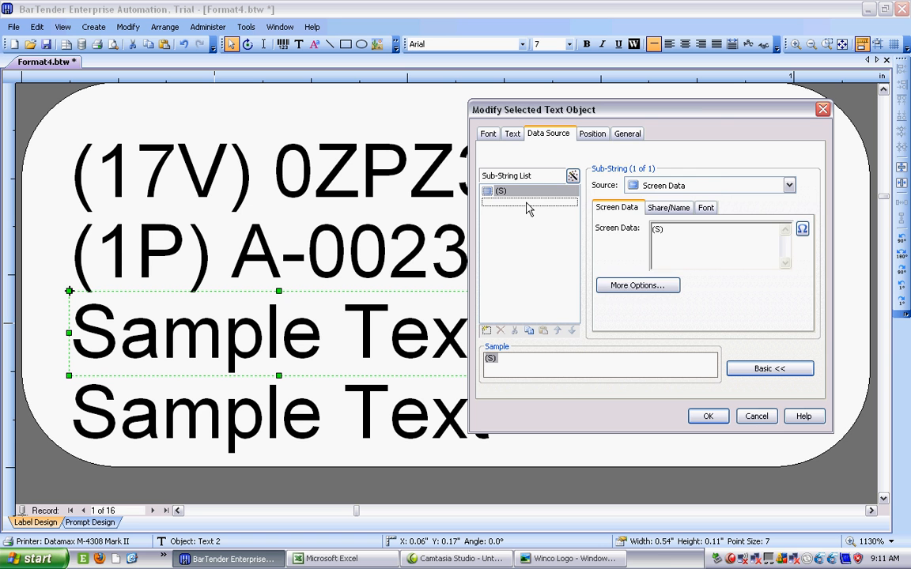
- Add a second part linked to the SERIAL database field, giving (S) 0032
{"action": "left_click", "coordinate": [788, 185]}
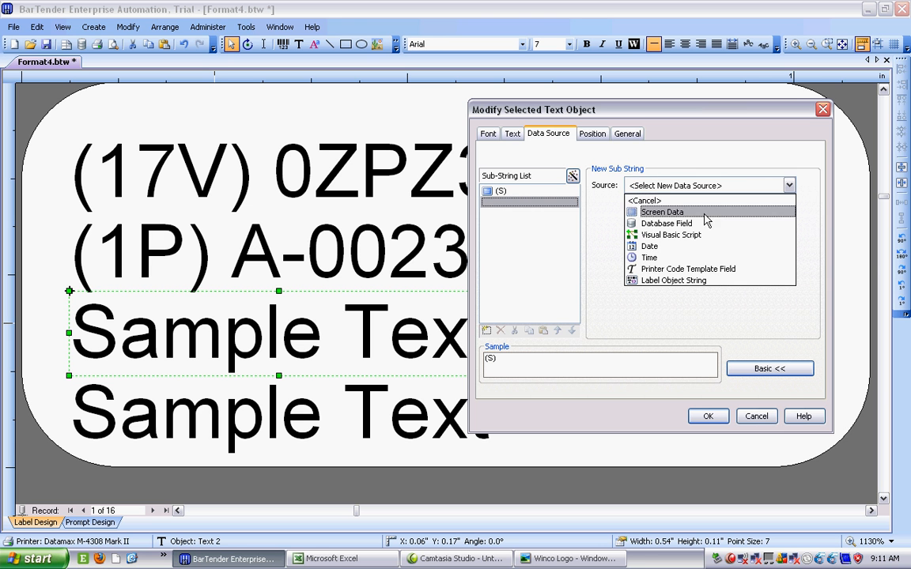
{"action": "left_click", "coordinate": [666, 223]}
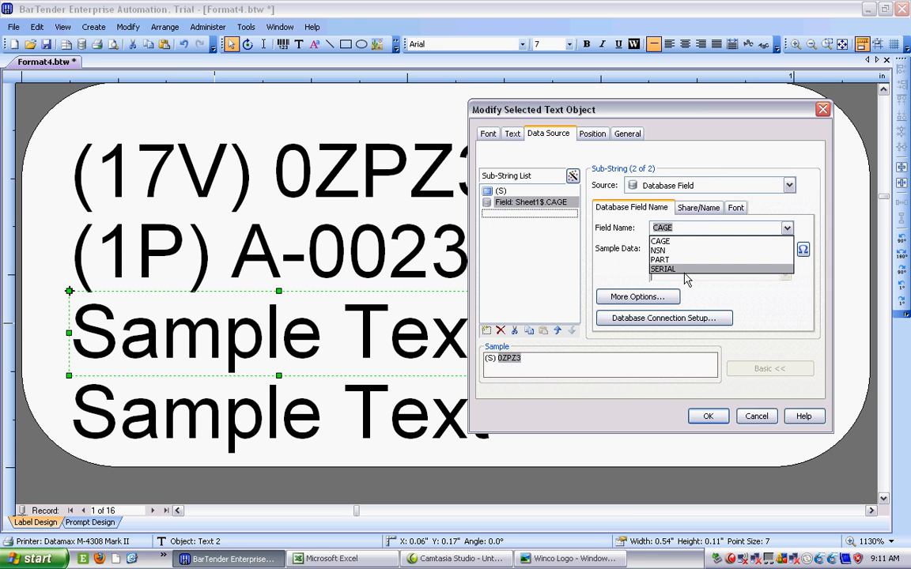
{"action": "left_click", "coordinate": [662, 268]}
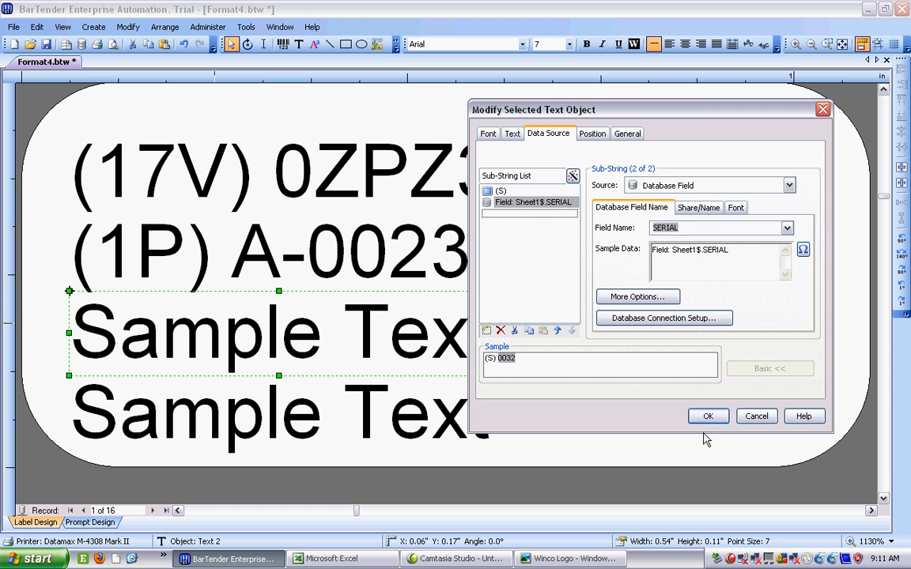
{"action": "left_click", "coordinate": [709, 416]}
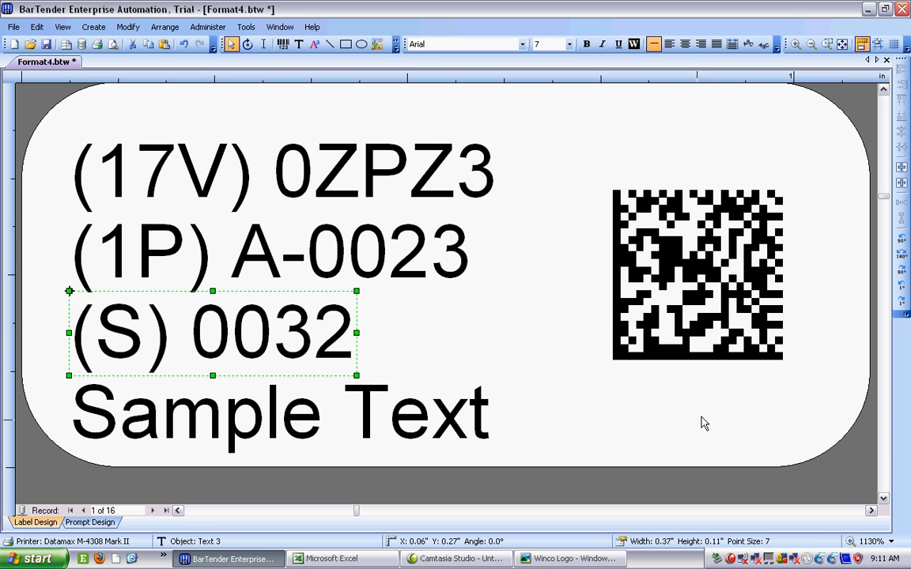
- Link the fourth row's text to the NSN database field, replacing Sample Text with 1.23457e+009
{"action": "left_click", "coordinate": [277, 412]}
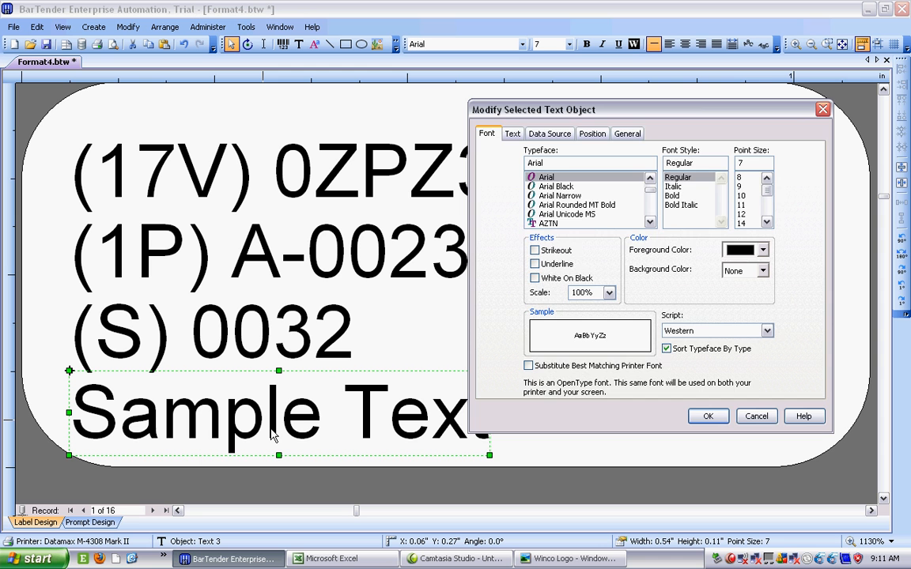
{"action": "left_click", "coordinate": [548, 133]}
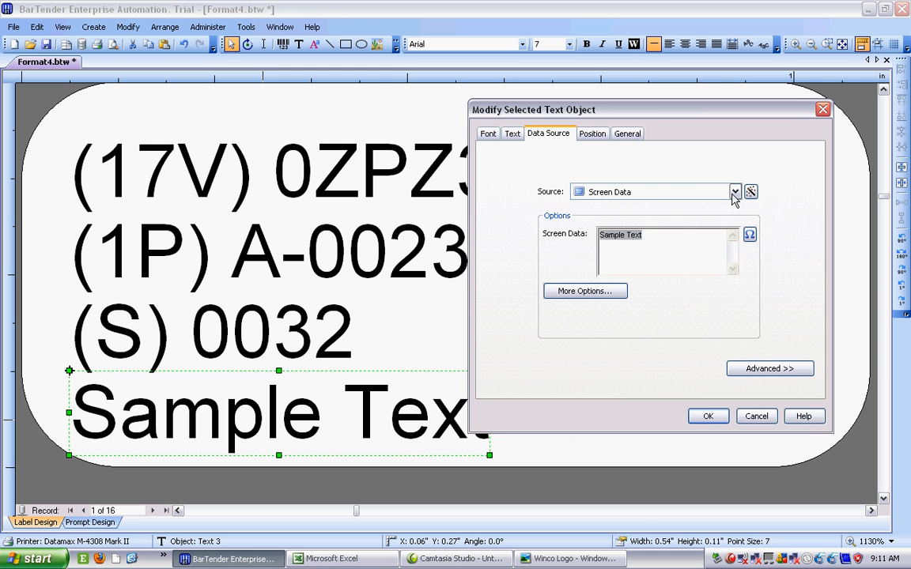
{"action": "left_click", "coordinate": [734, 192]}
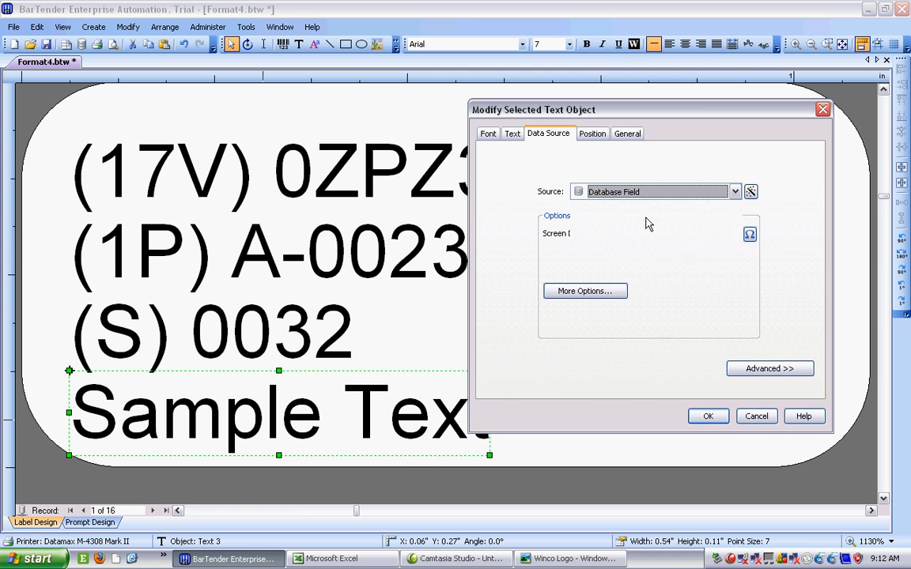
{"action": "left_click", "coordinate": [734, 234]}
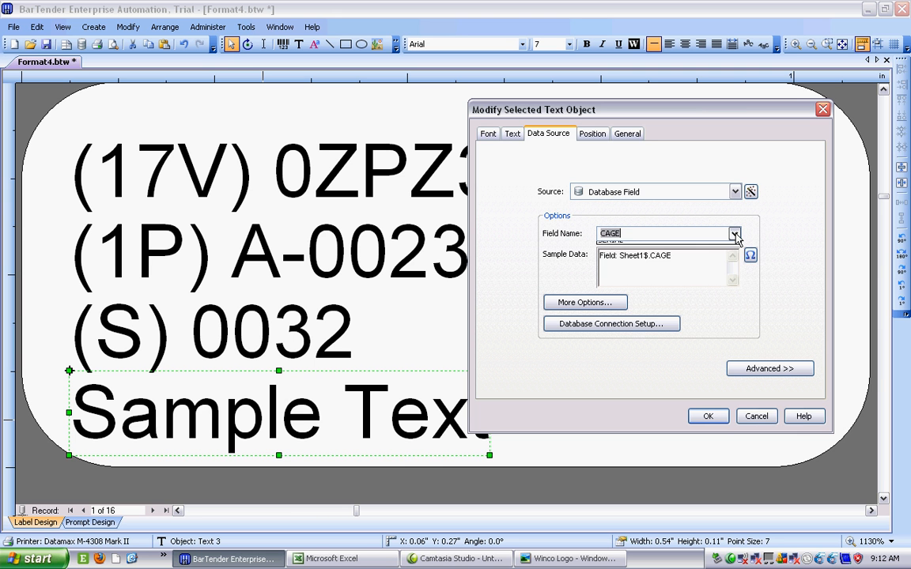
{"action": "left_click", "coordinate": [734, 234]}
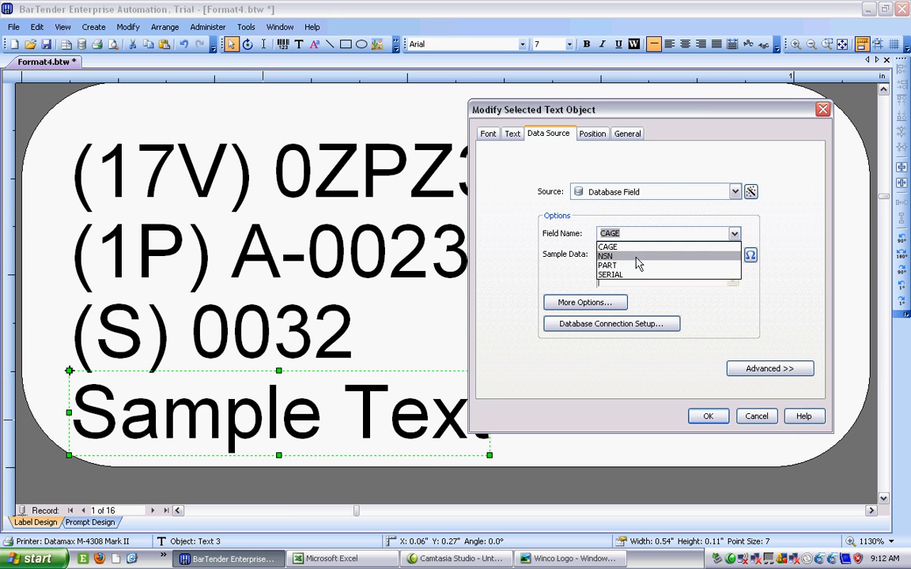
{"action": "left_click", "coordinate": [607, 256]}
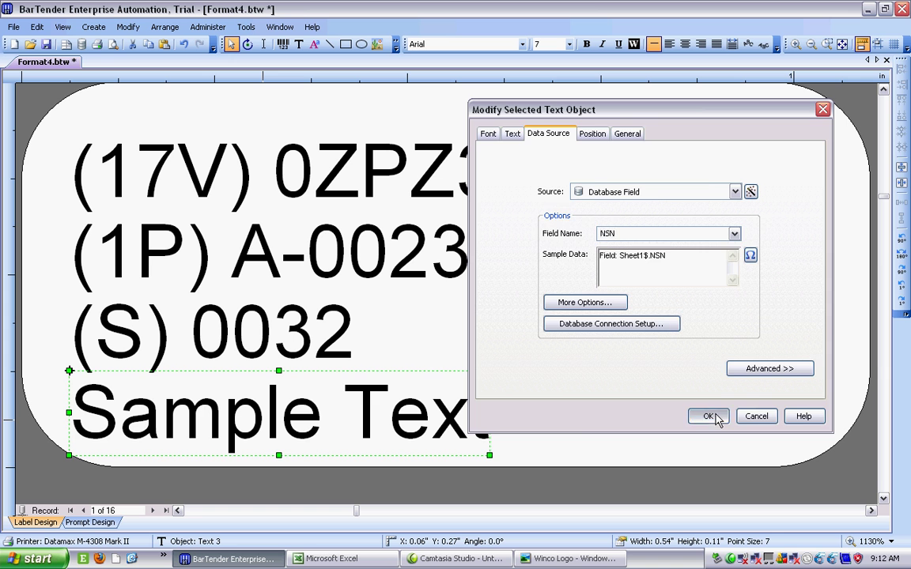
{"action": "left_click", "coordinate": [708, 417]}
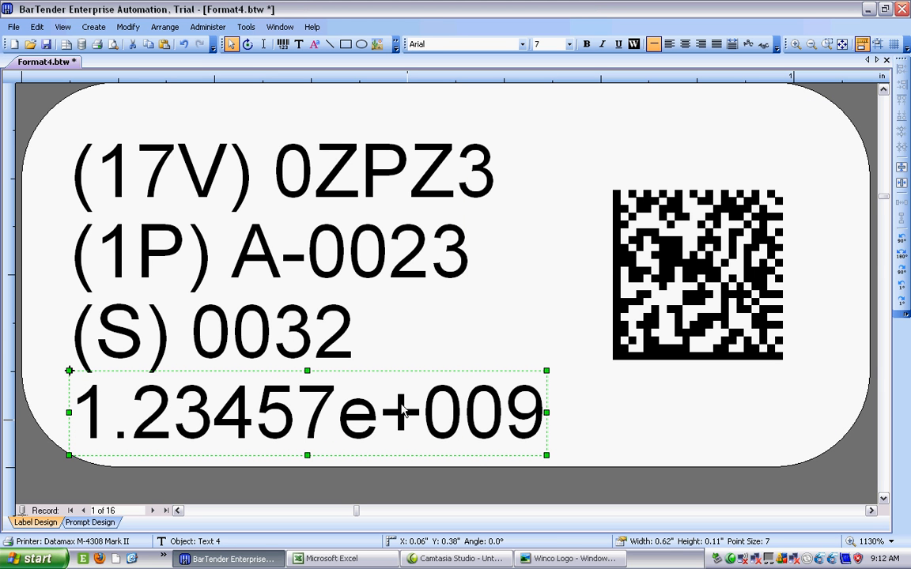